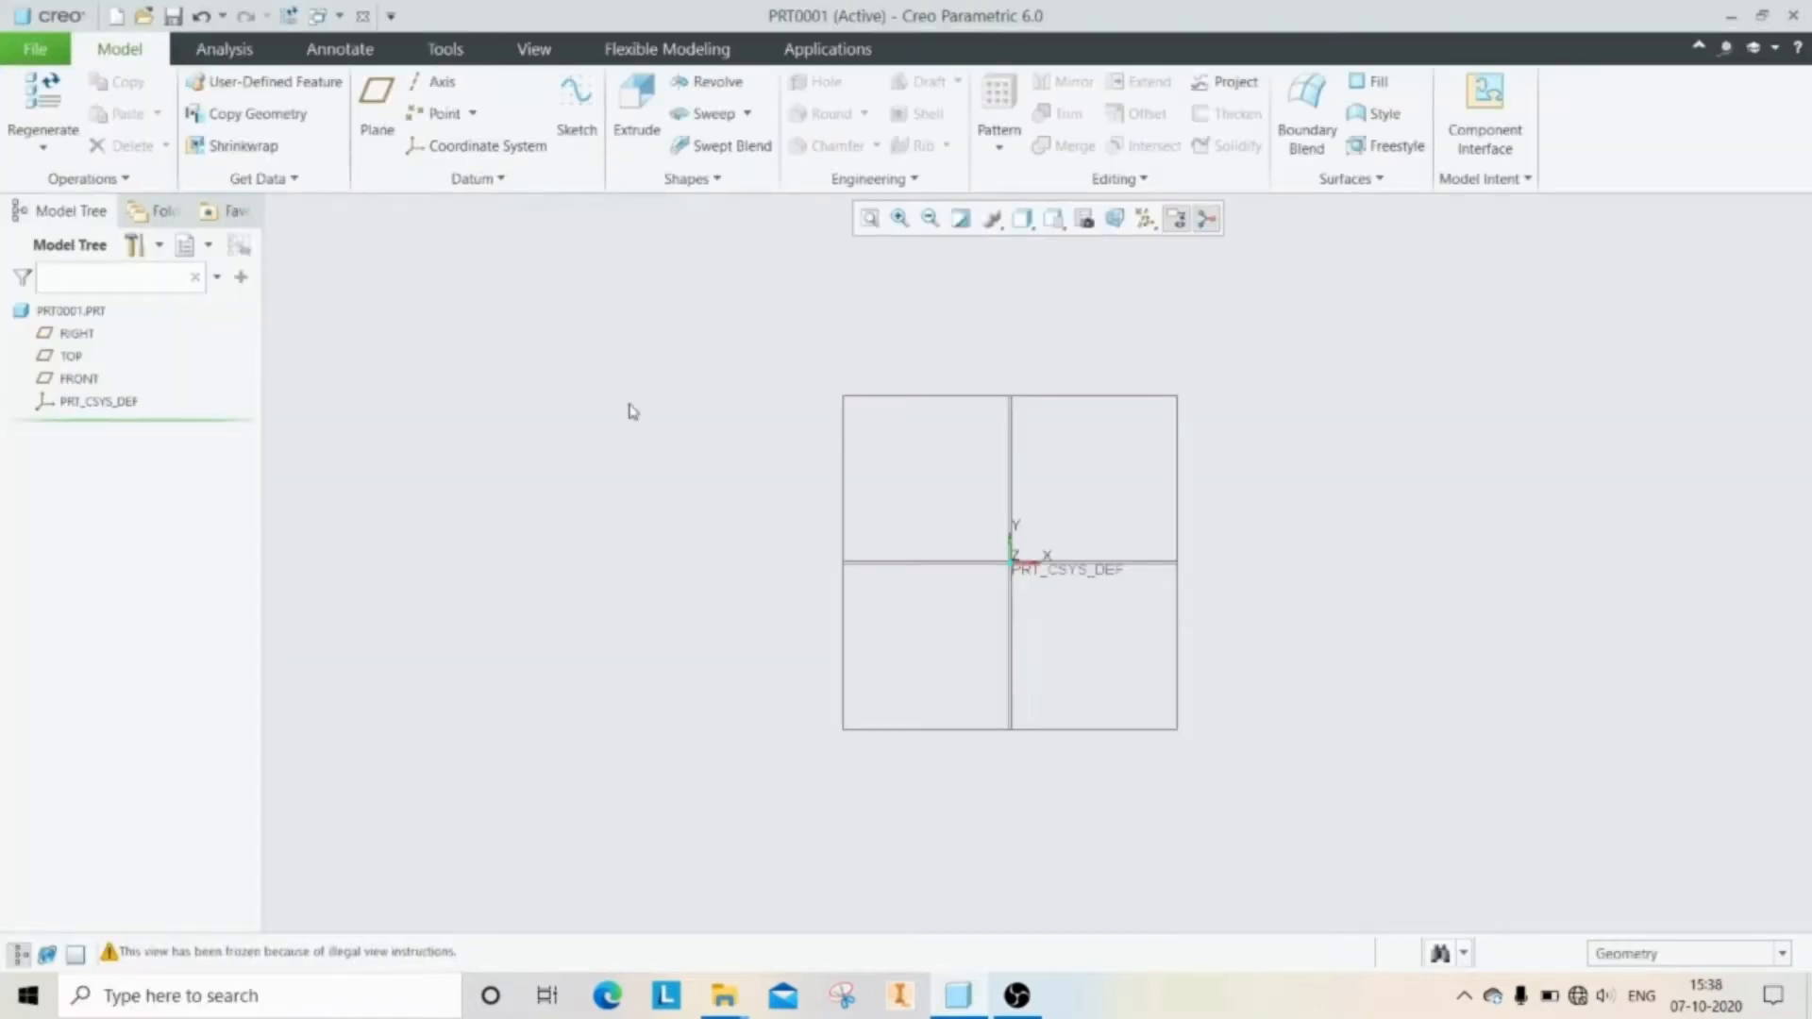
pyautogui.moveTo(685, 381)
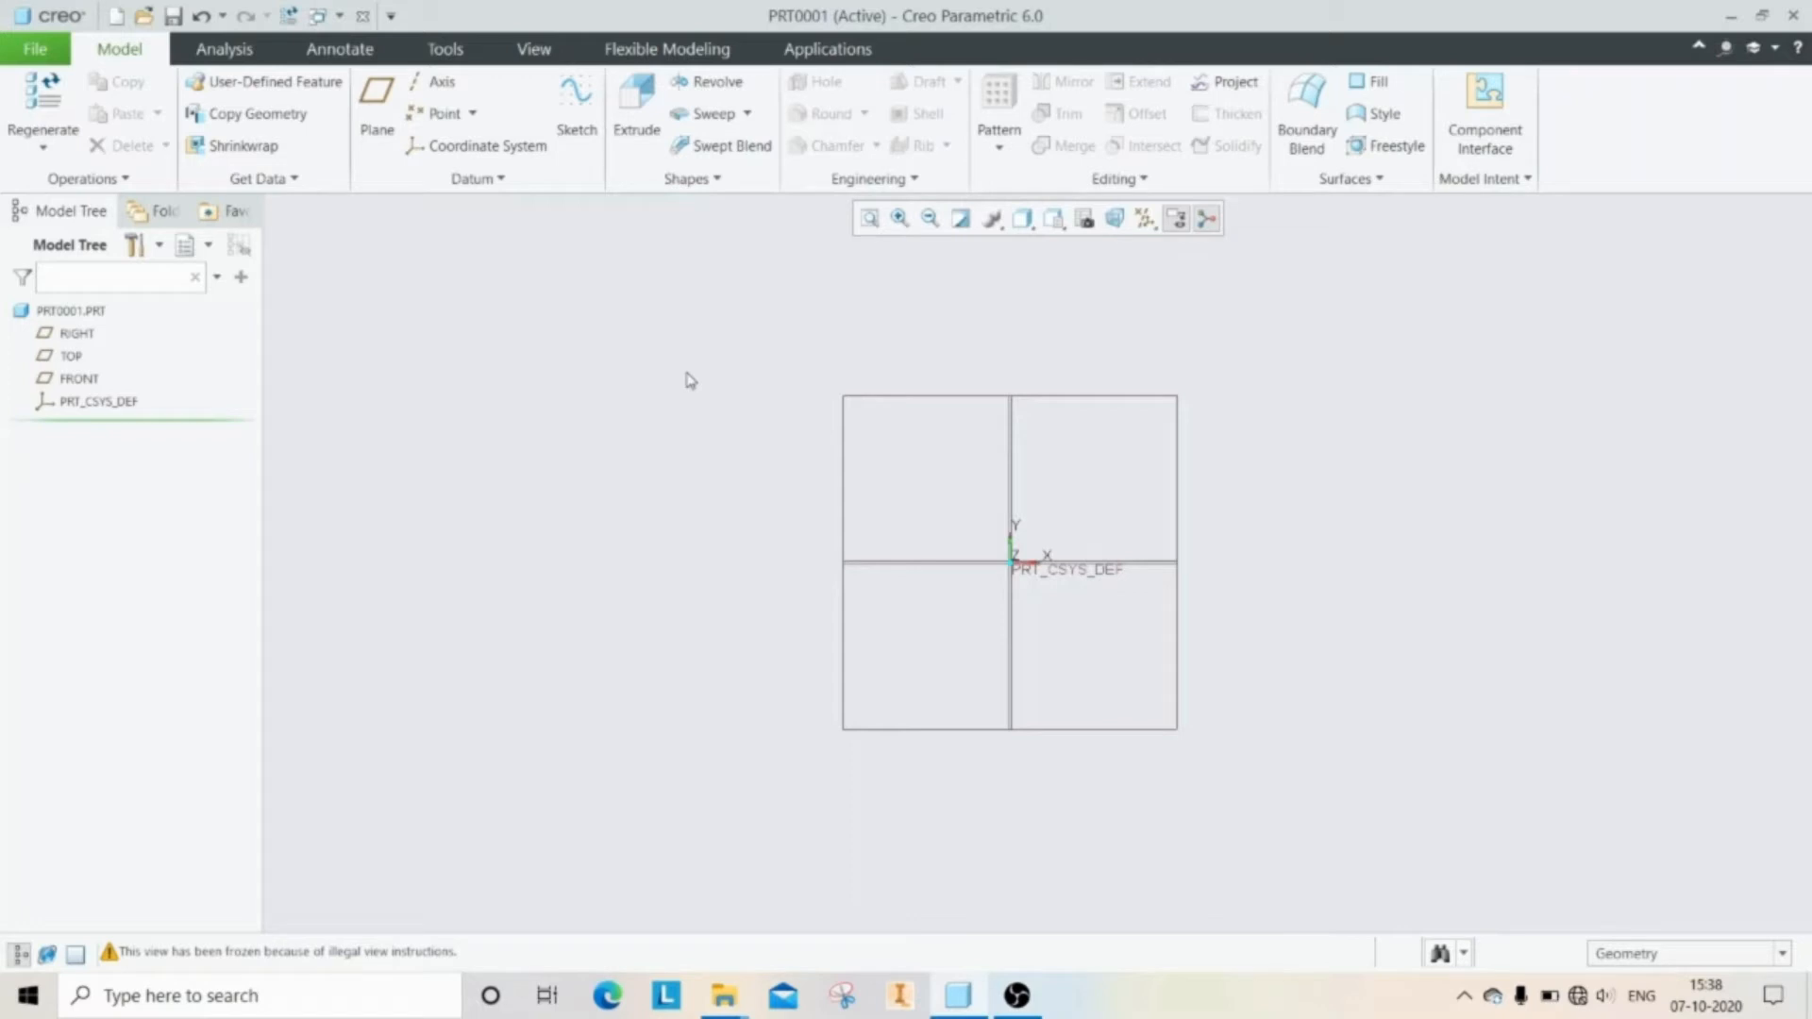
pyautogui.moveTo(576, 103)
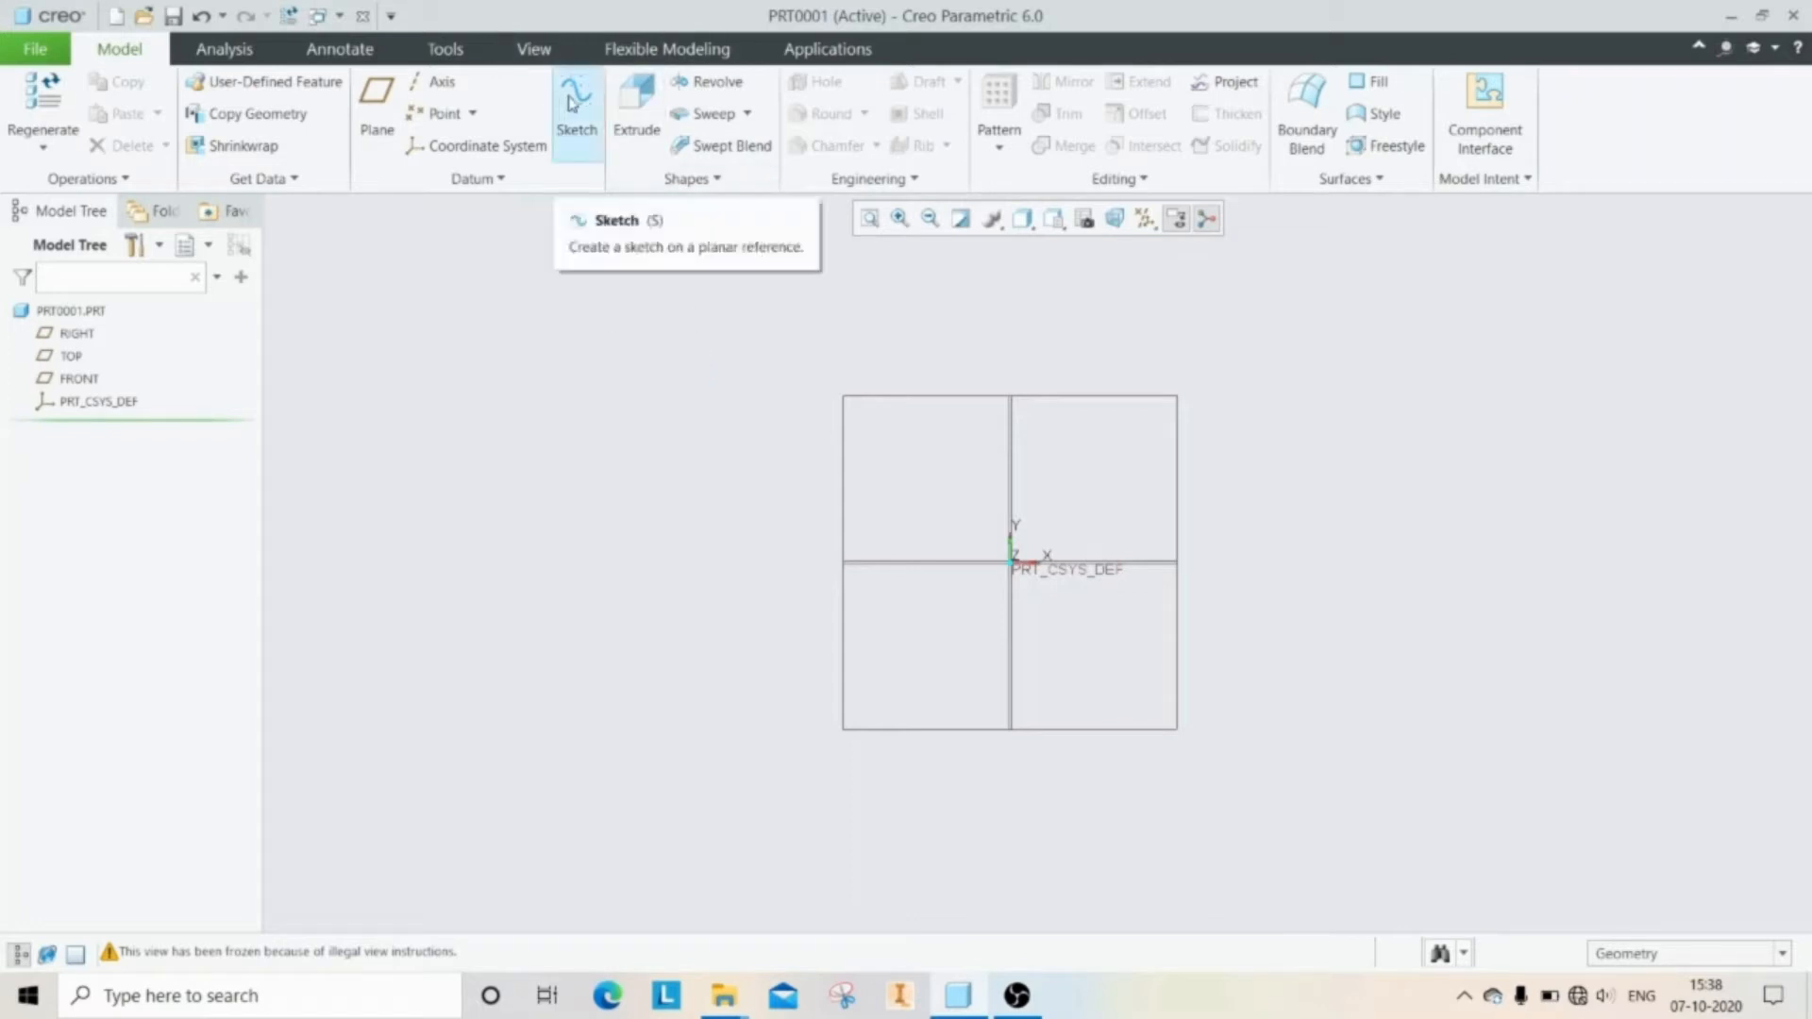
# Step: On the FRONT plane, sketch a wavy spline running right from the origin, then finish Sketch 1
pyautogui.click(575, 104)
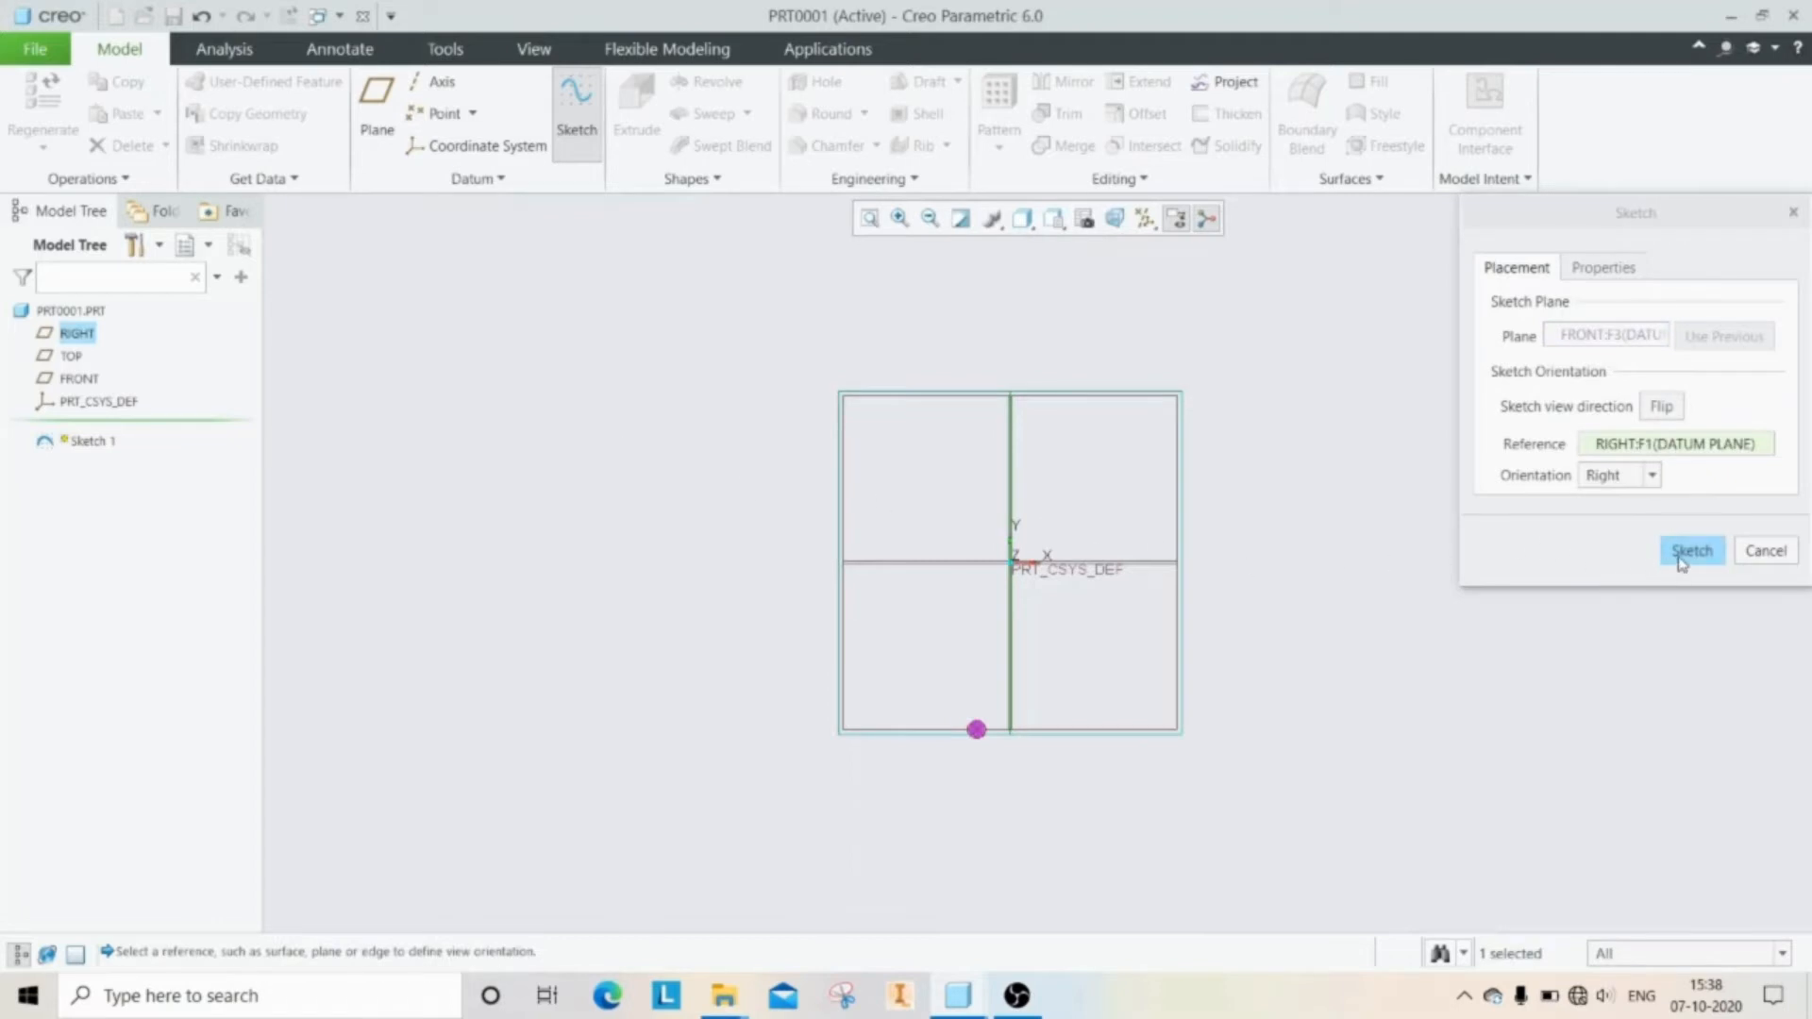
pyautogui.click(1690, 550)
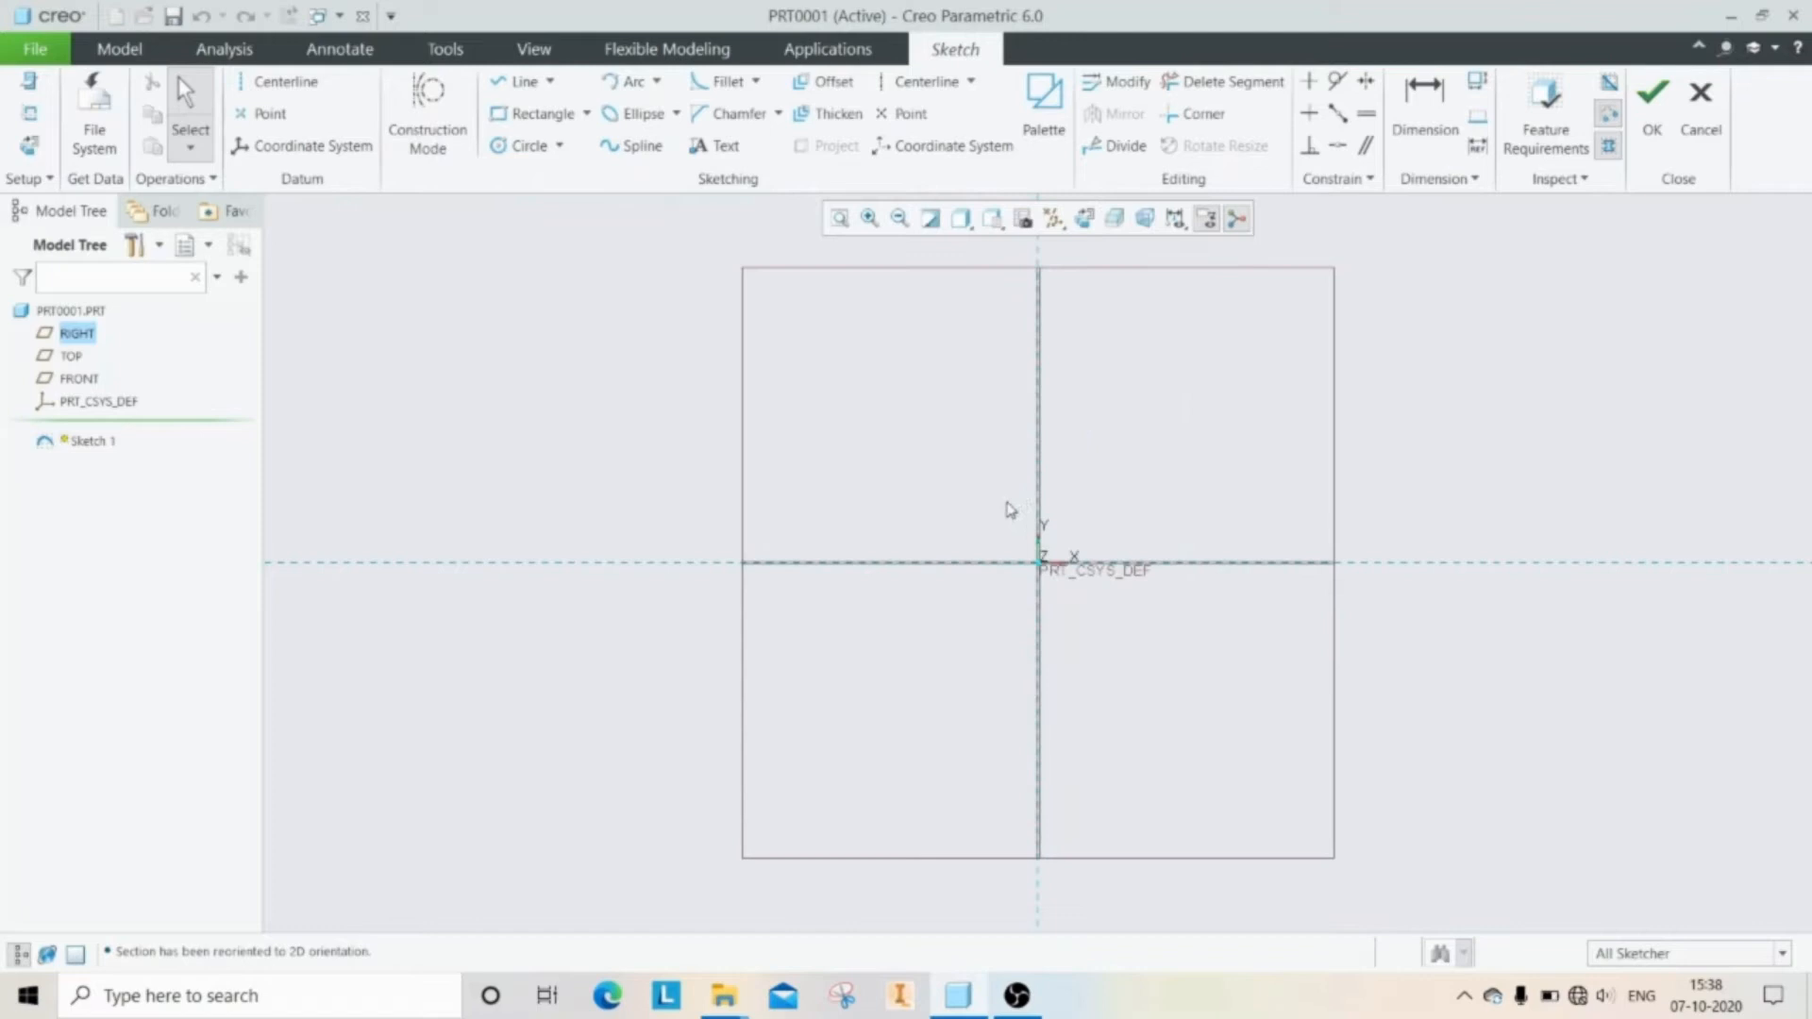
pyautogui.moveTo(866, 580)
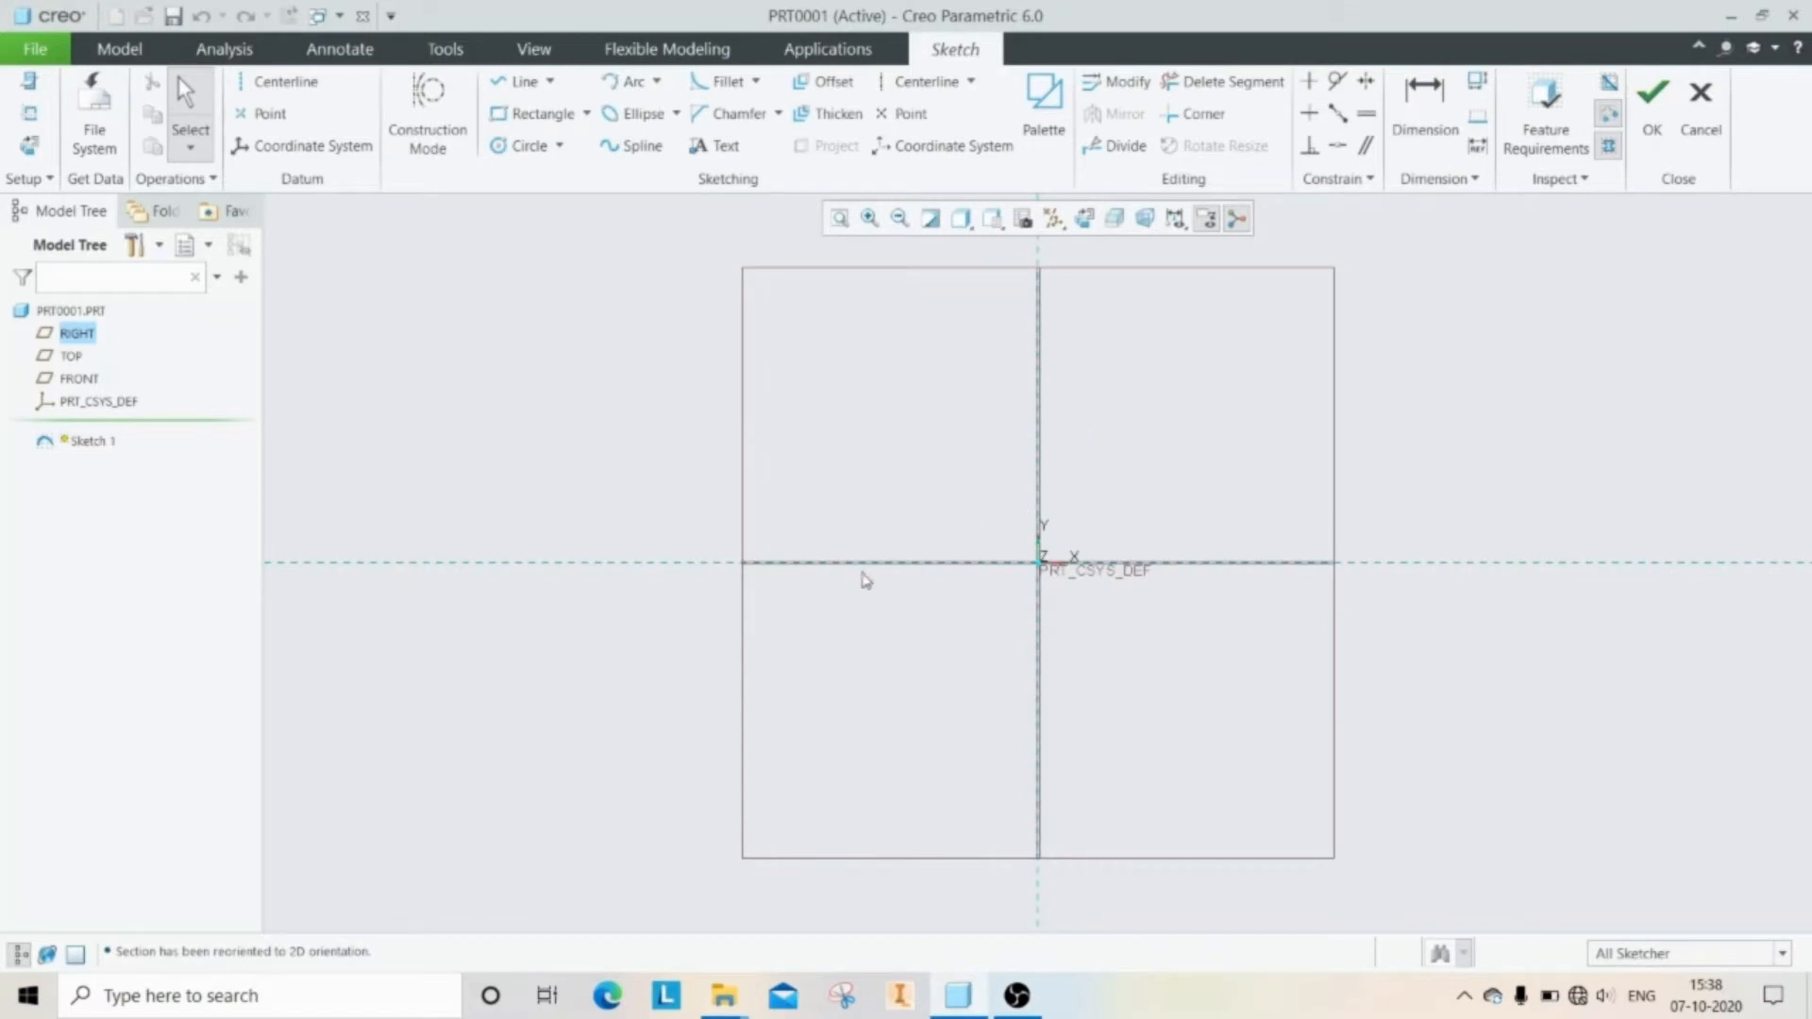
pyautogui.moveTo(650, 170)
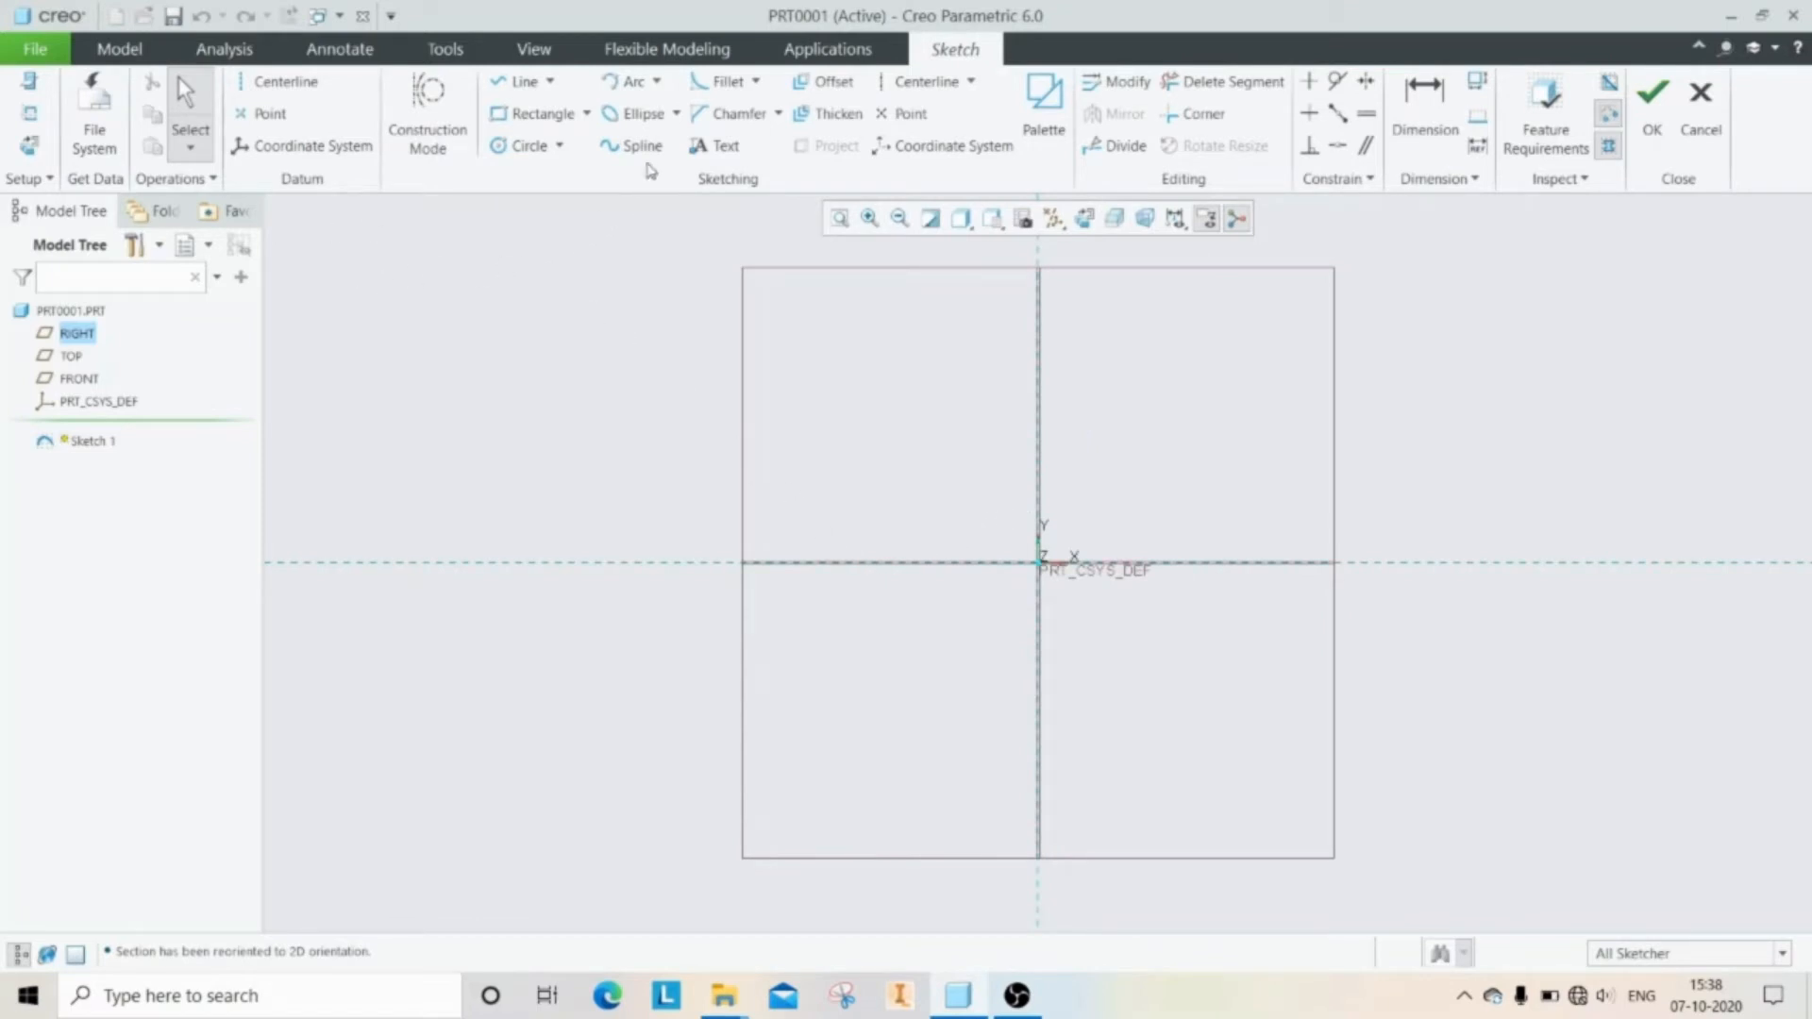
pyautogui.click(638, 145)
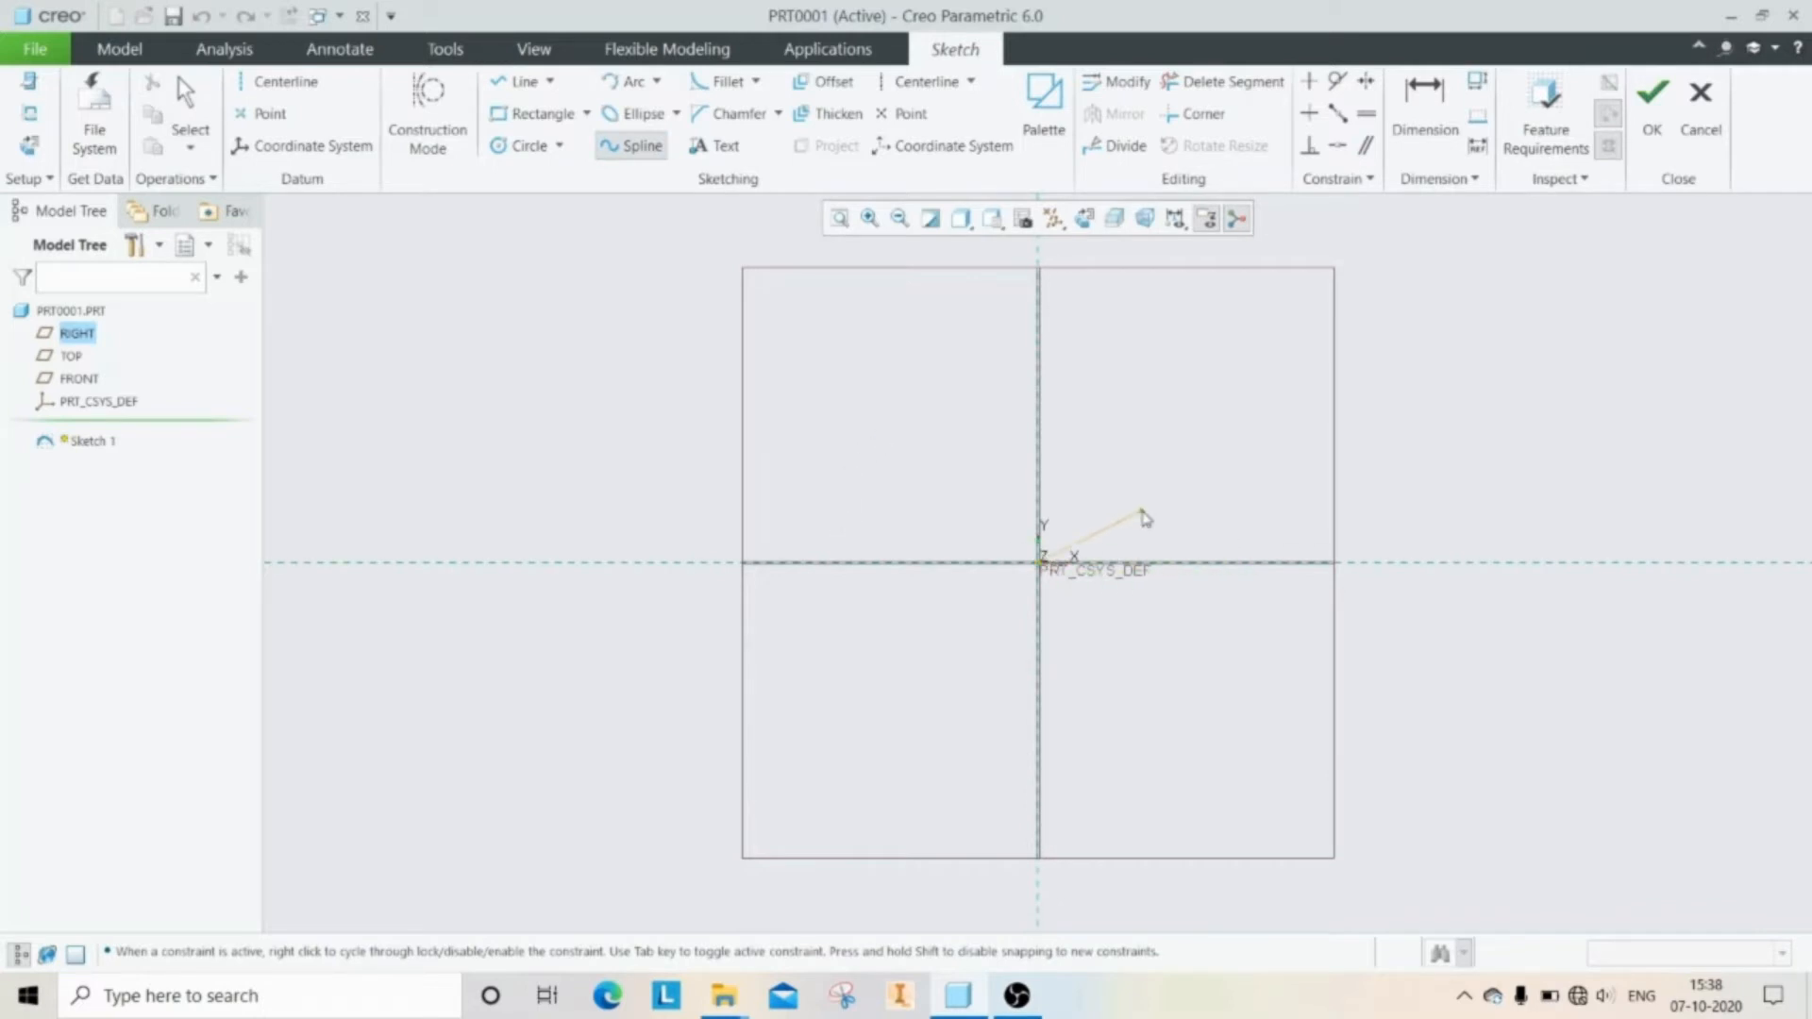
pyautogui.click(1369, 618)
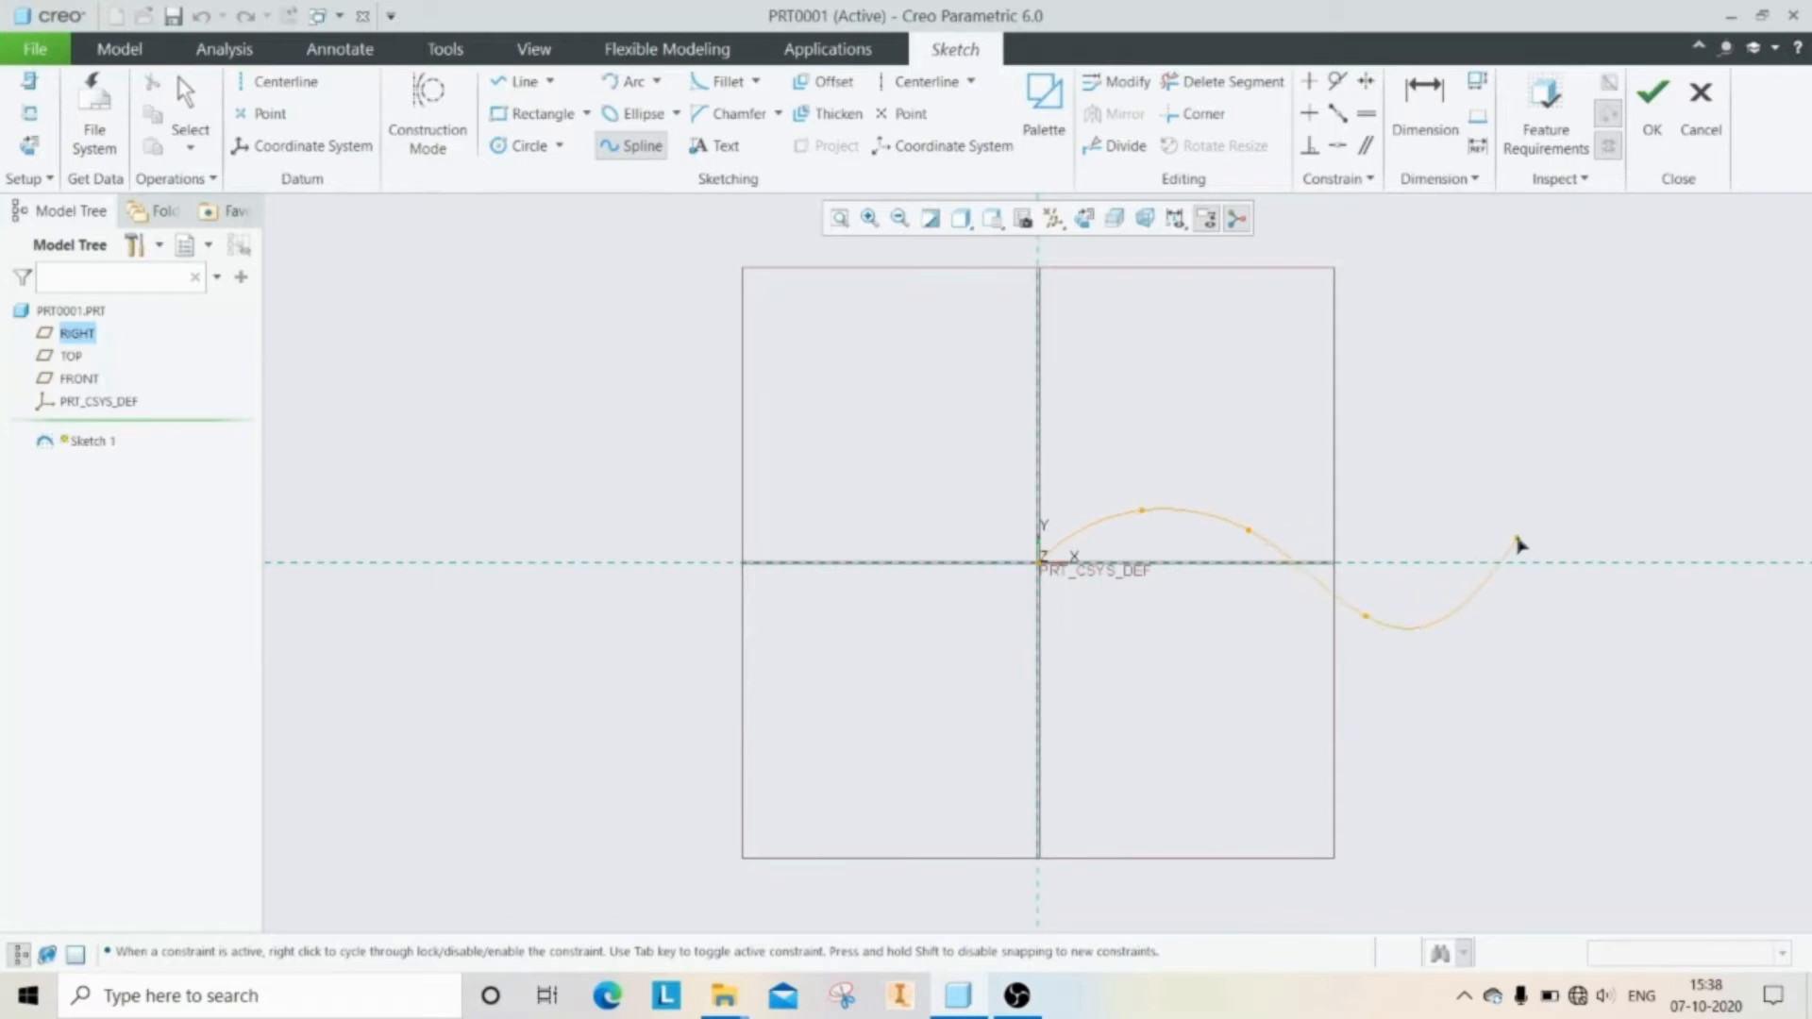
pyautogui.moveTo(1519, 544); pyautogui.dragTo(1612, 549)
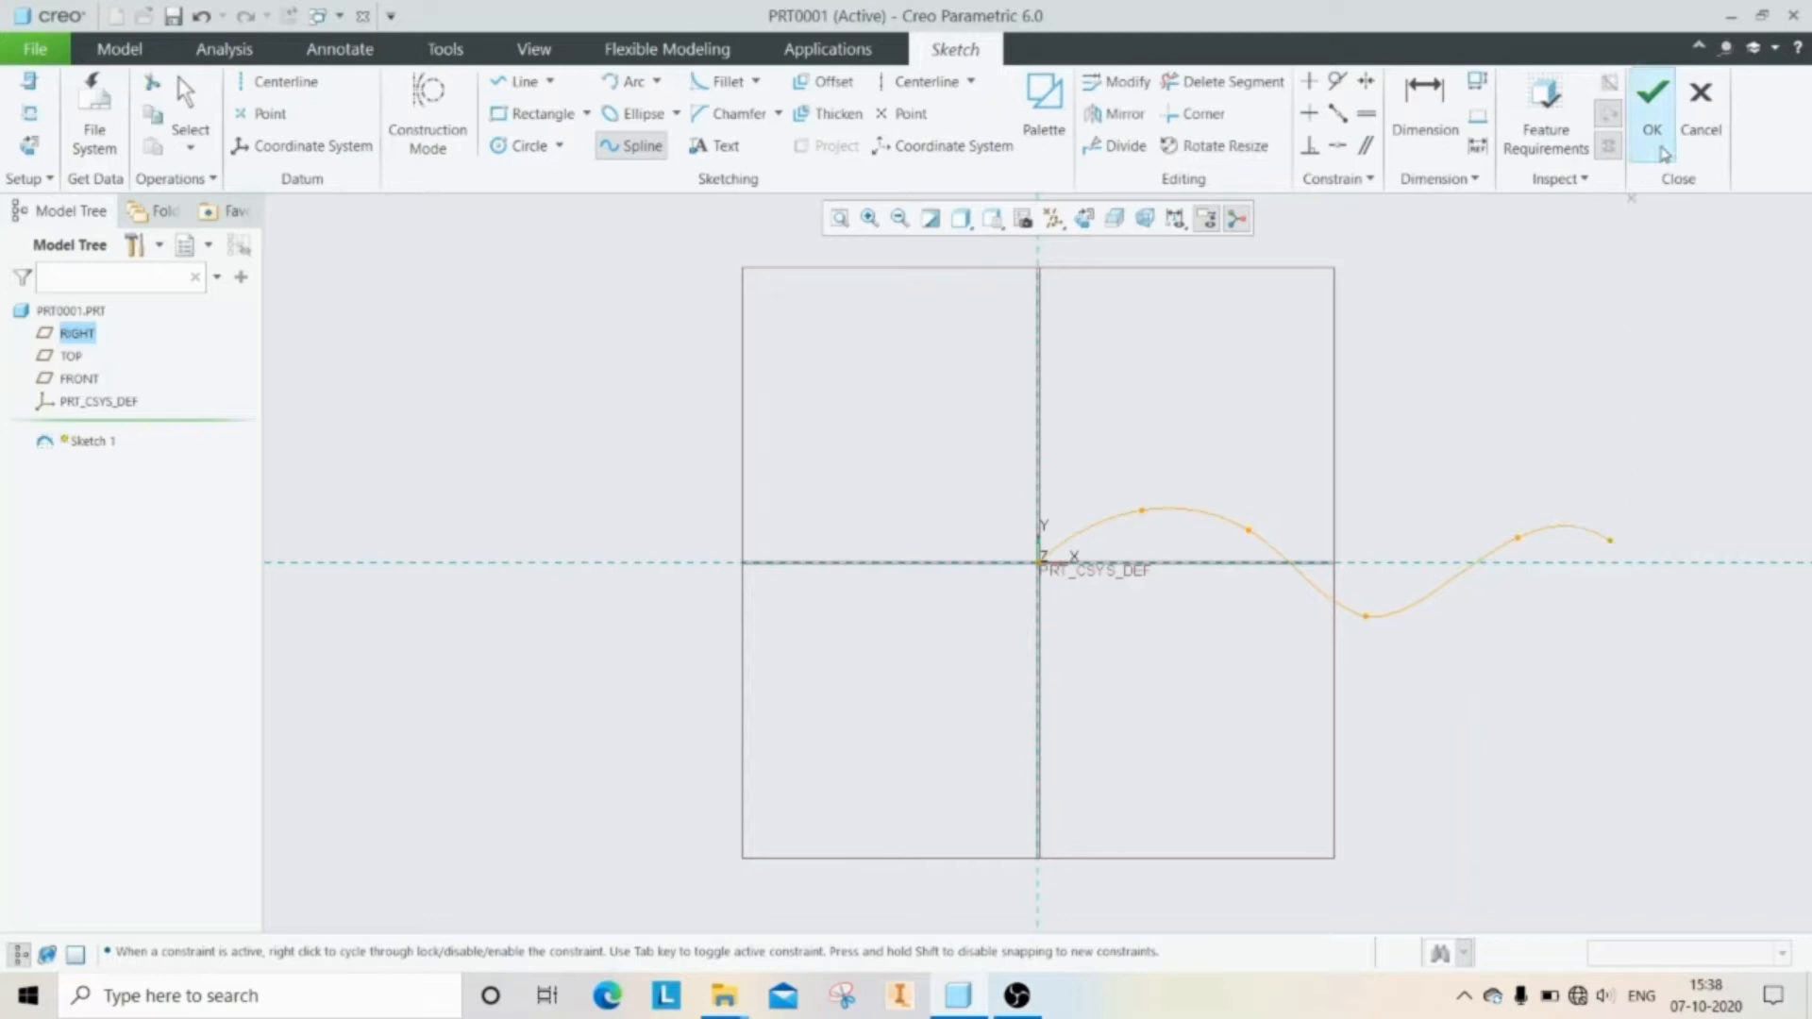
pyautogui.click(1650, 101)
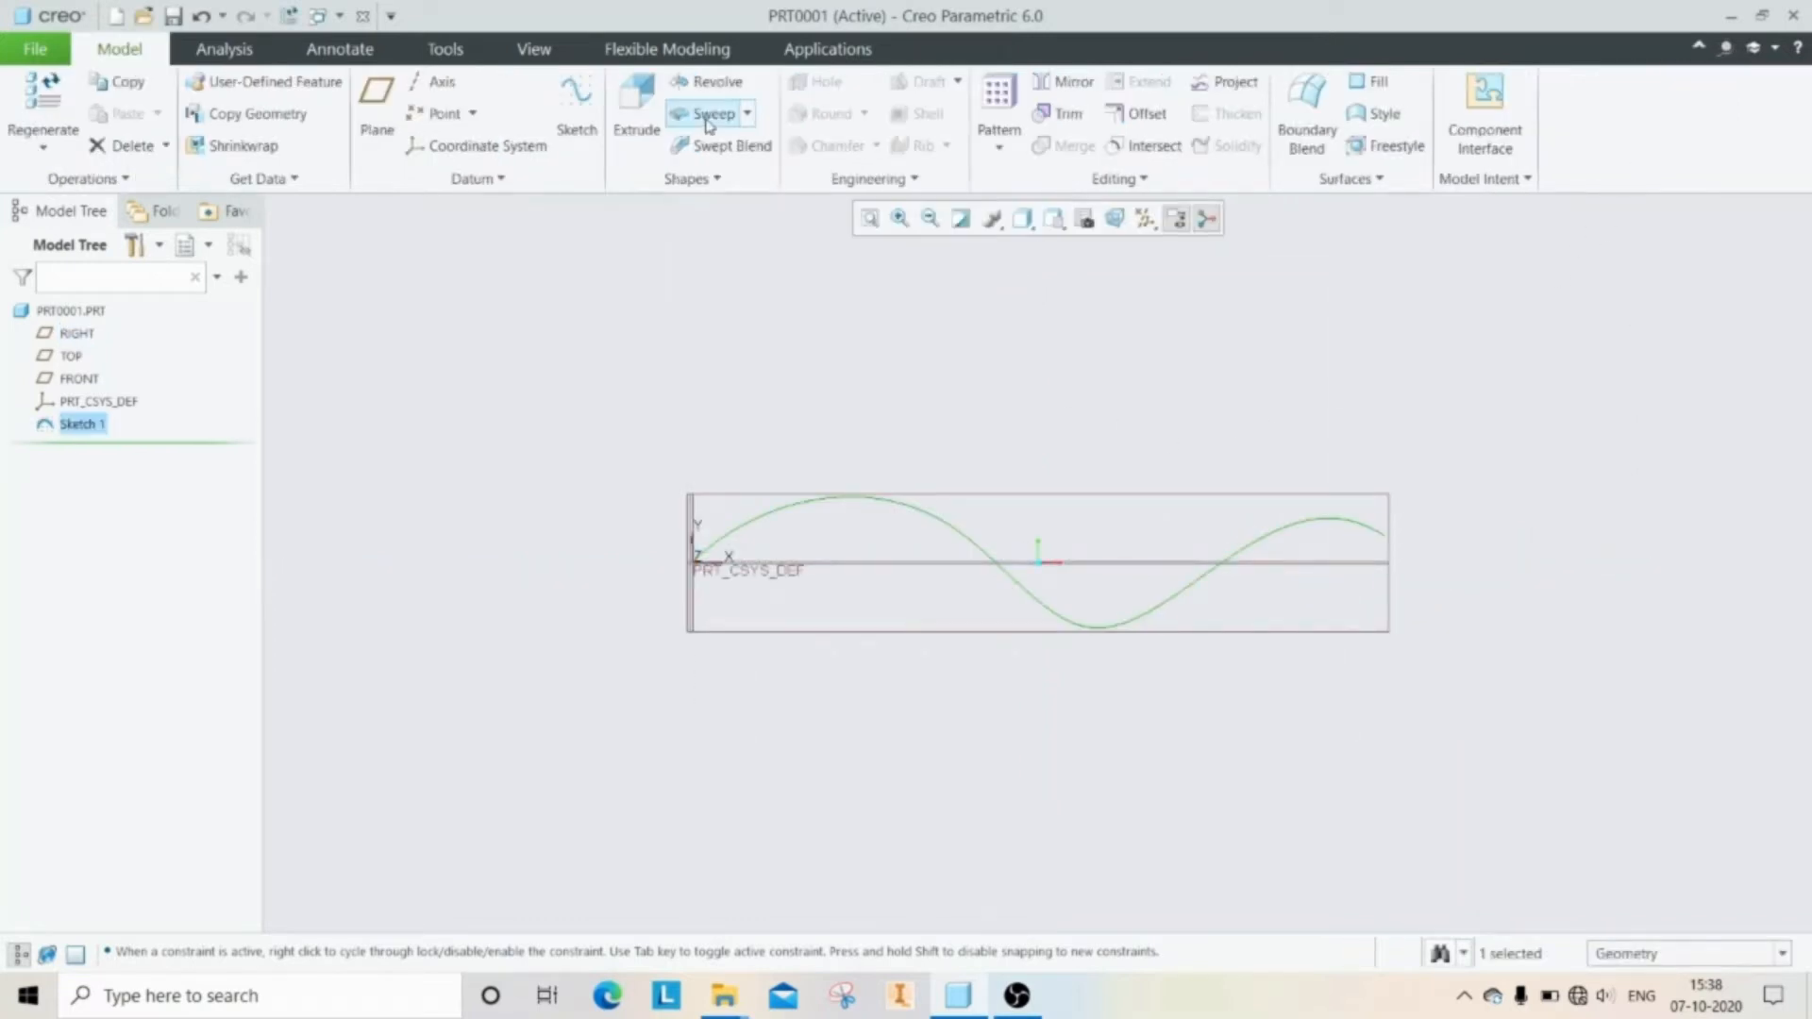
# Step: Start a Sweep feature to follow the Sketch 1 spline
pyautogui.click(713, 113)
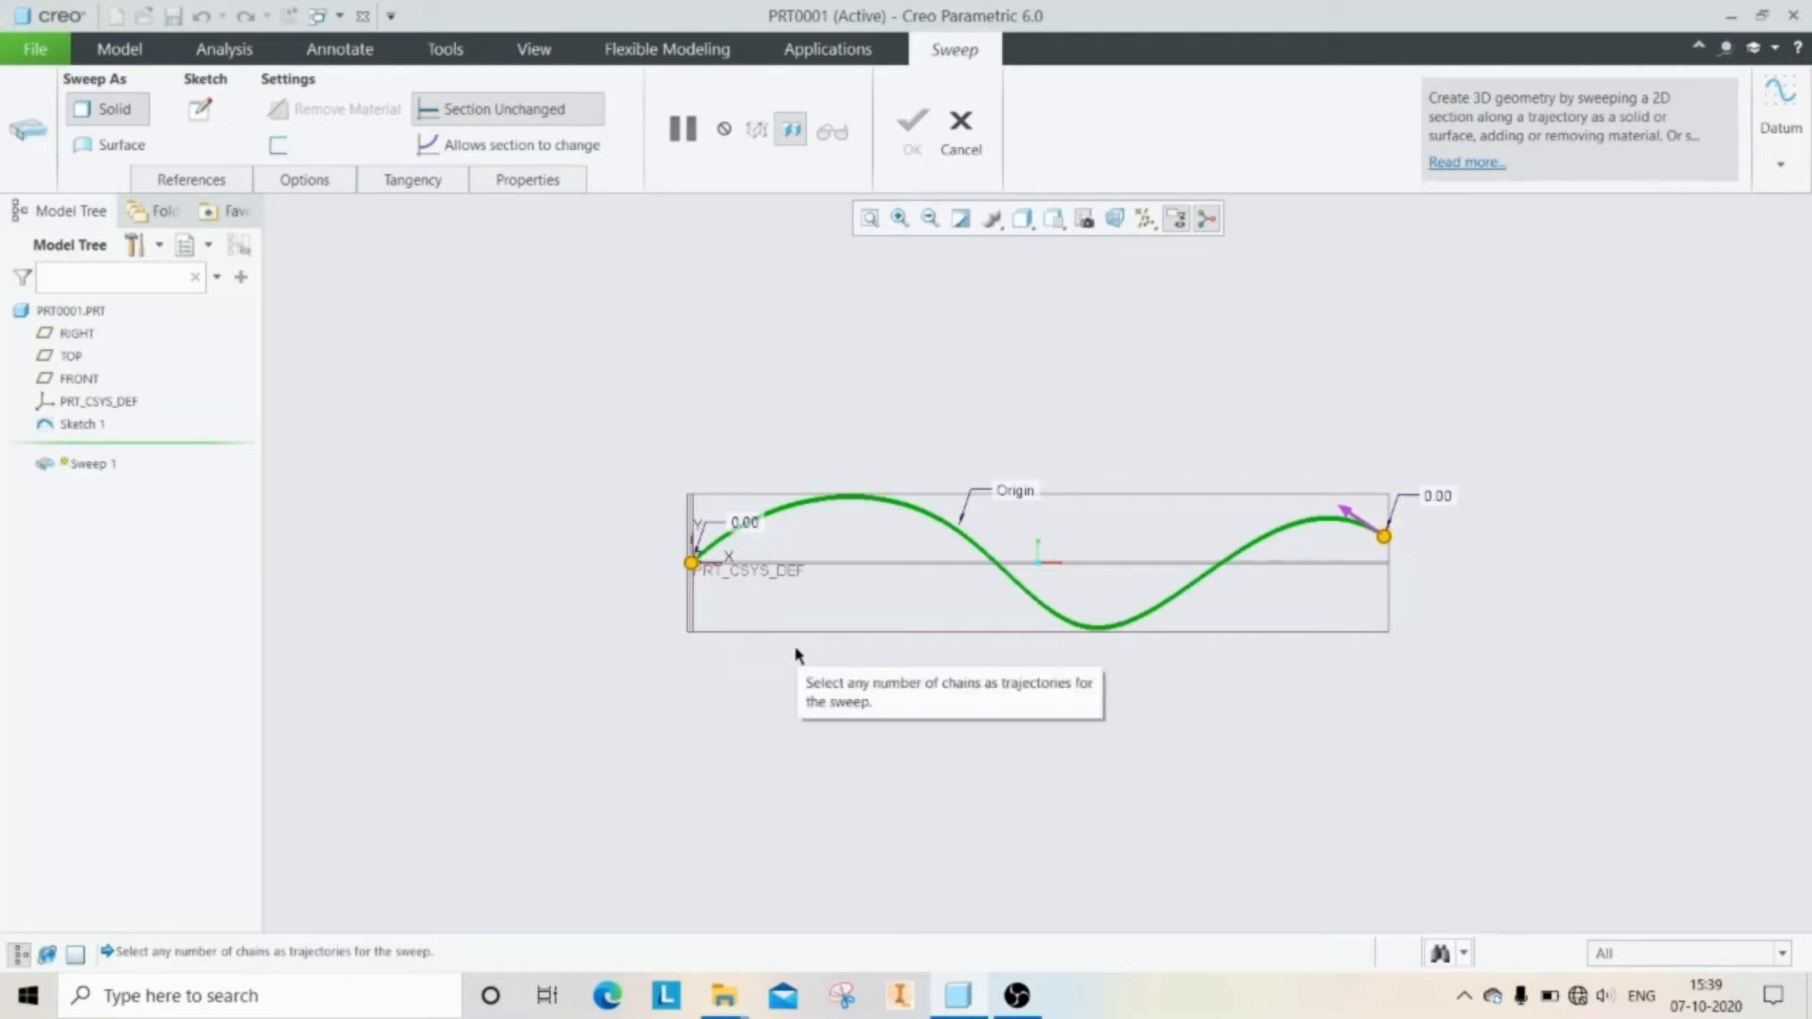
pyautogui.moveTo(1395, 565)
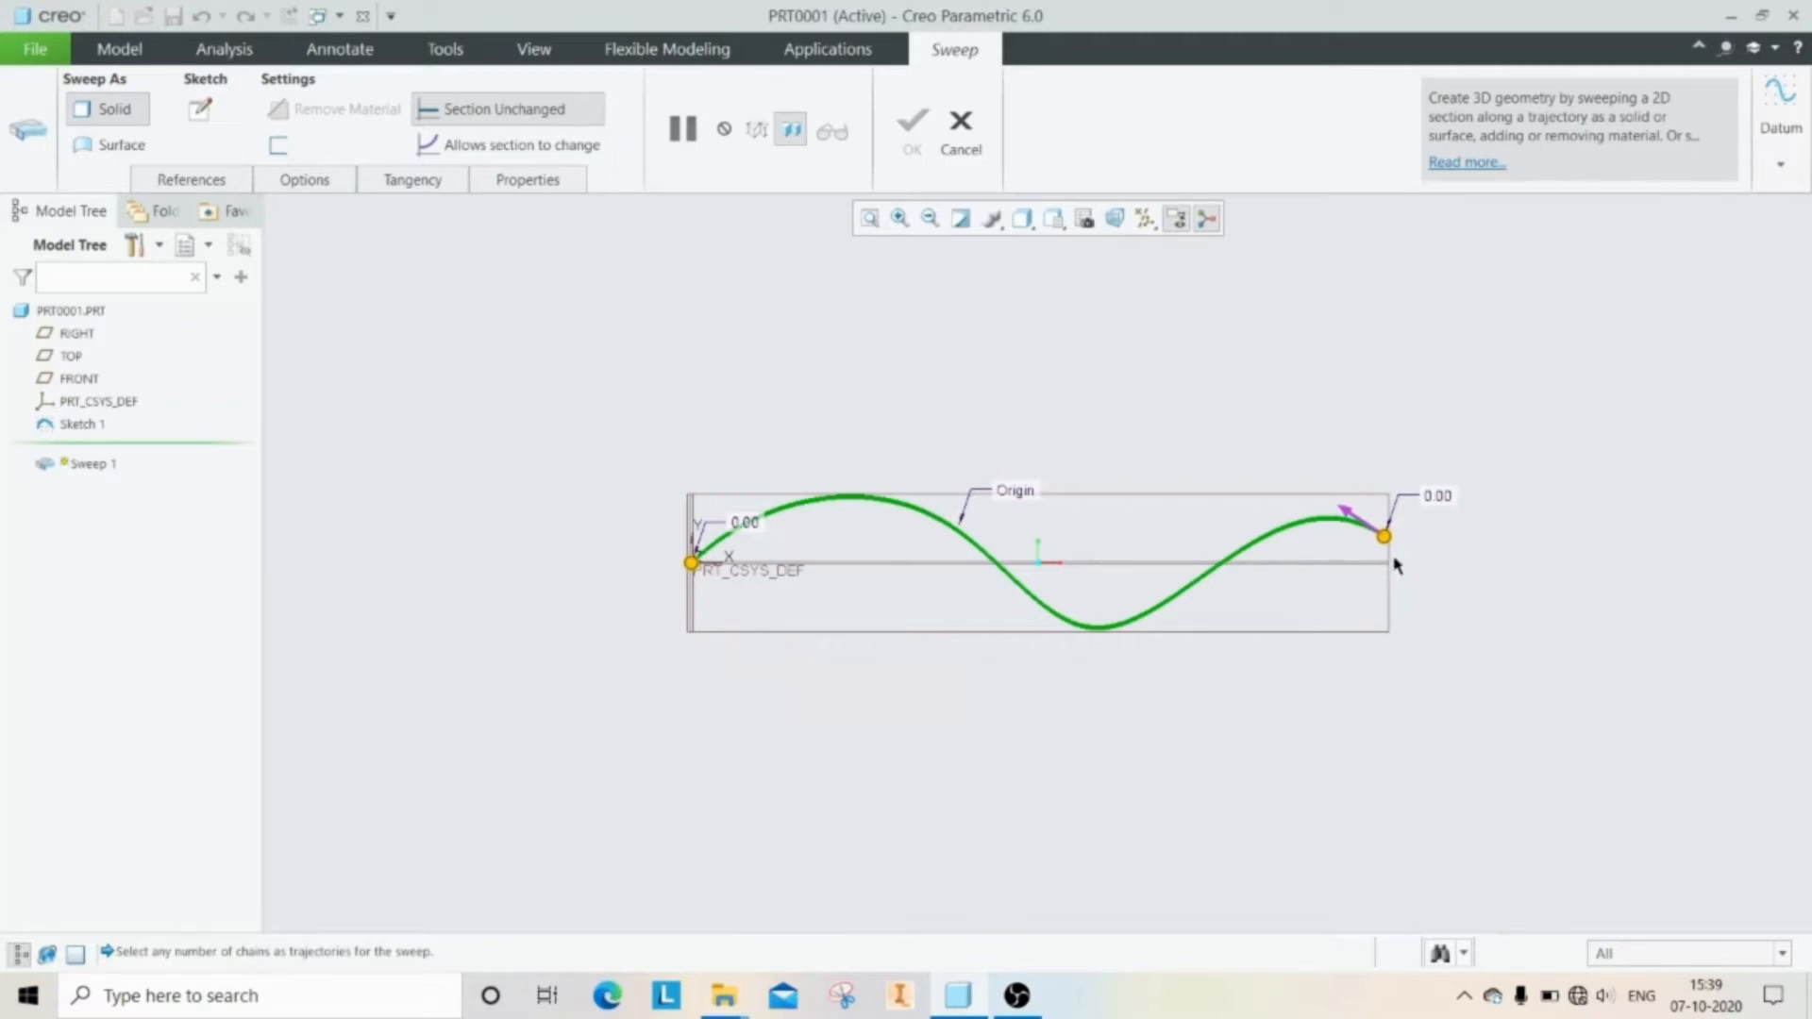
pyautogui.moveTo(1424, 540)
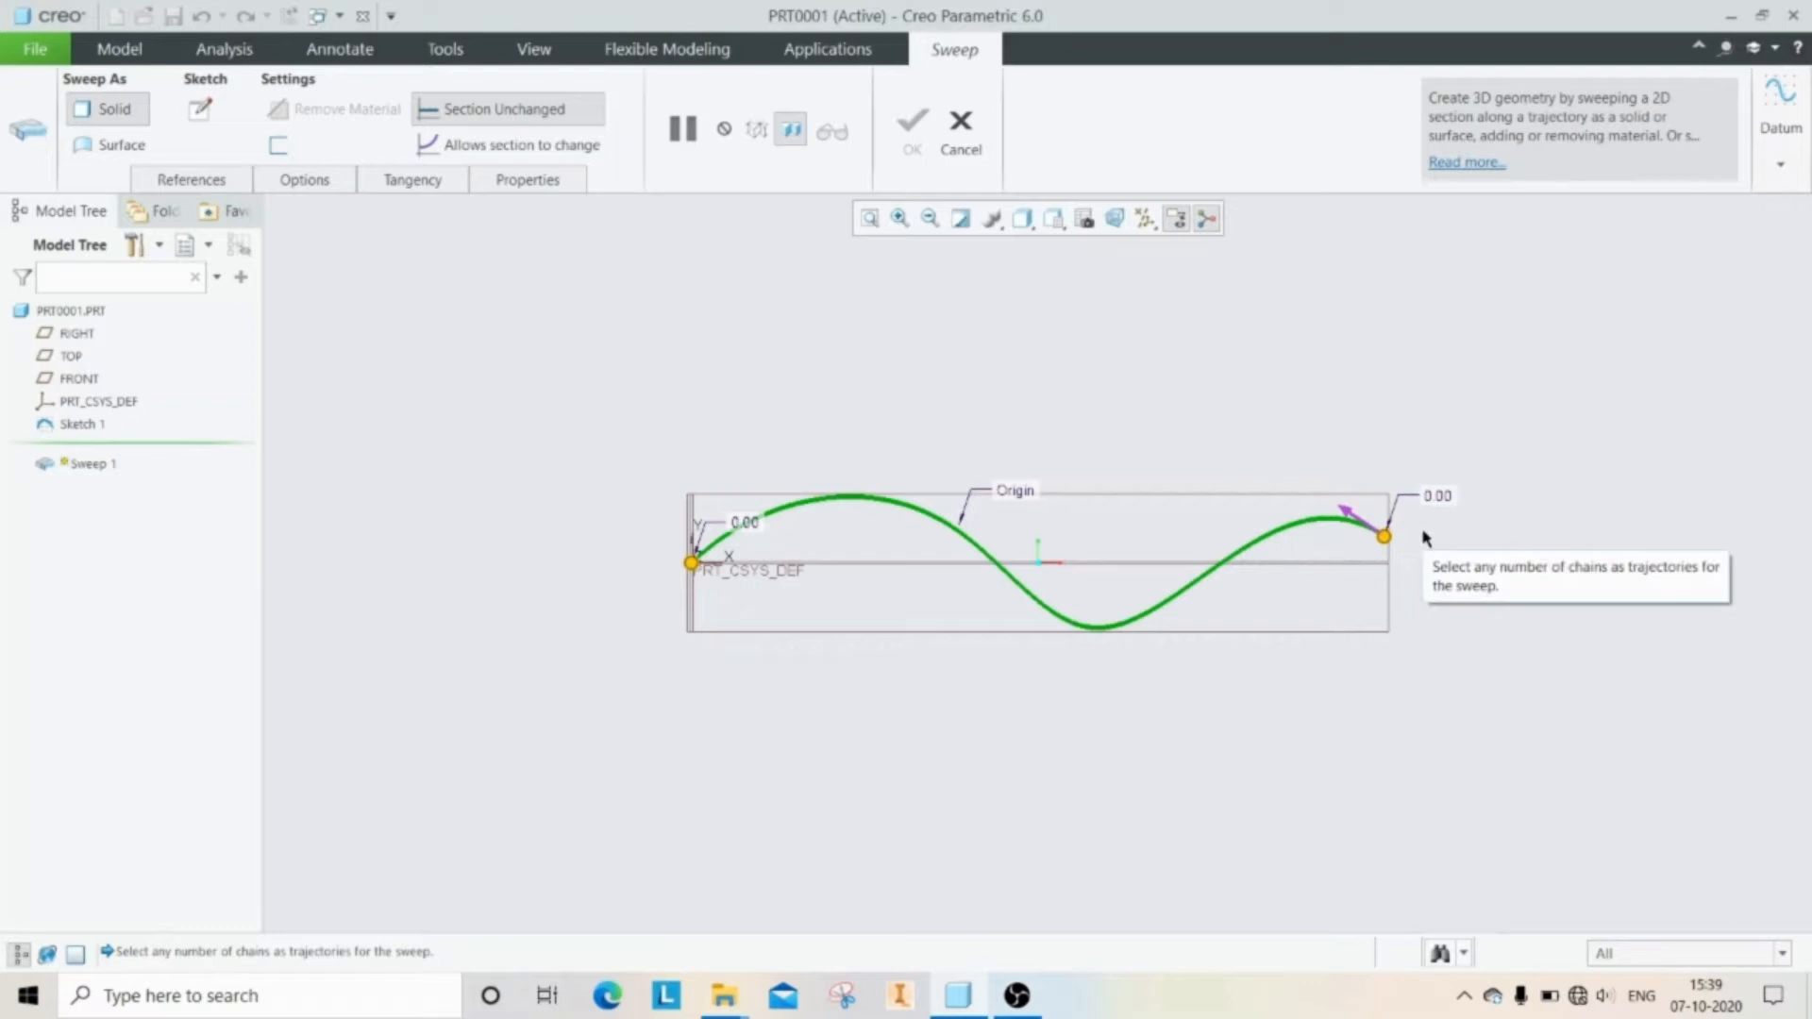
pyautogui.moveTo(1254, 566)
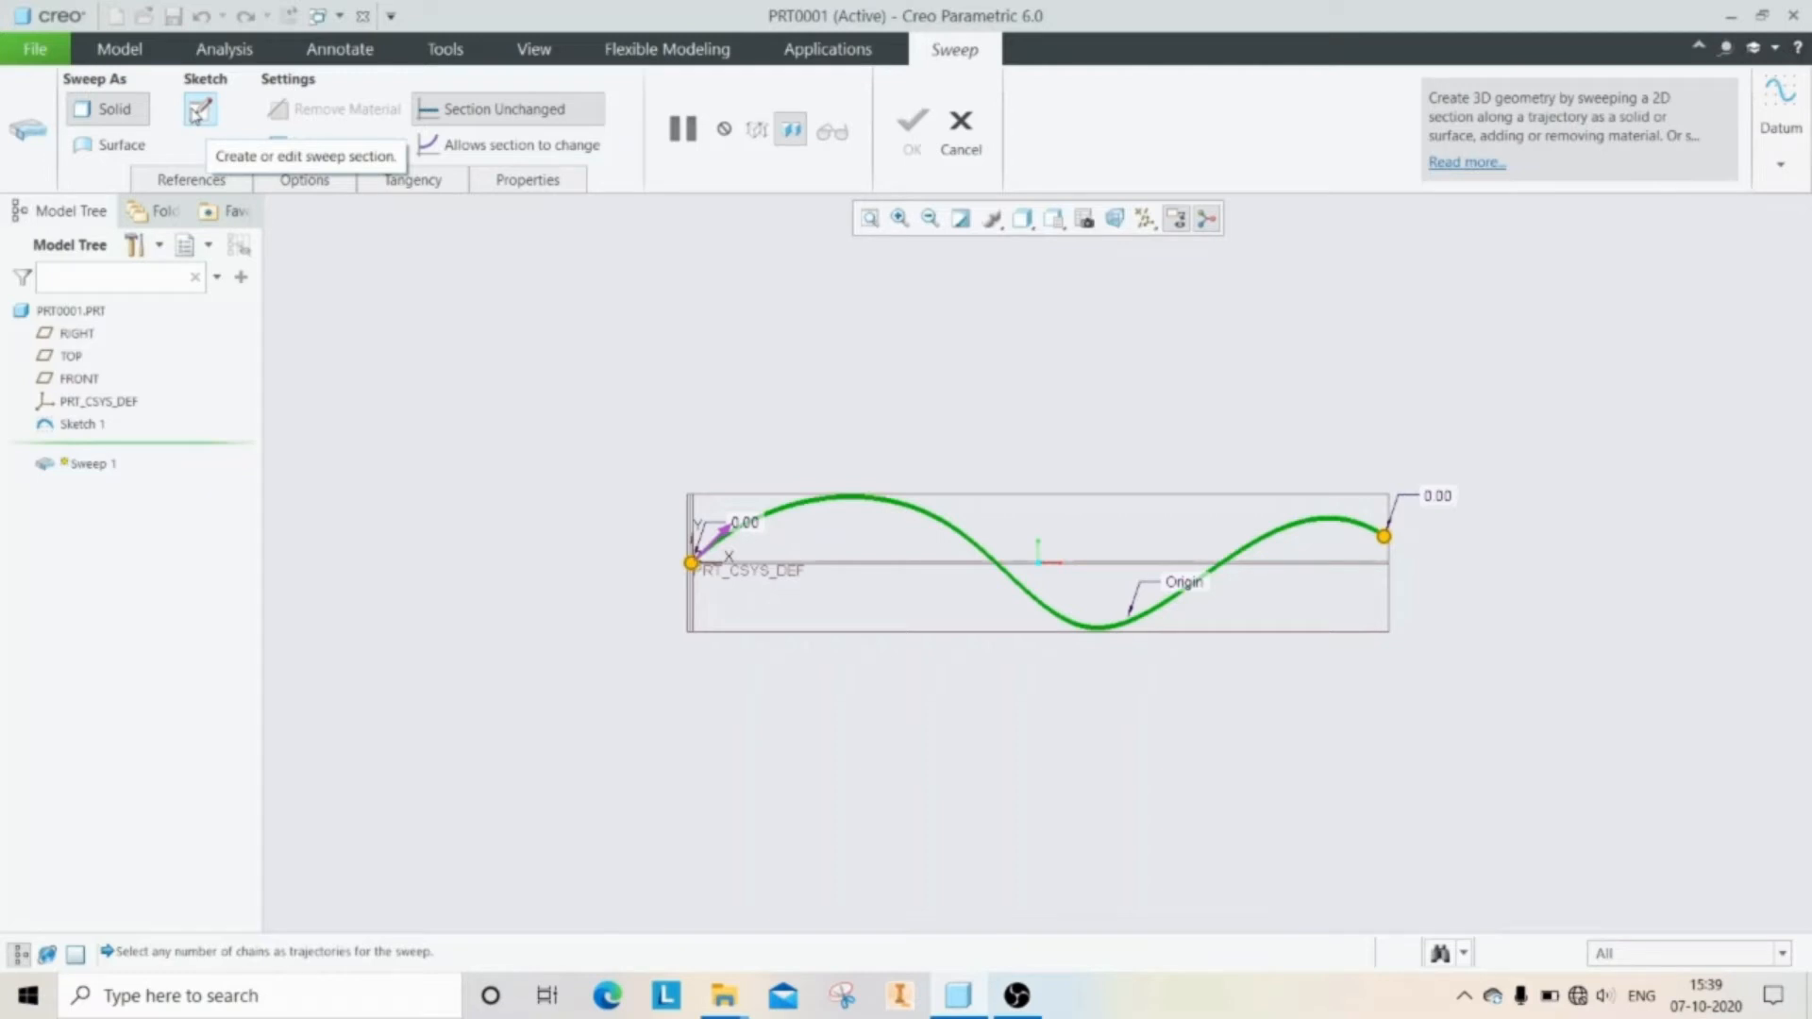
# Step: Sketch the sweep section as a circle centred at the trajectory start
pyautogui.click(199, 108)
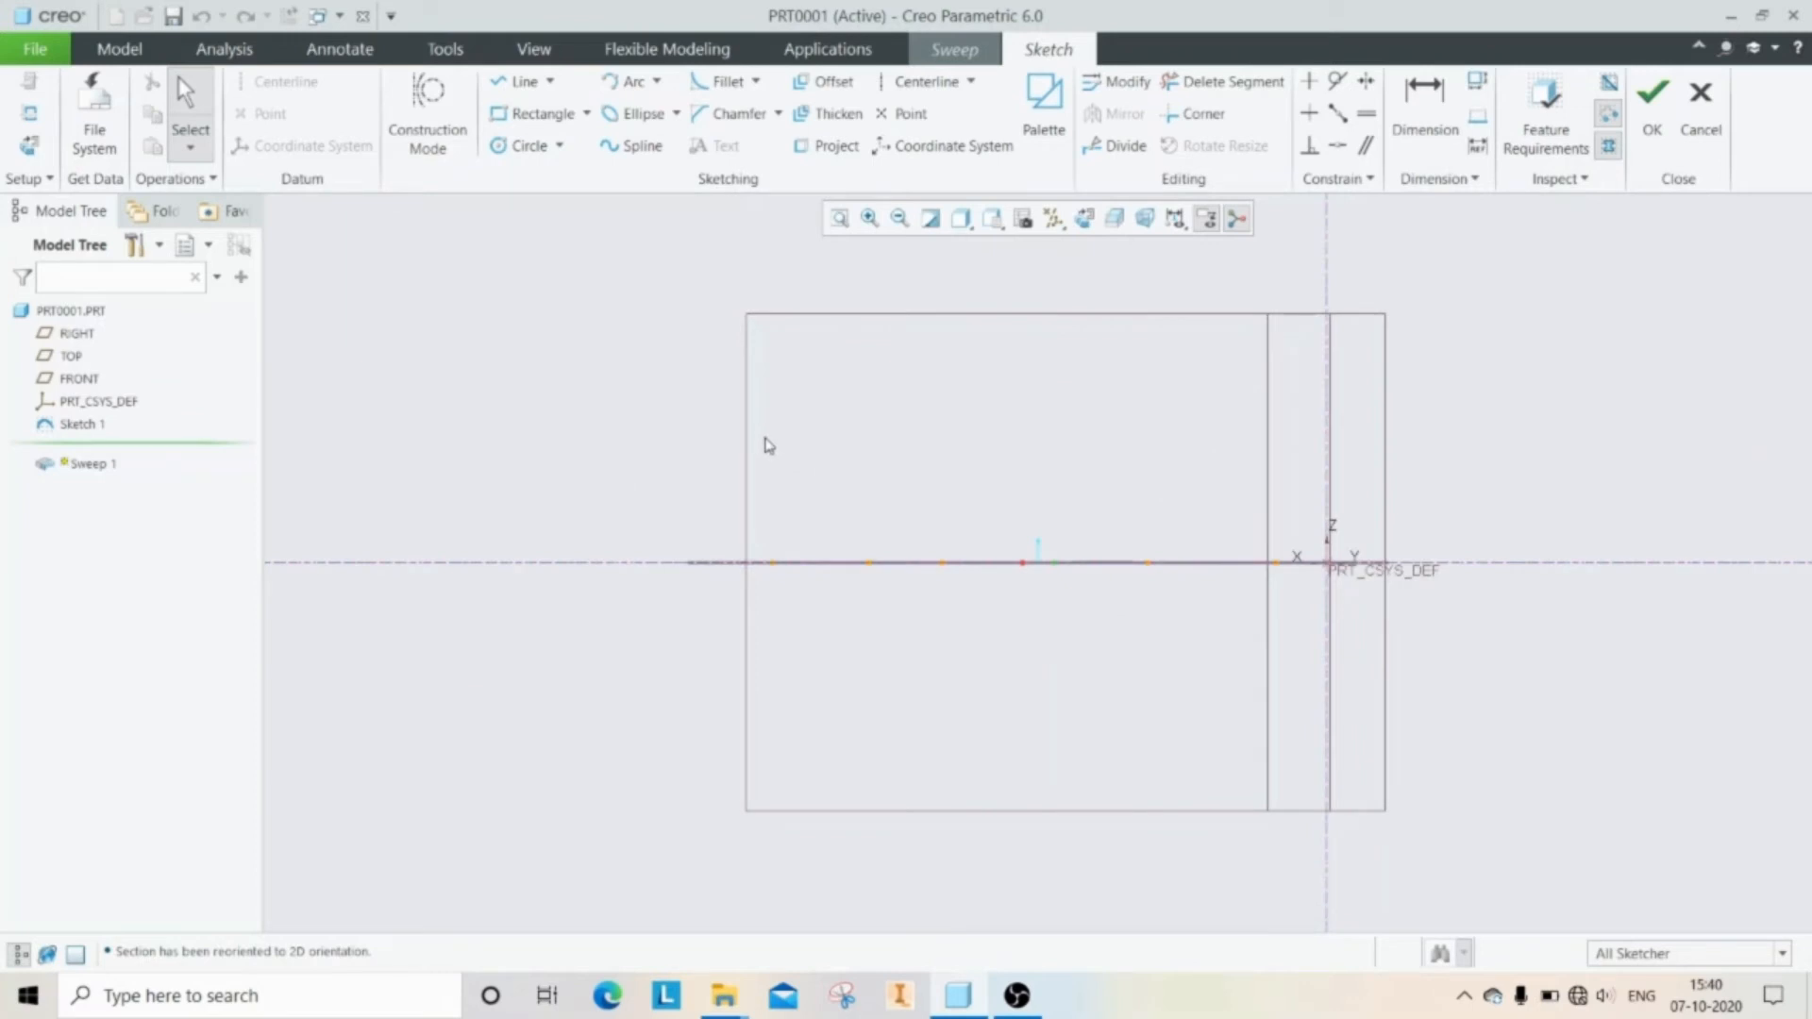
pyautogui.moveTo(293, 333)
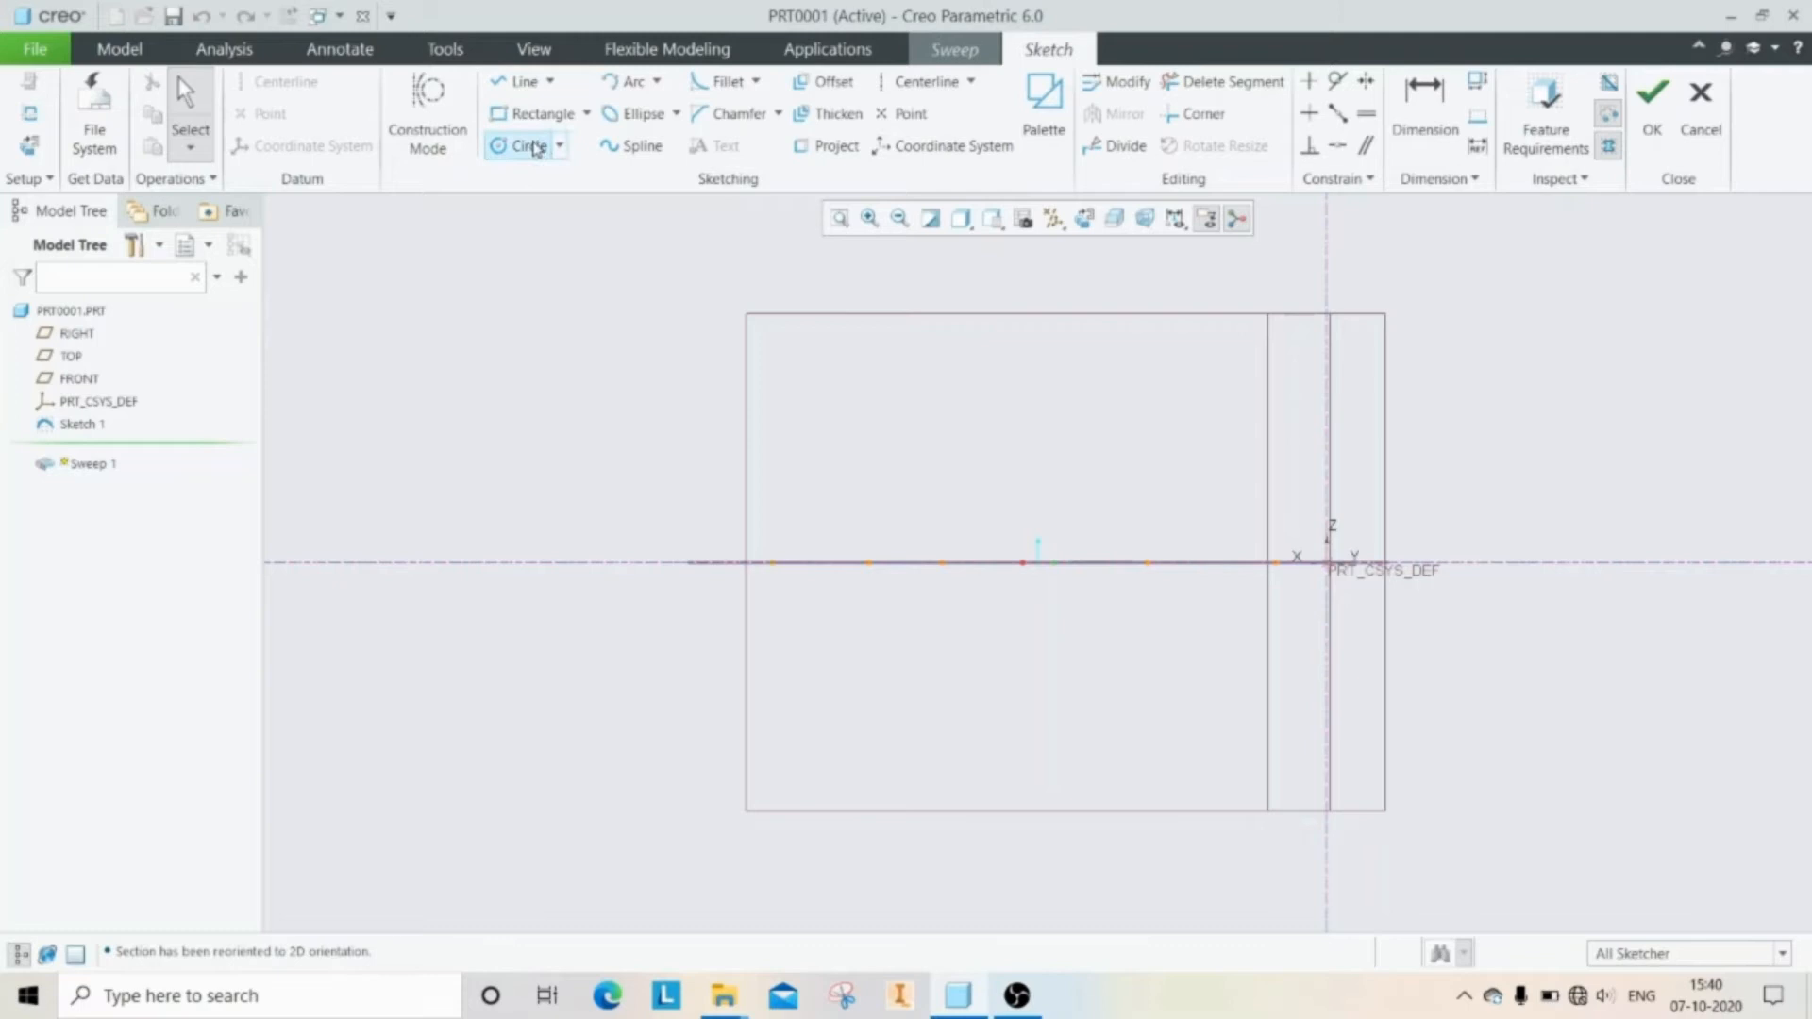
pyautogui.moveTo(528, 144)
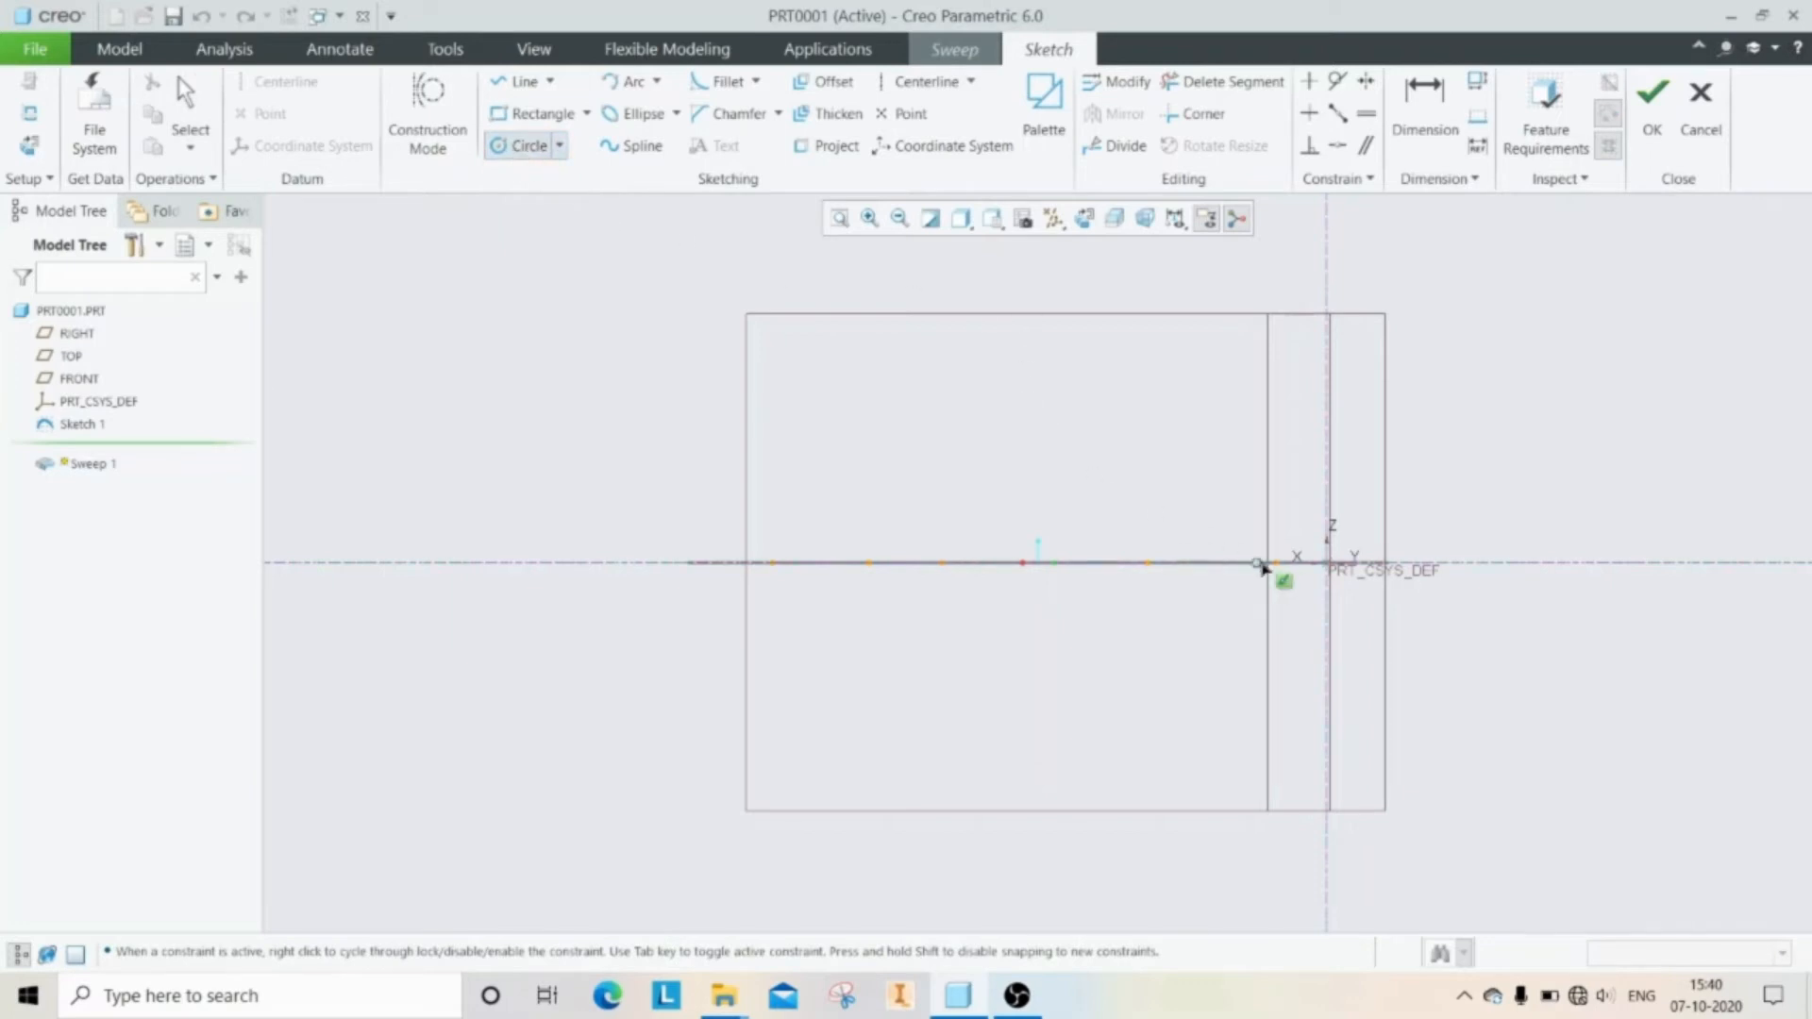
pyautogui.moveTo(1386, 501)
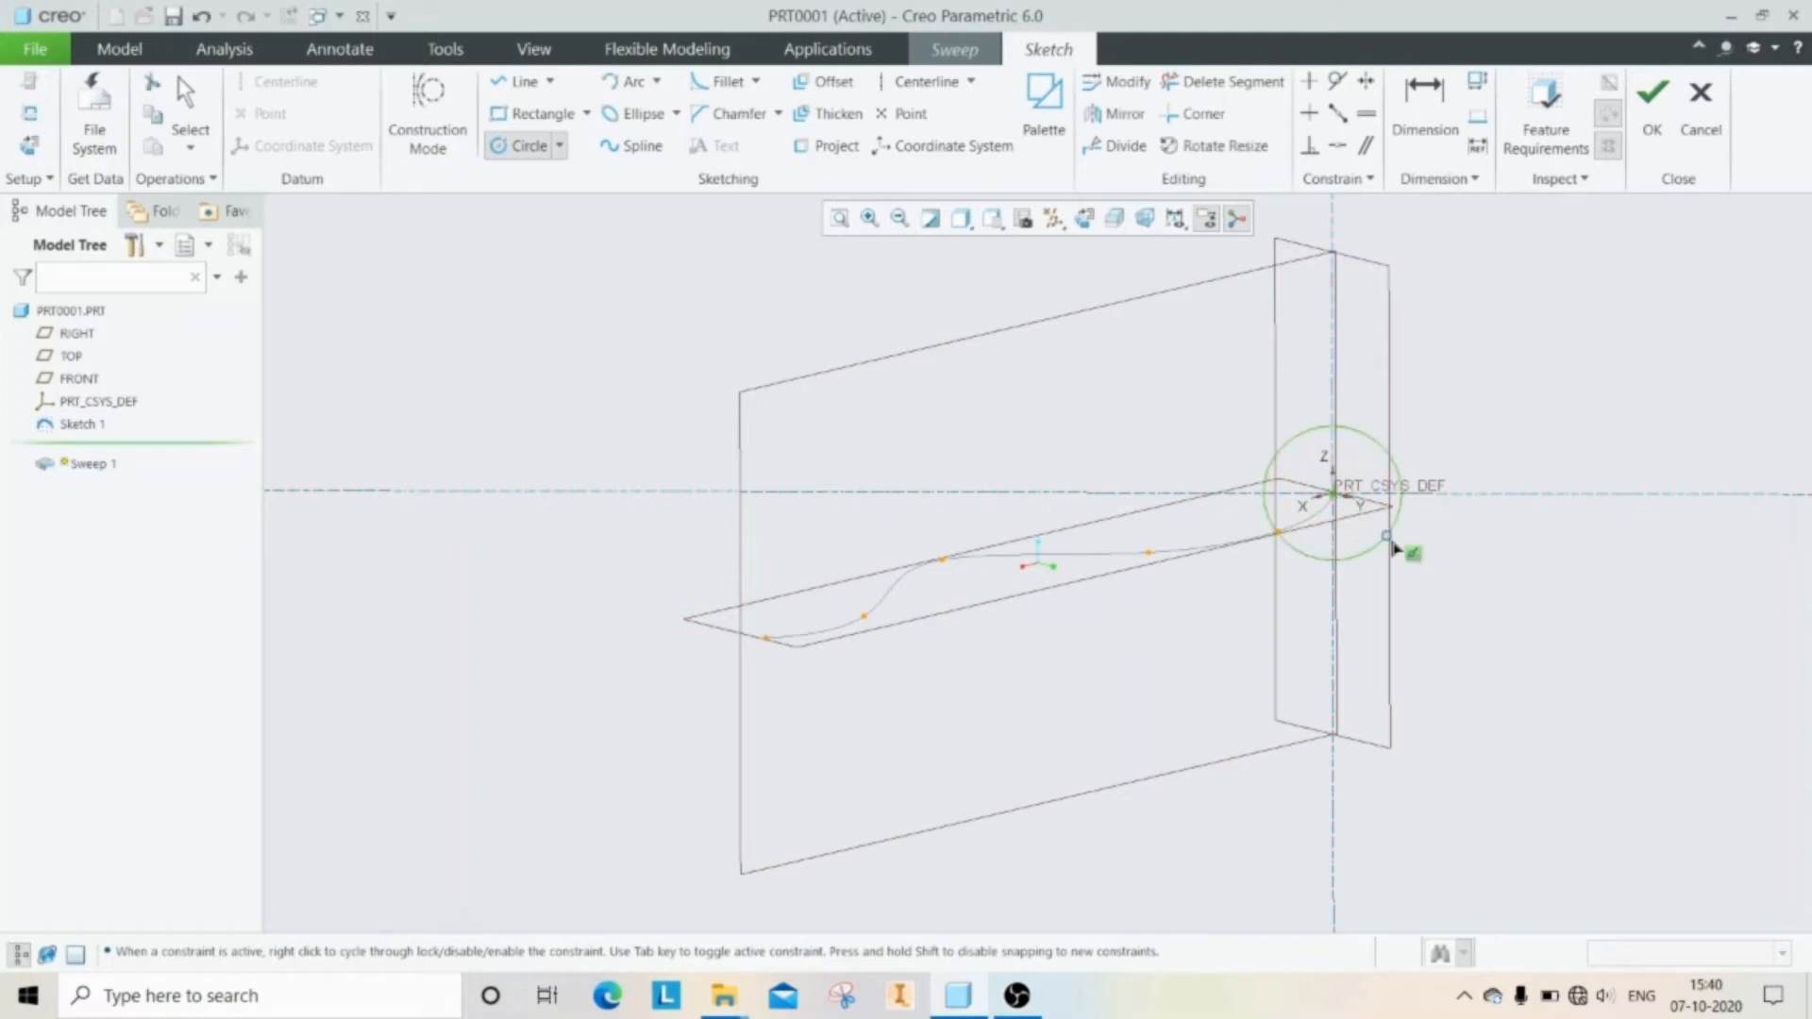
pyautogui.click(1384, 535)
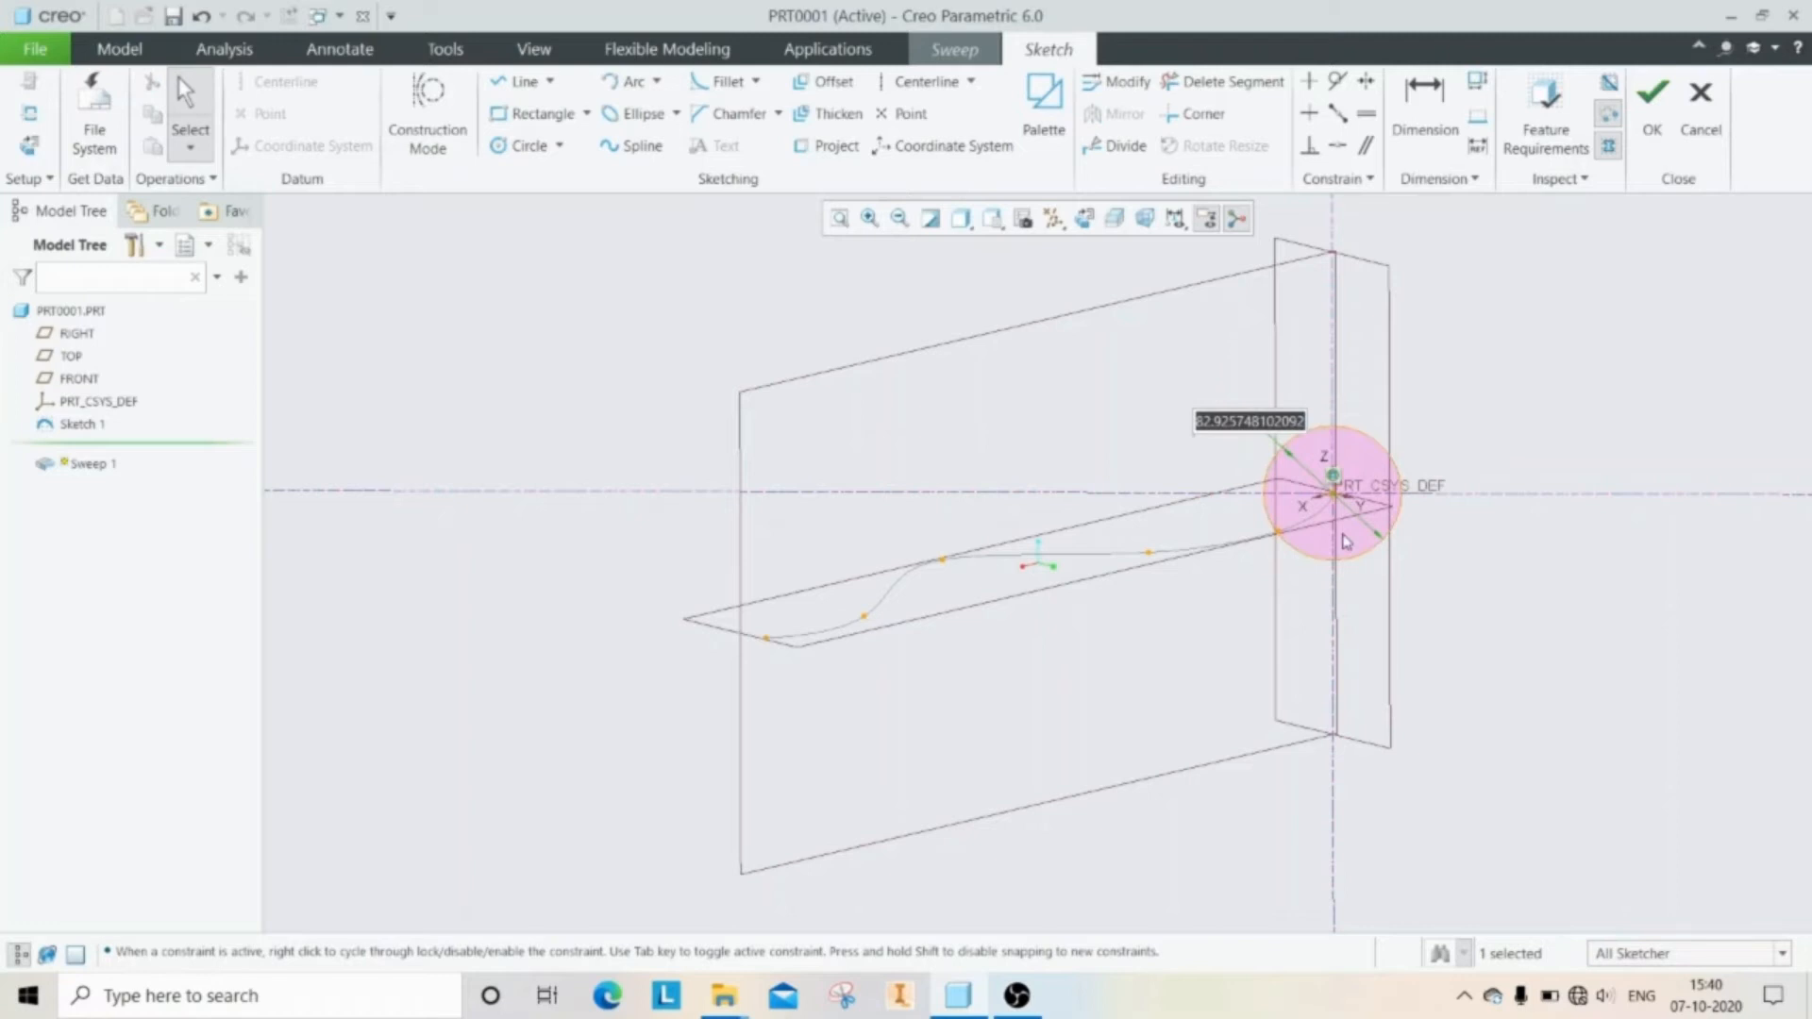
pyautogui.moveTo(1528, 674)
pyautogui.write('100')
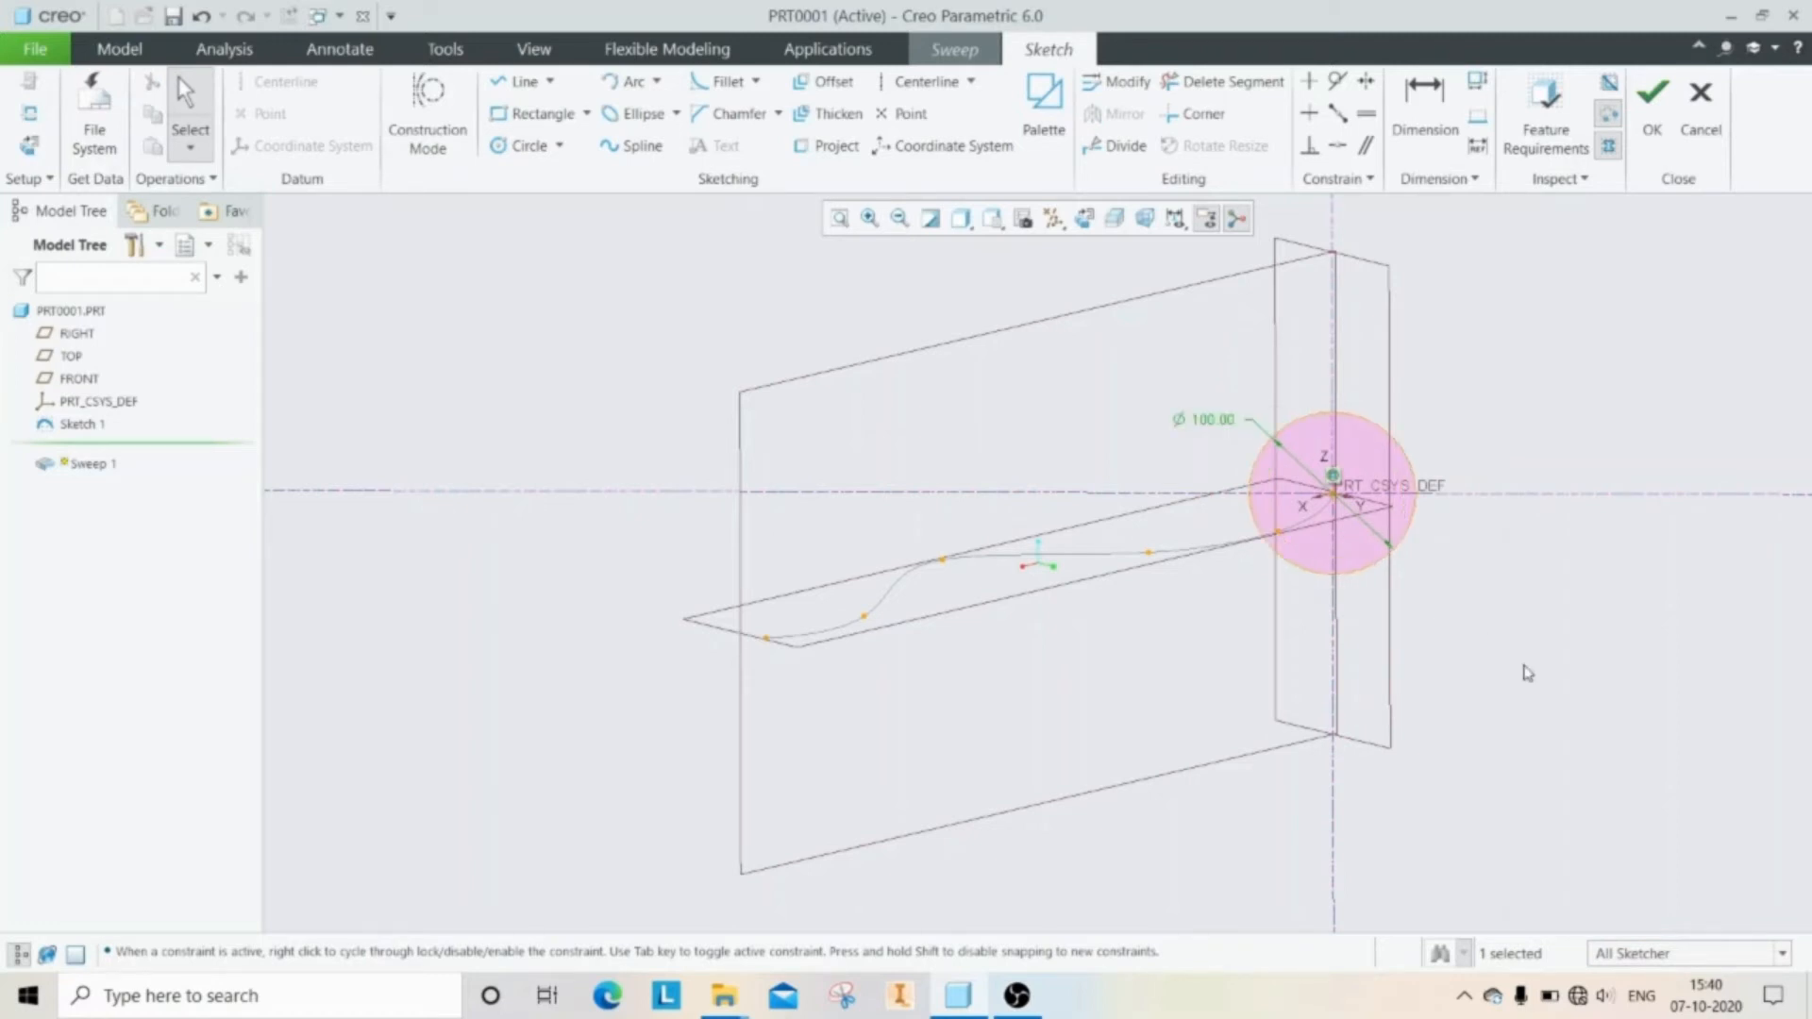
pyautogui.moveTo(1736, 135)
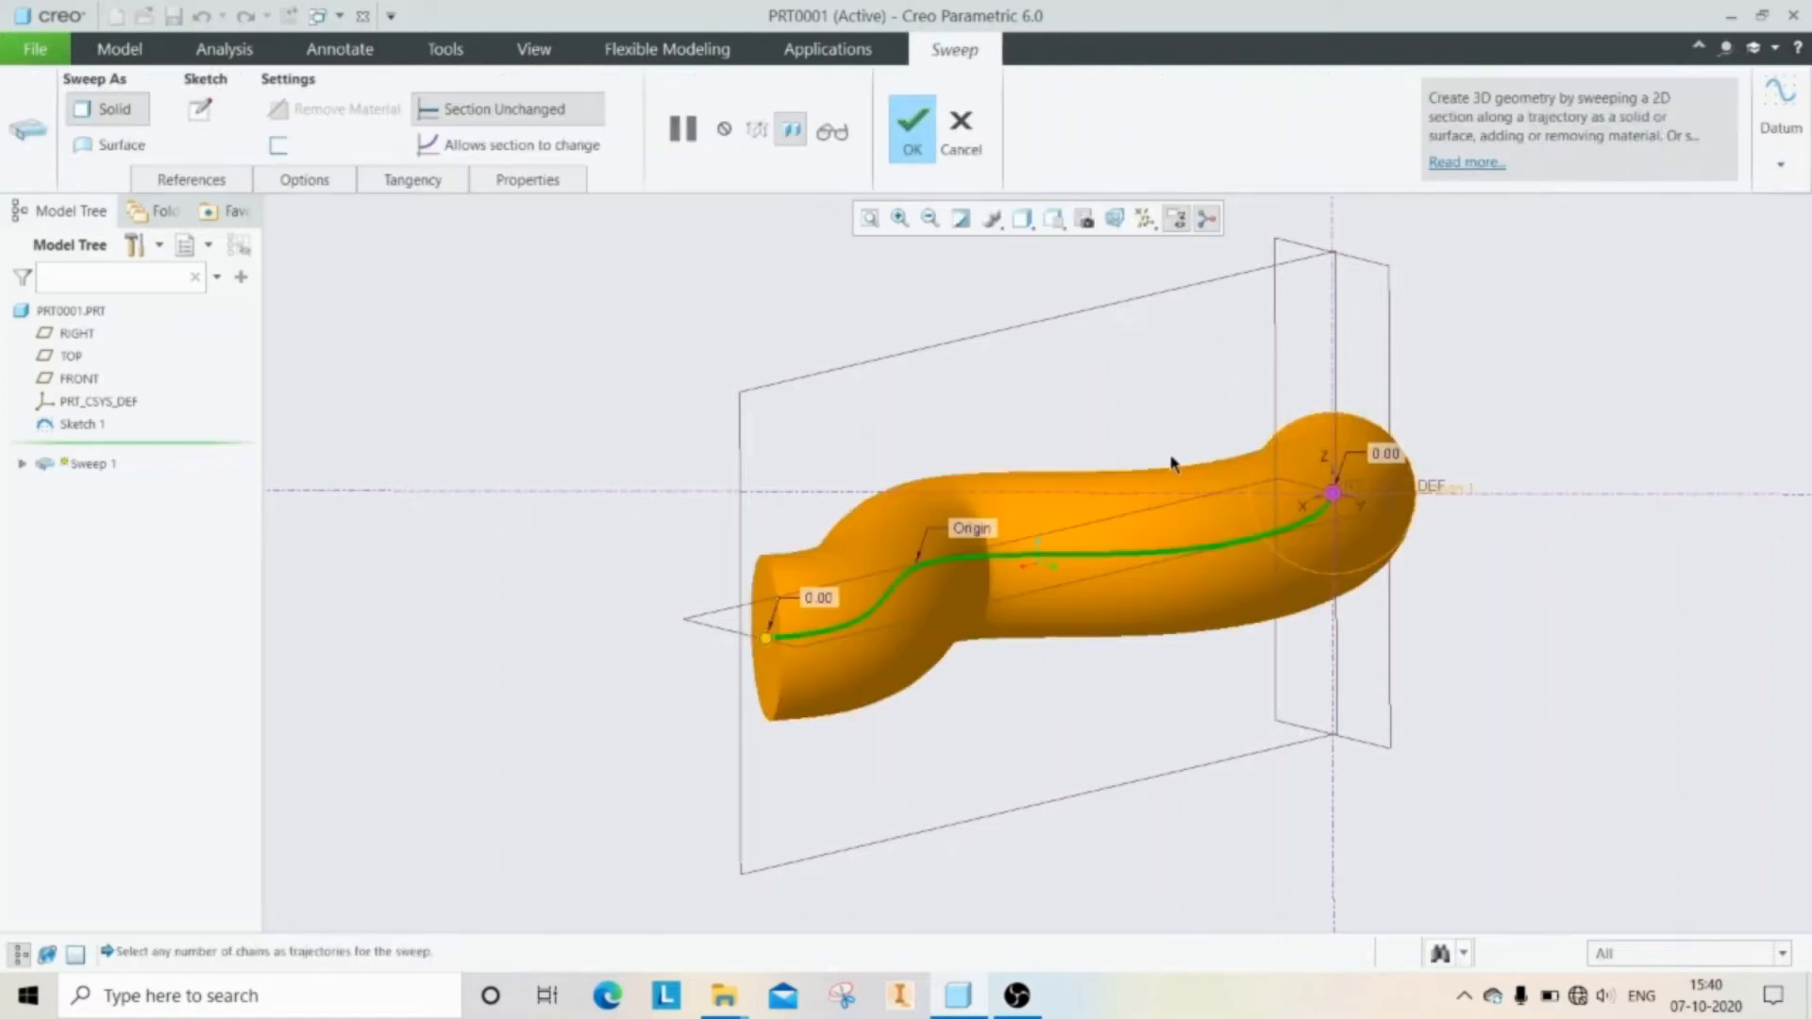
# Step: Inspect the wavy tube preview and accept the swept solid
pyautogui.moveTo(1173, 462); pyautogui.dragTo(1294, 572)
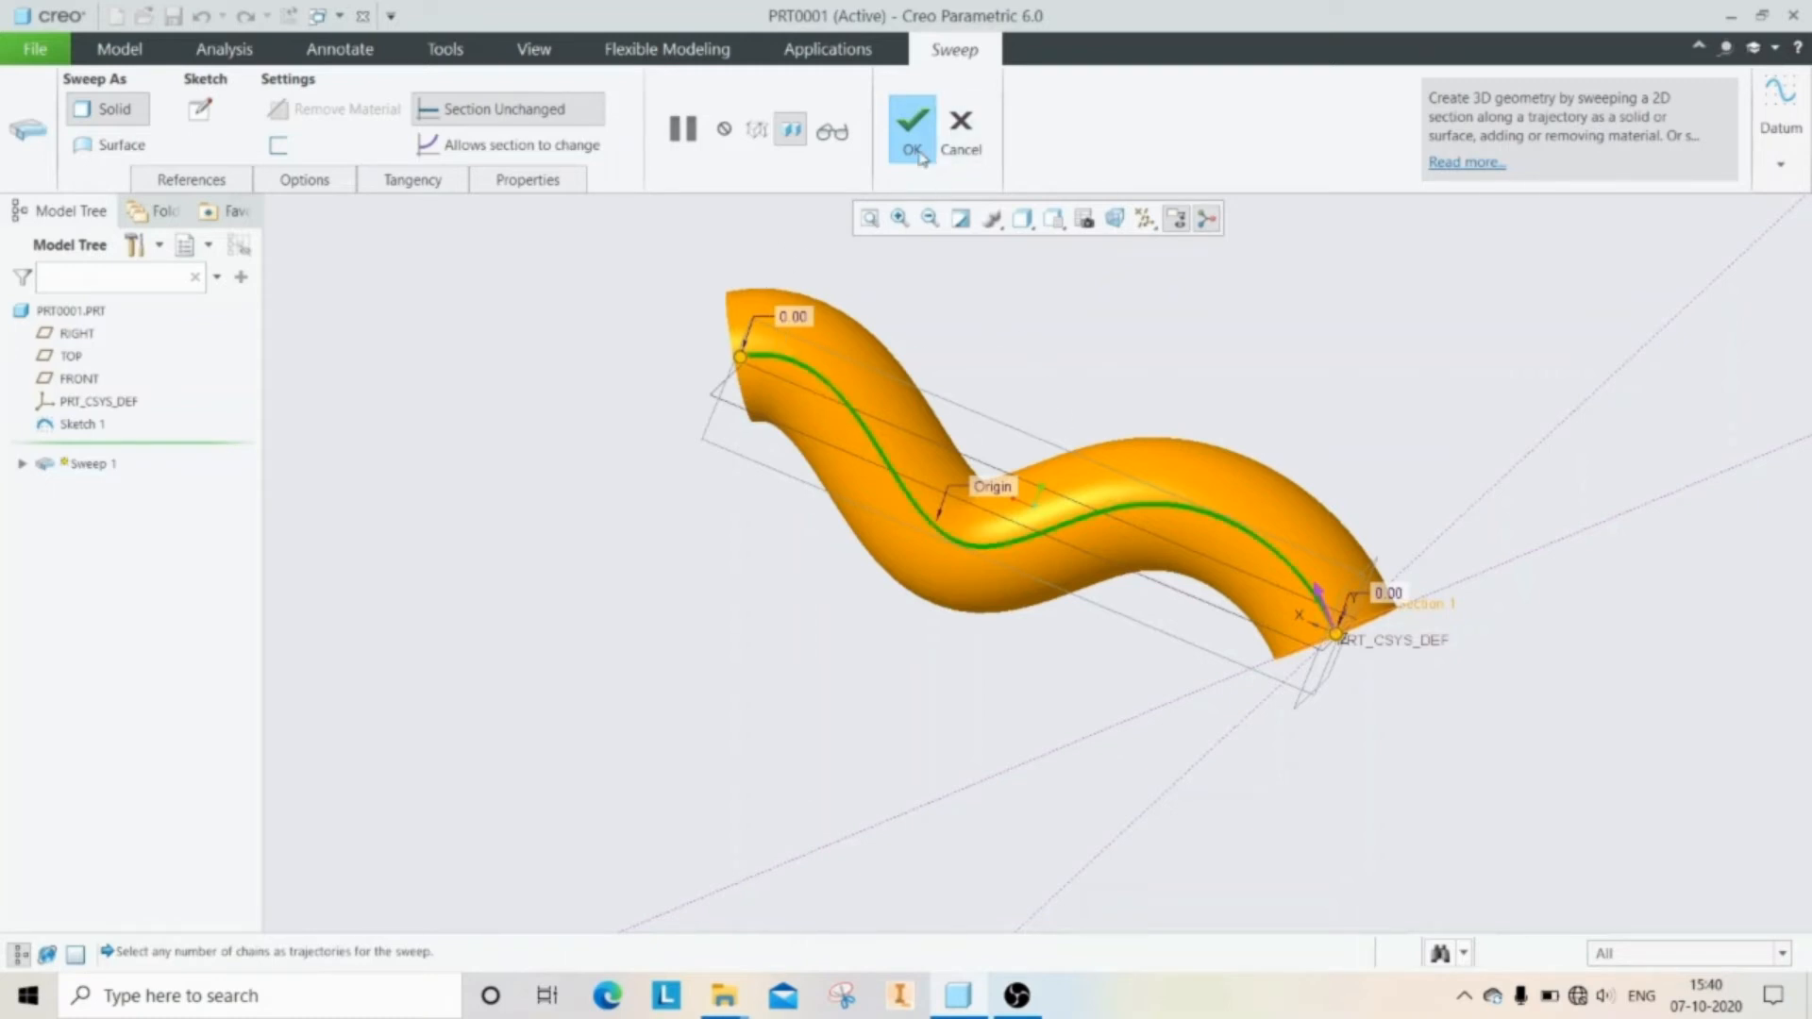
pyautogui.click(911, 127)
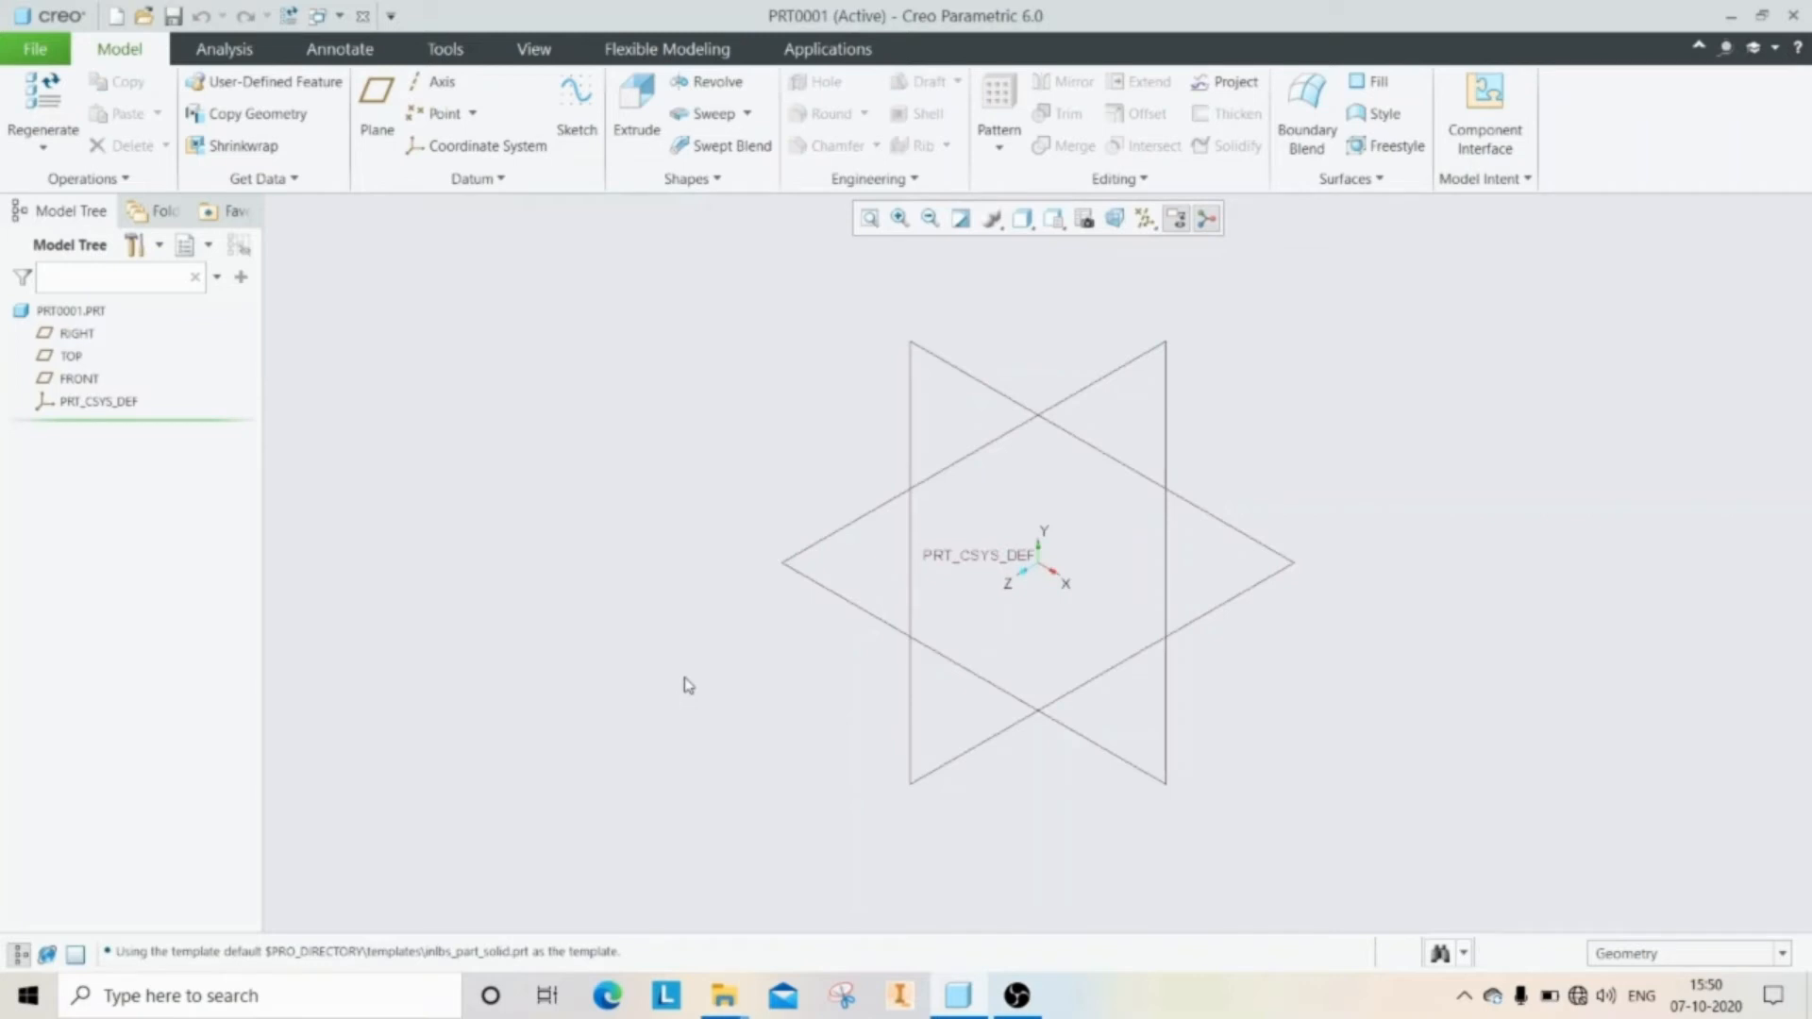
pyautogui.moveTo(728, 691)
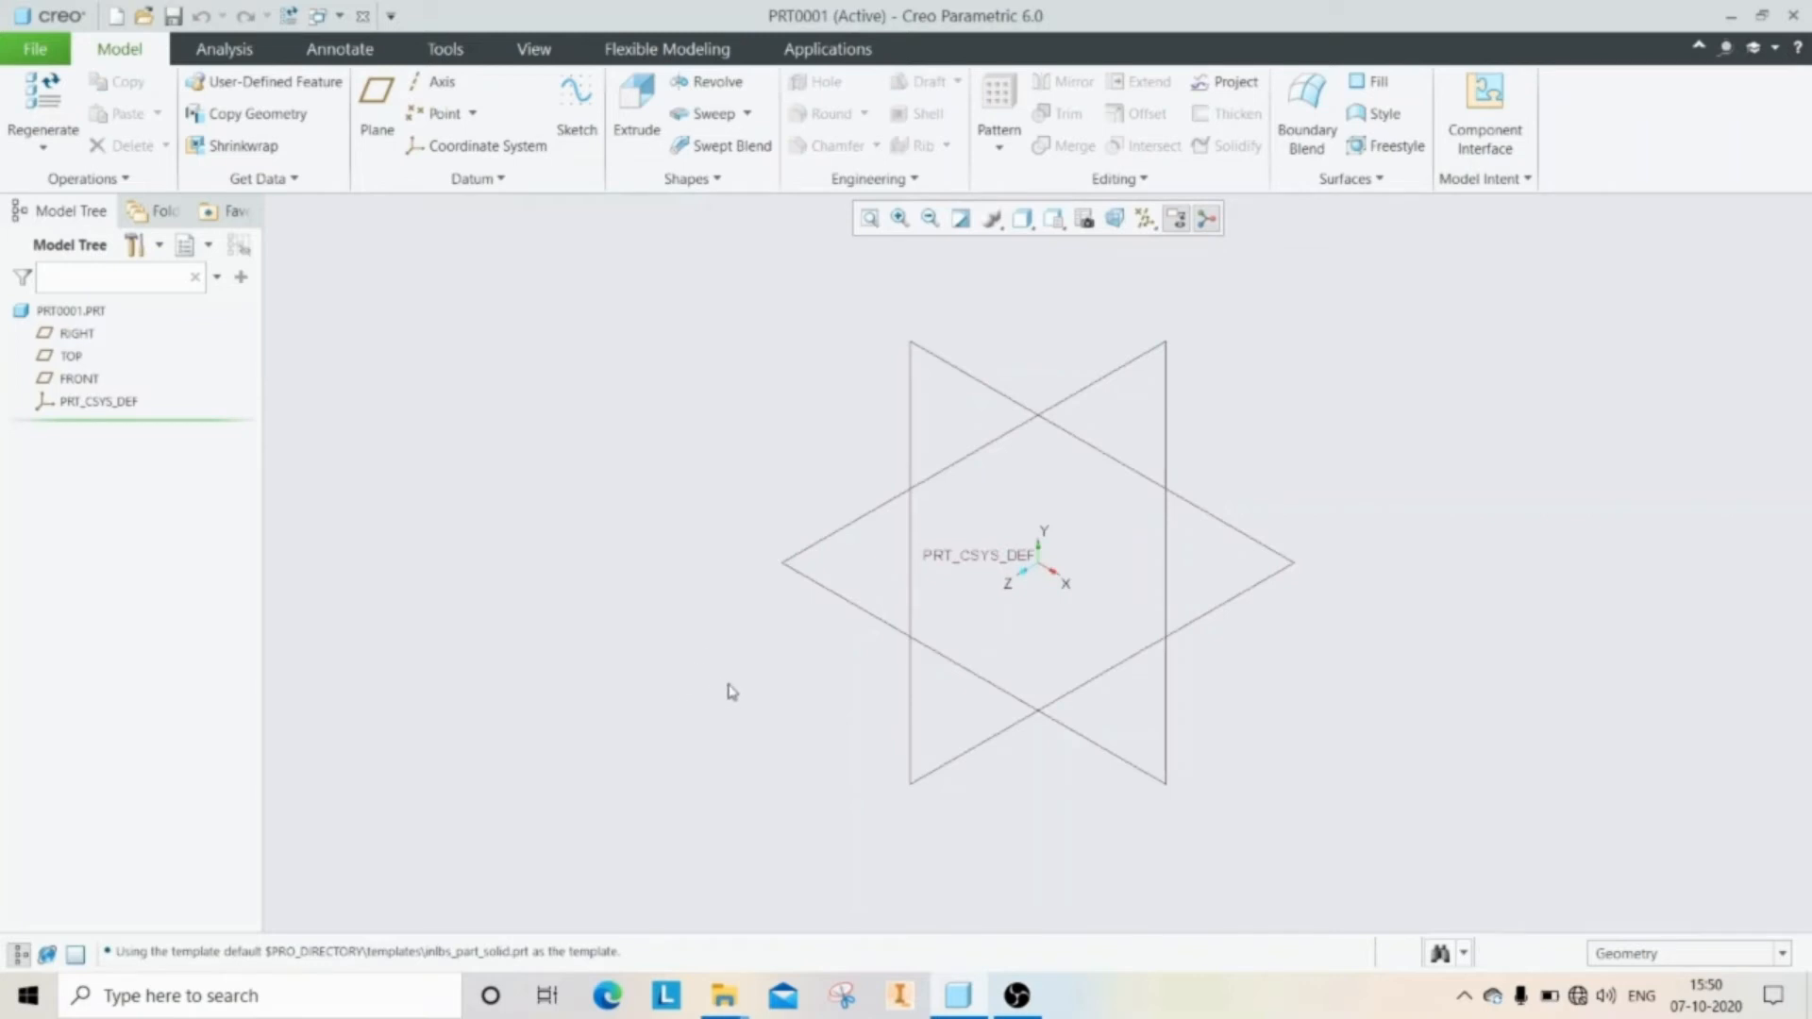
pyautogui.moveTo(697, 722)
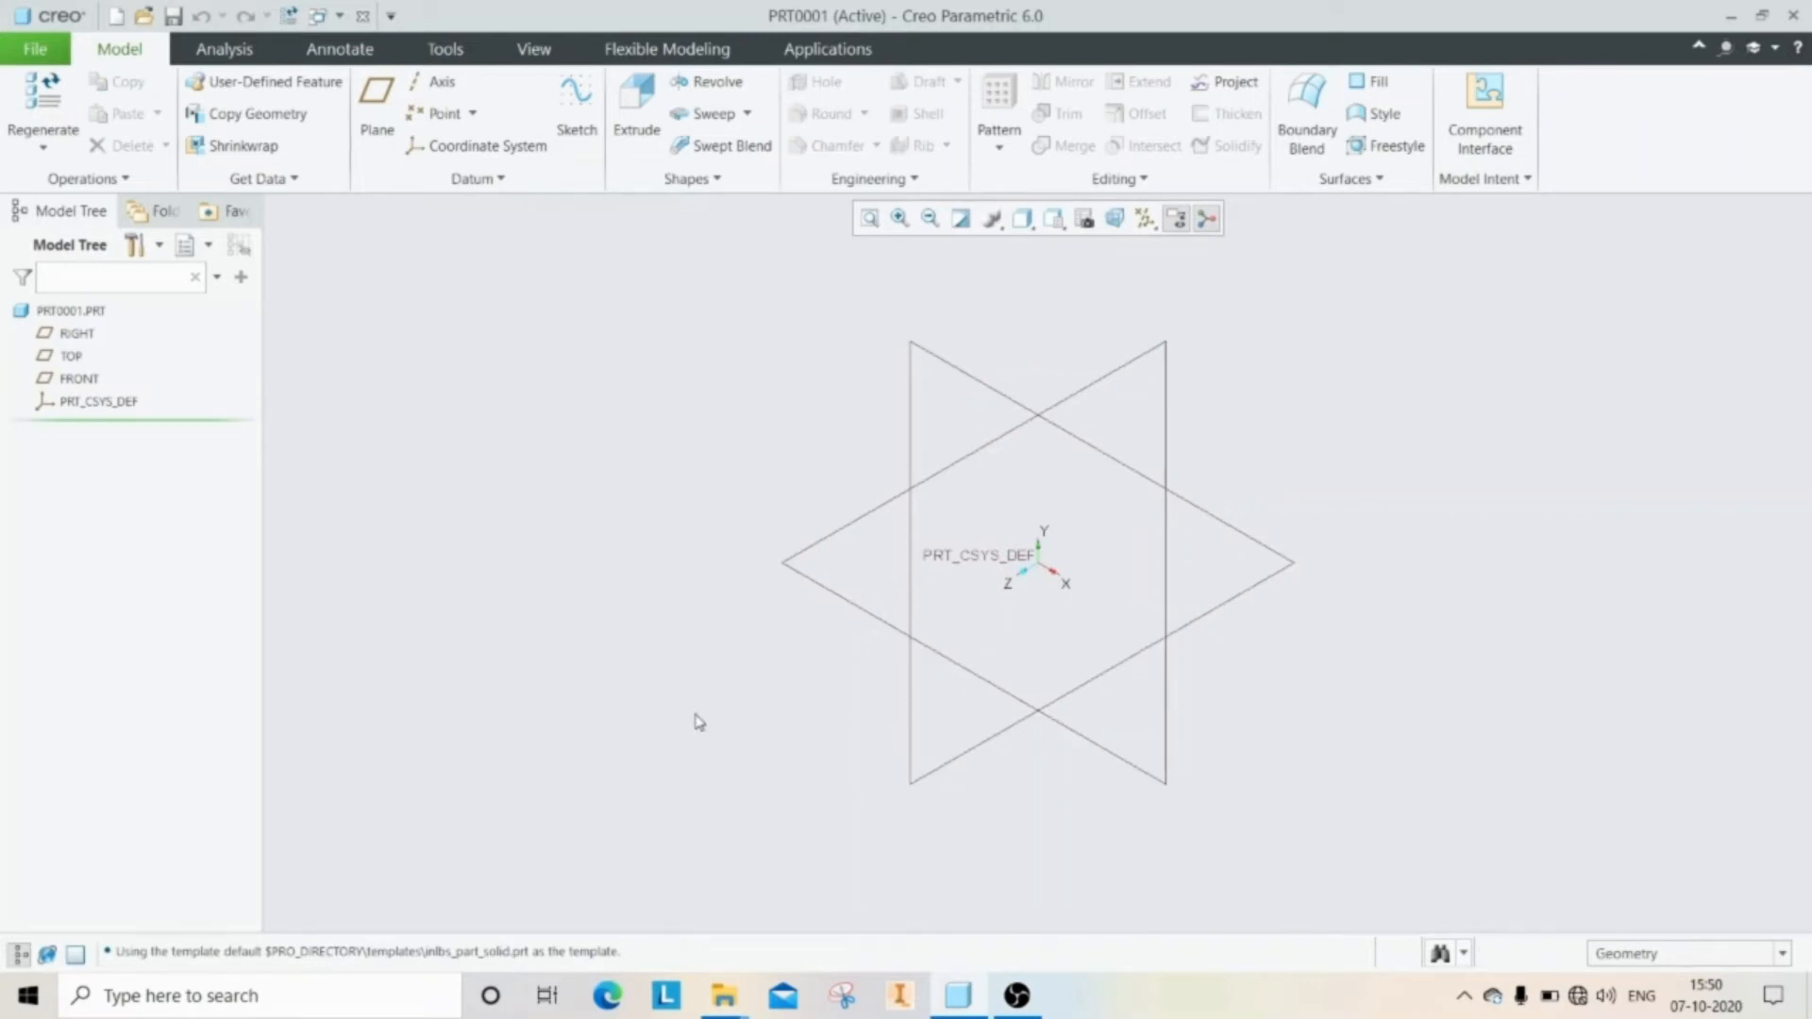
pyautogui.moveTo(664, 701)
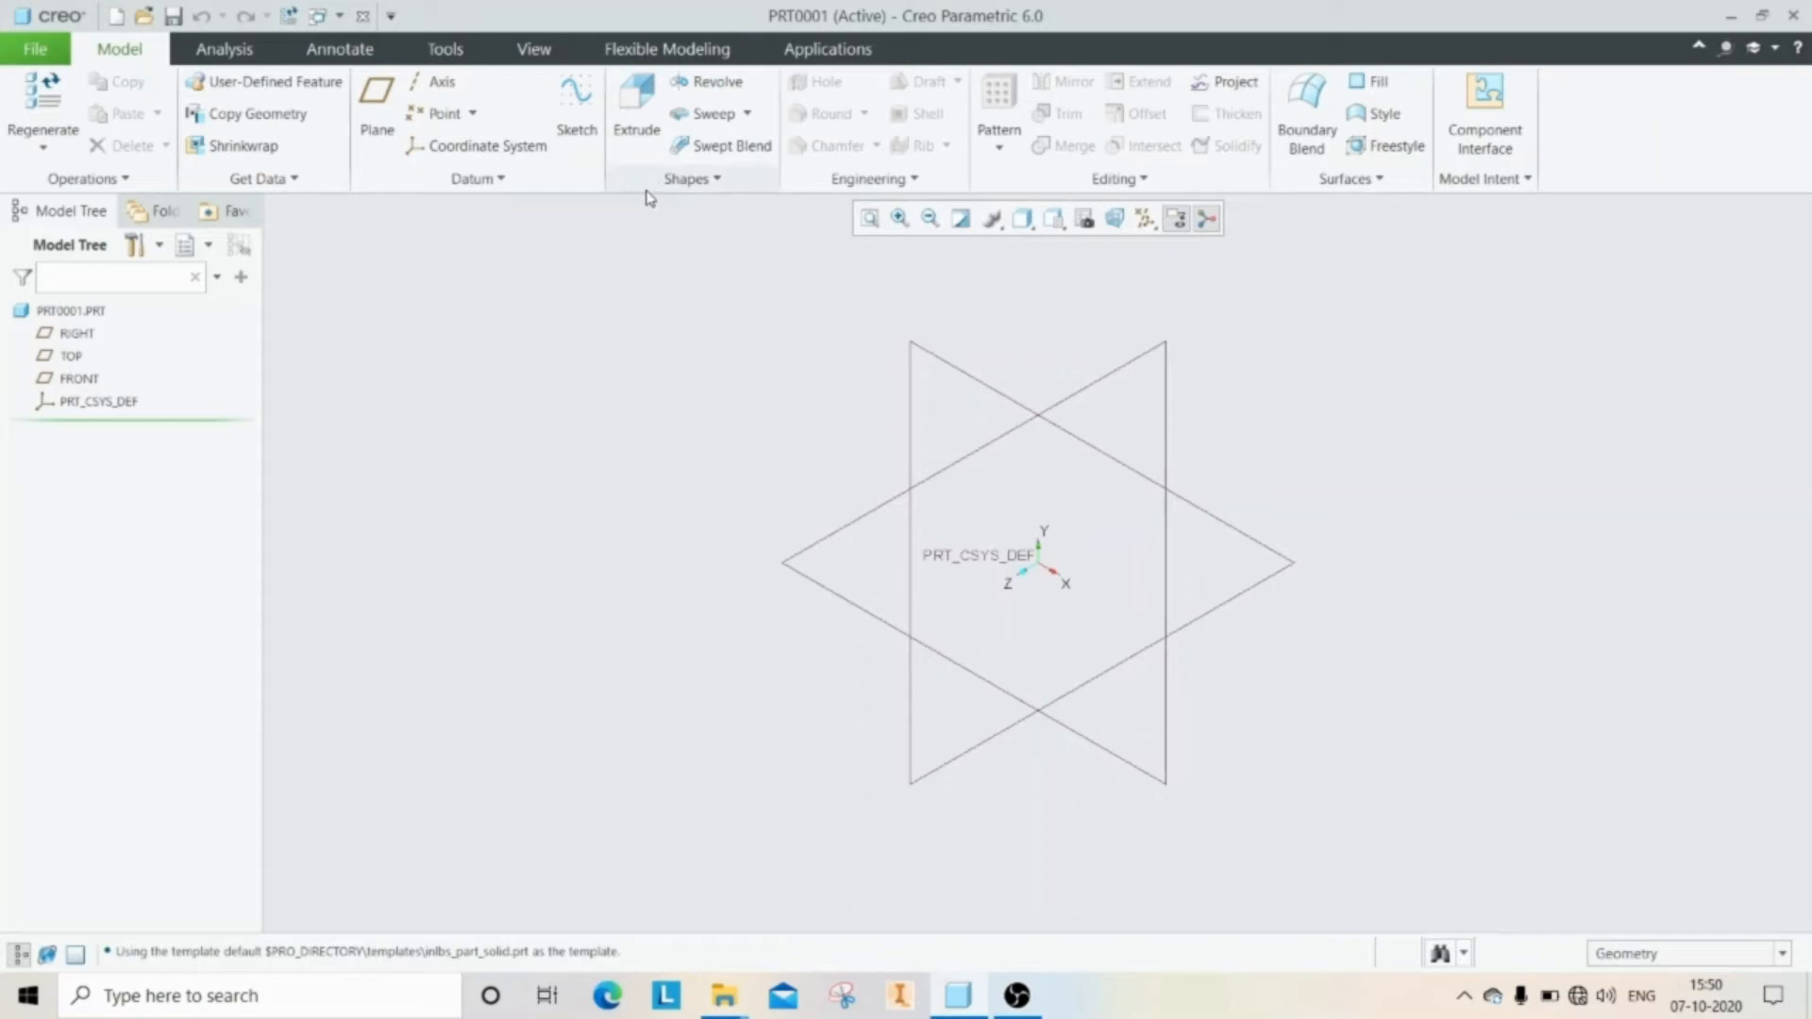
pyautogui.moveTo(576, 104)
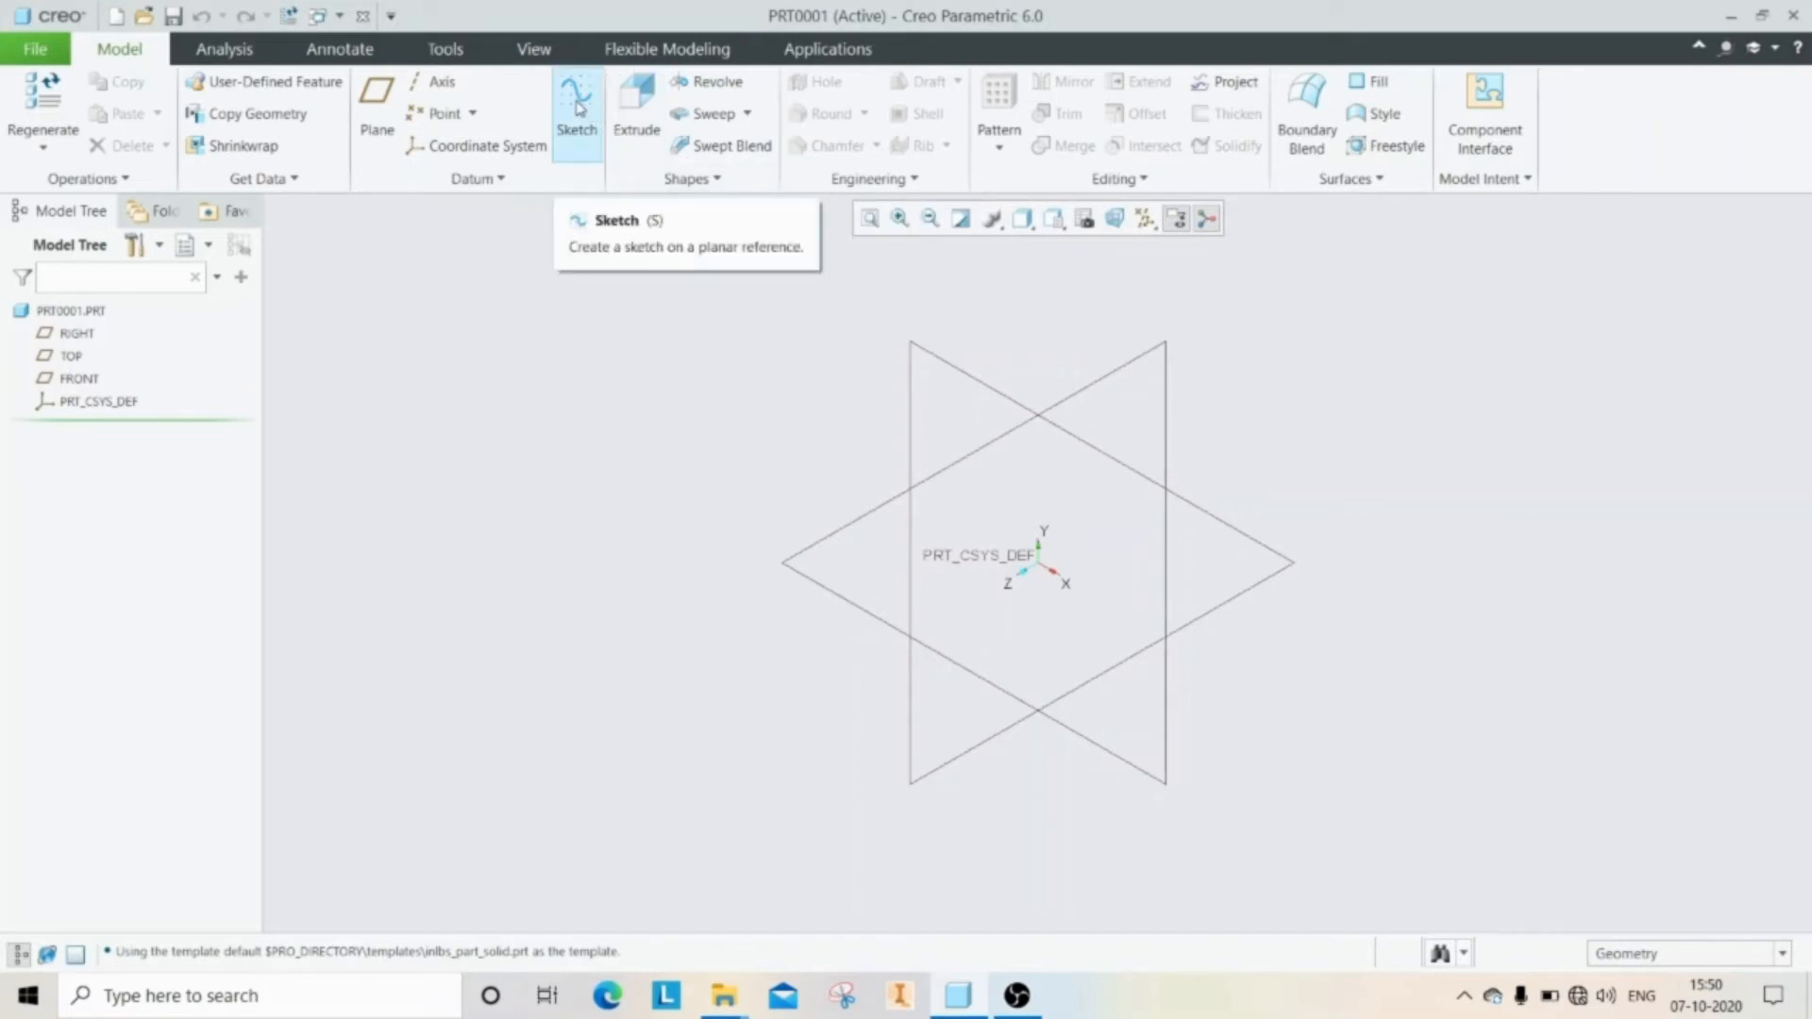
# Step: Sketch the vertical line and S-spline trajectories, dimensioning the line at 100
pyautogui.click(575, 104)
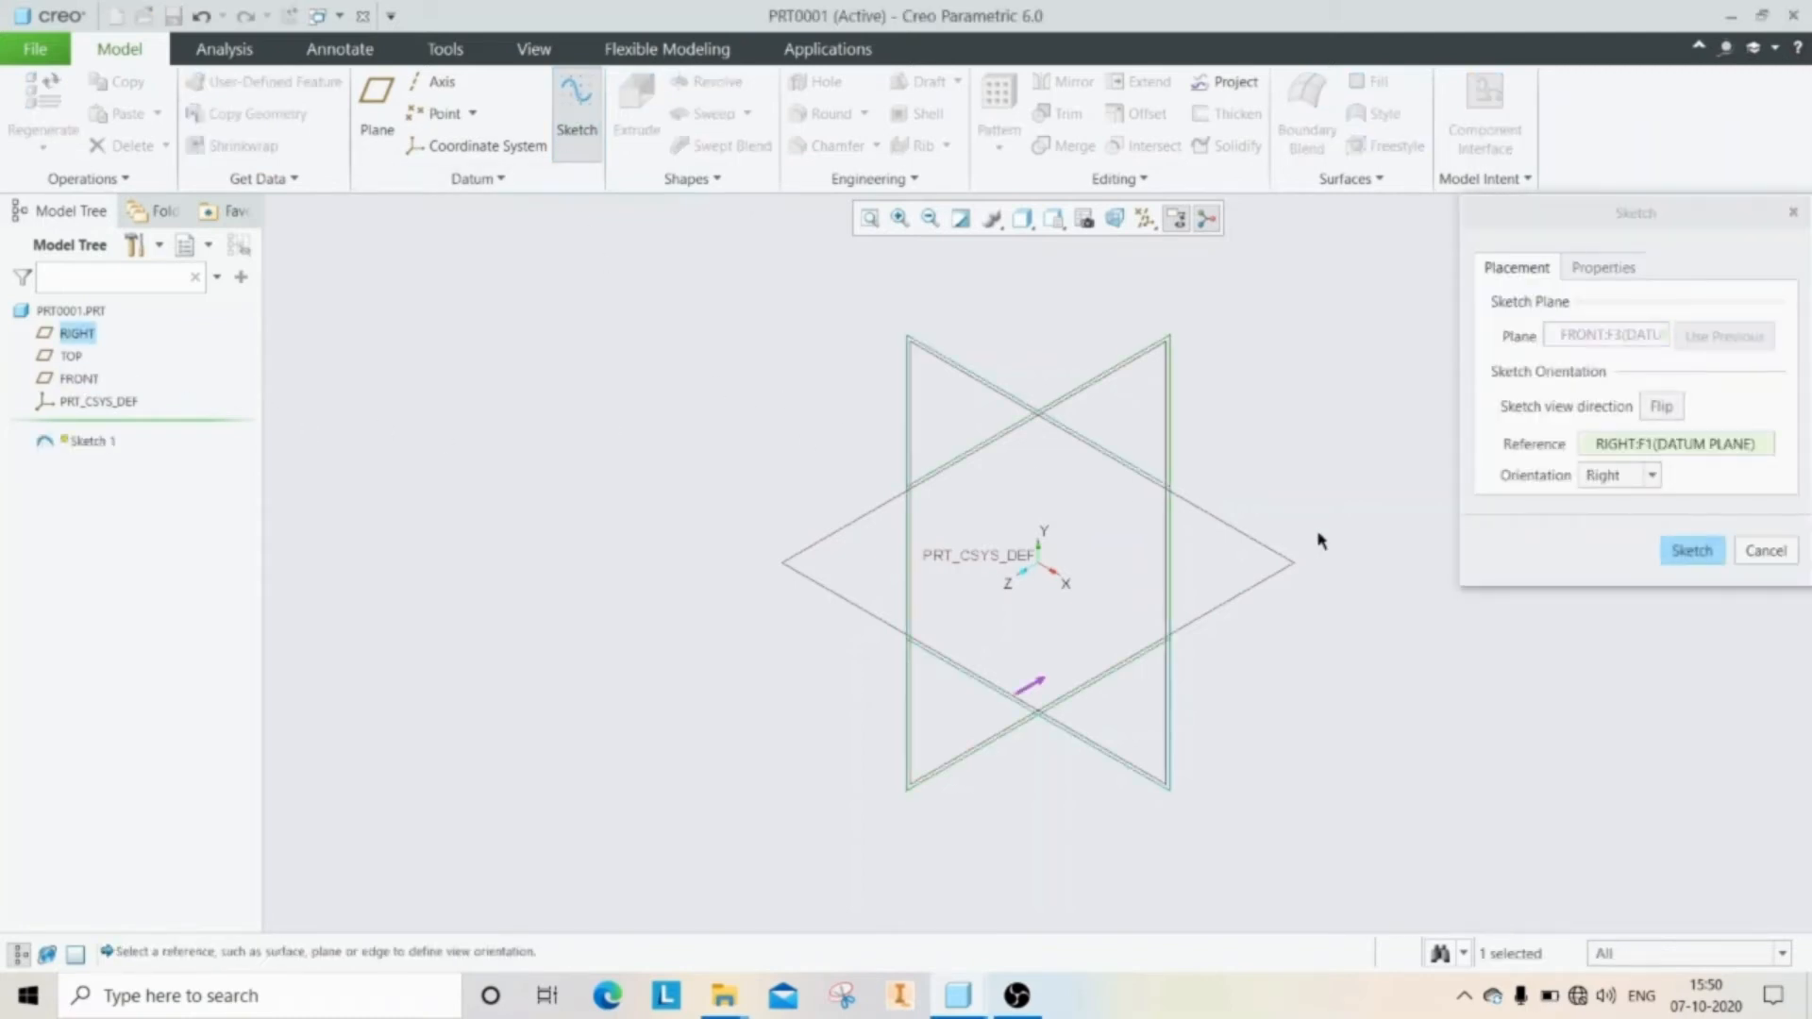
pyautogui.click(1690, 551)
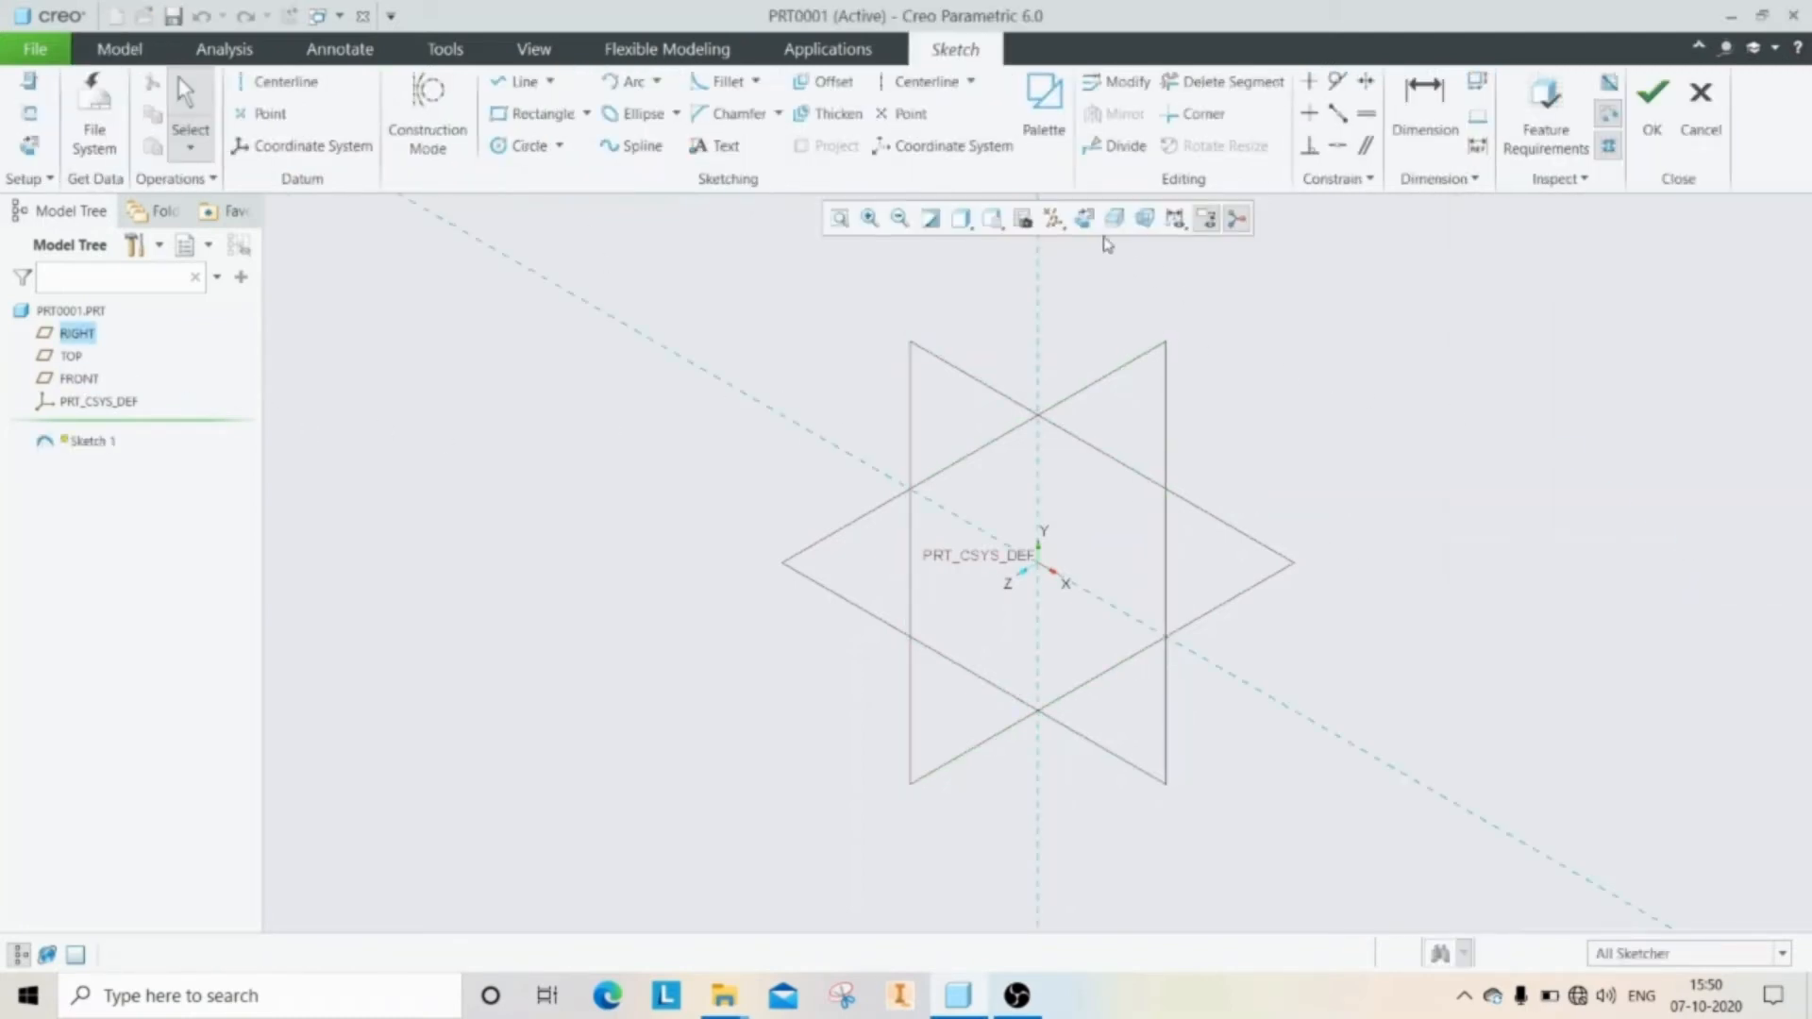
pyautogui.click(1084, 218)
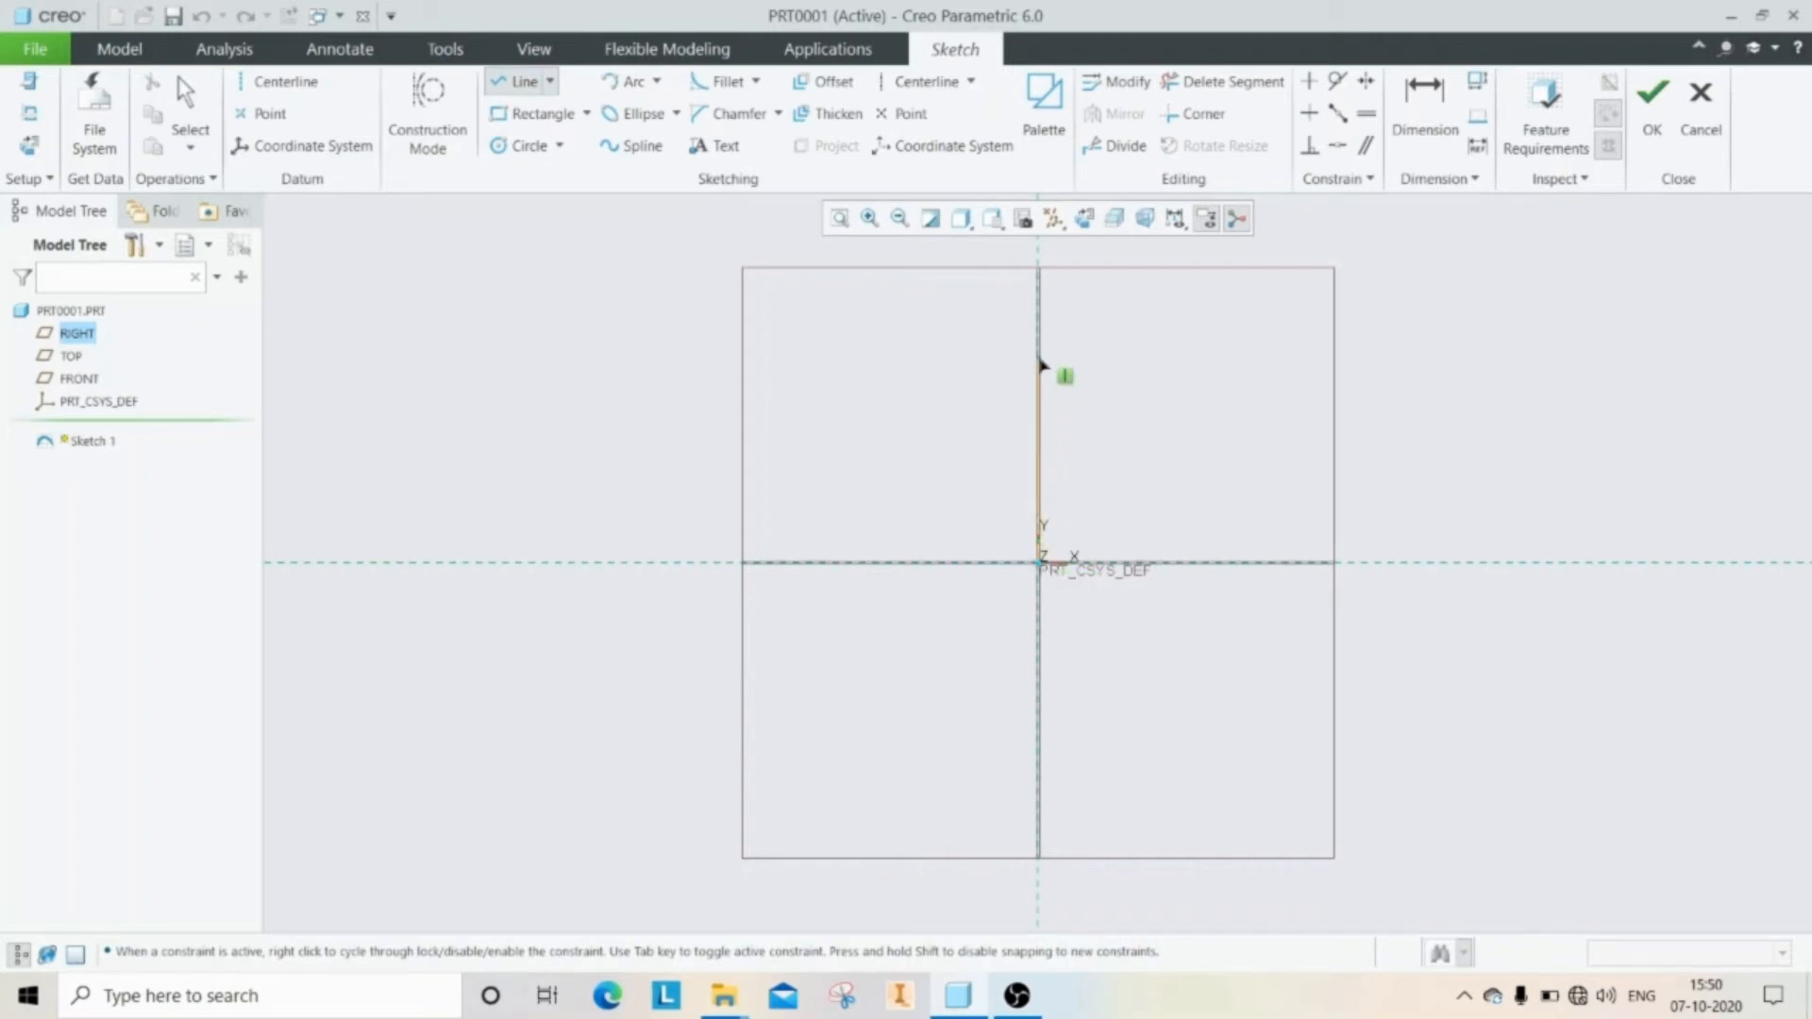
pyautogui.click(1035, 463)
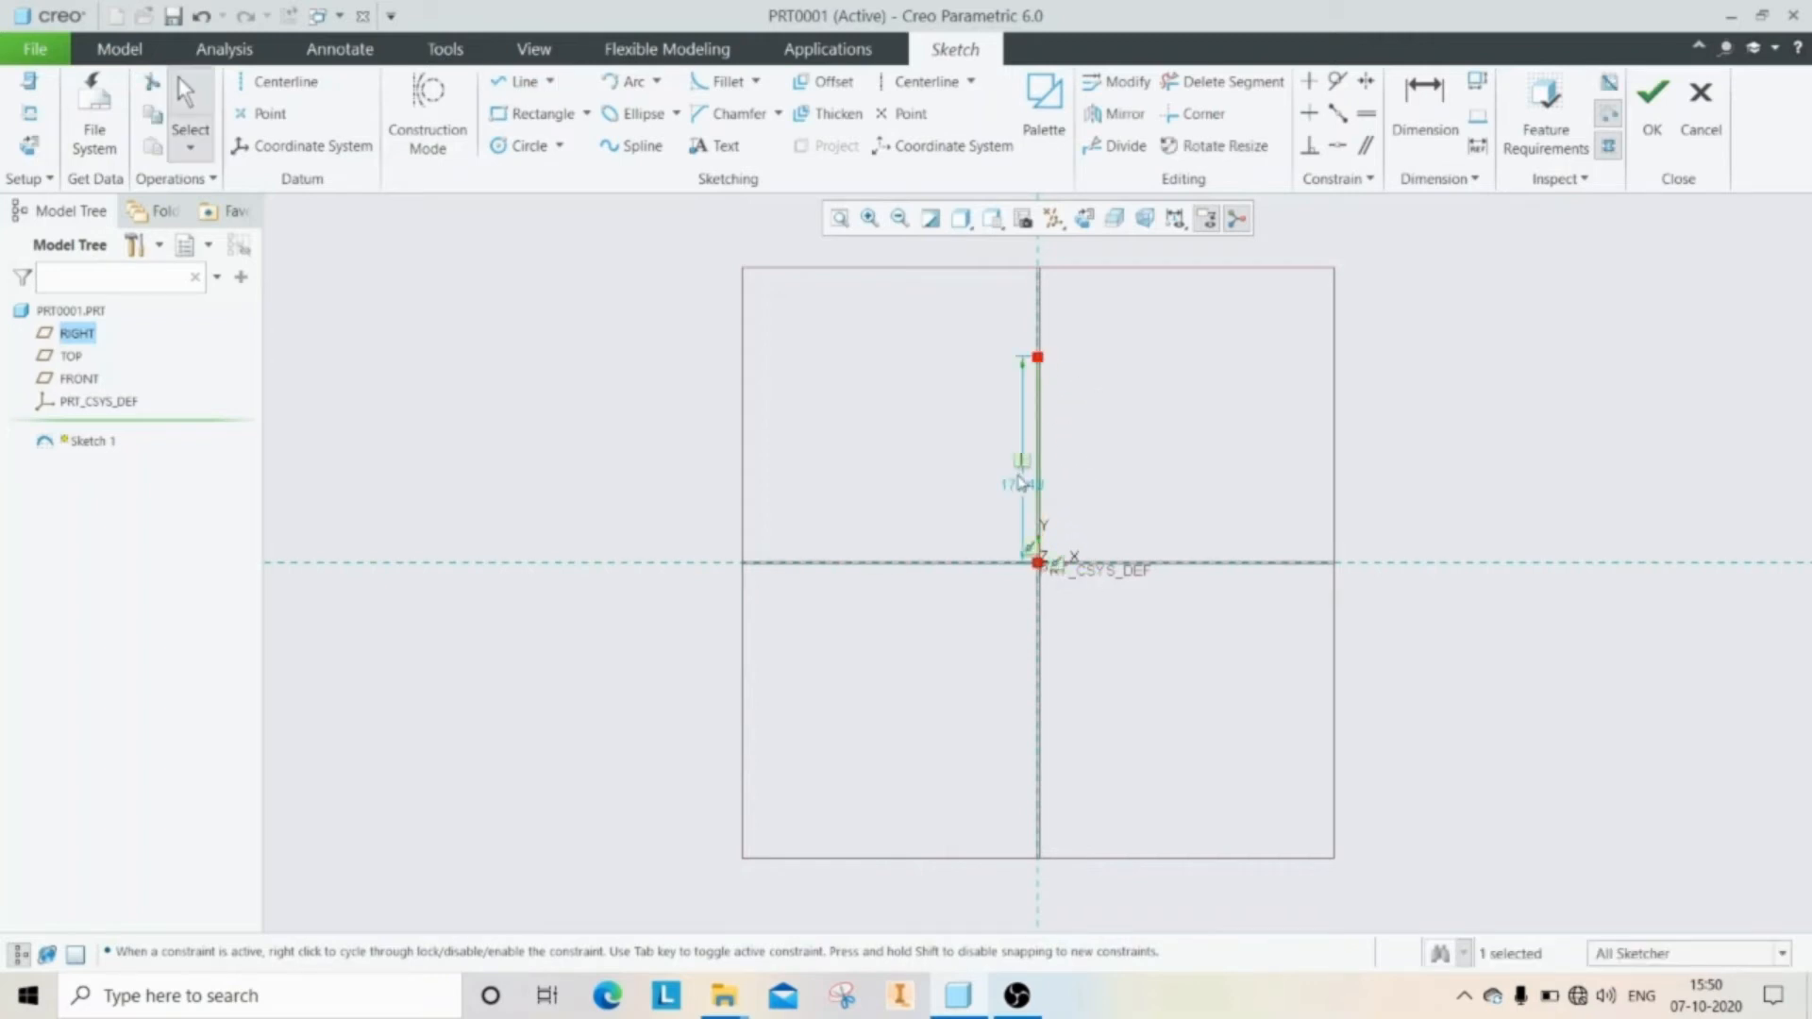
pyautogui.write('100')
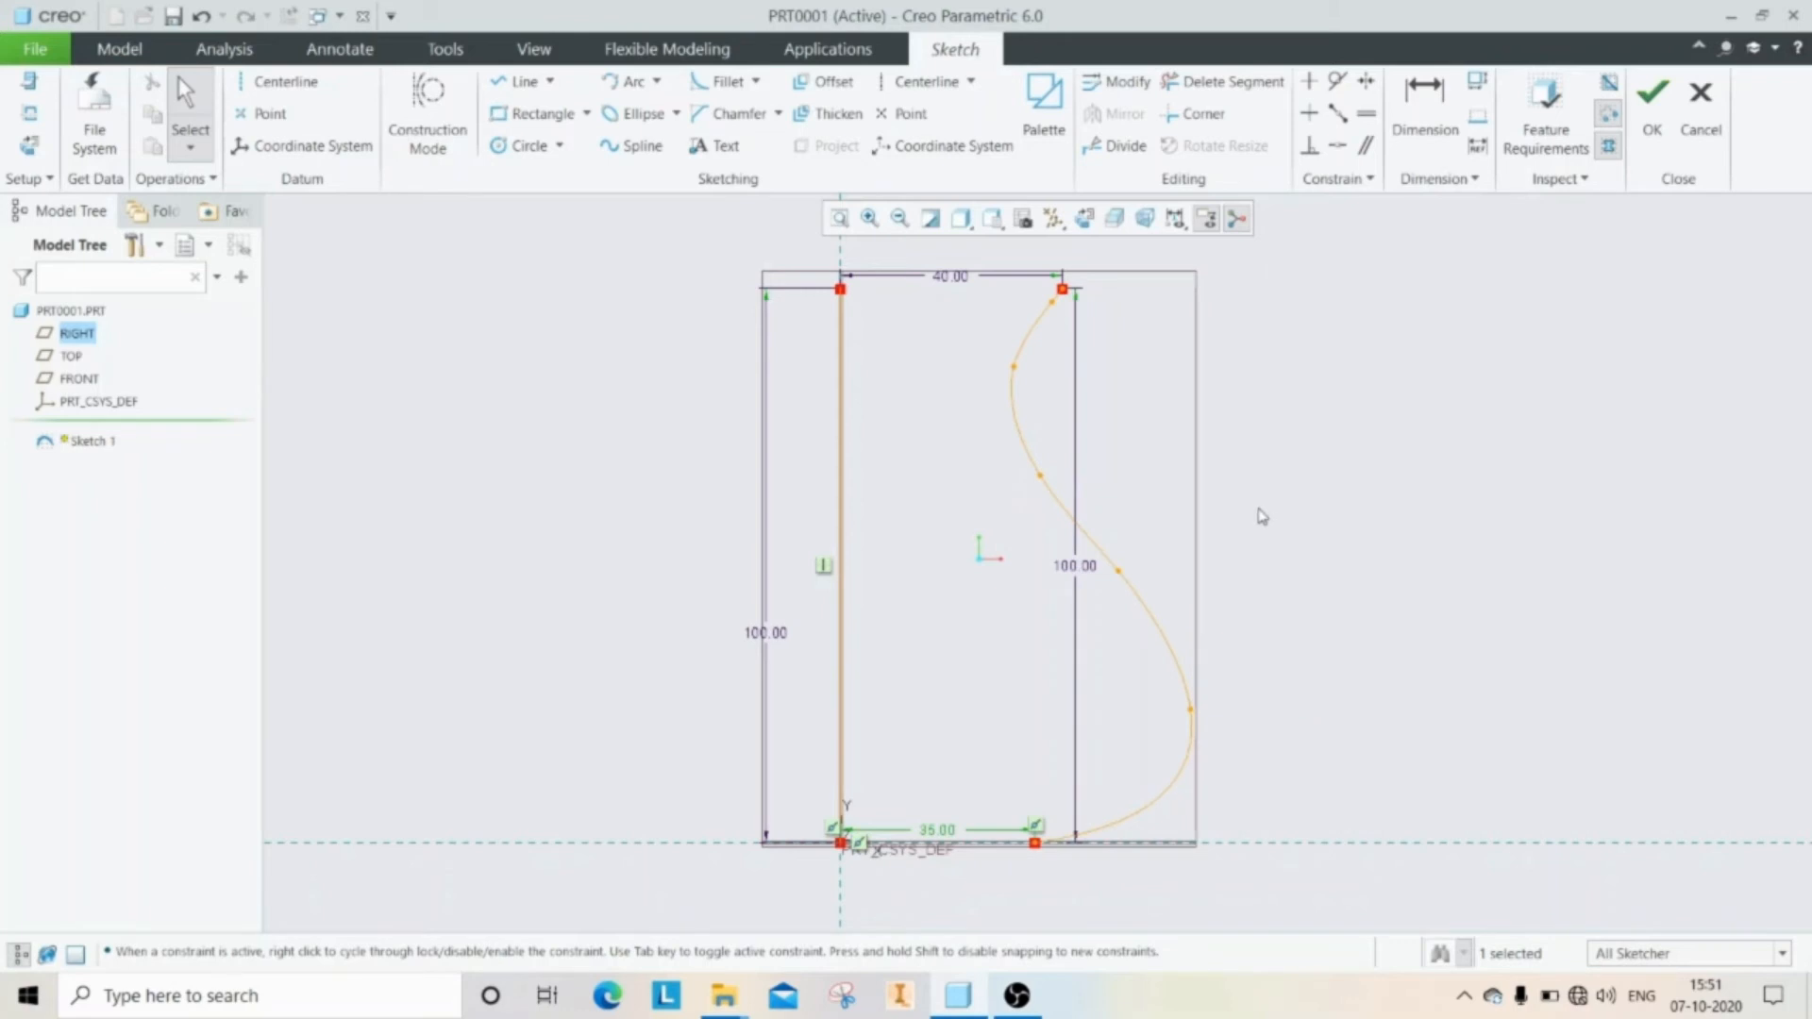
pyautogui.moveTo(1240, 337)
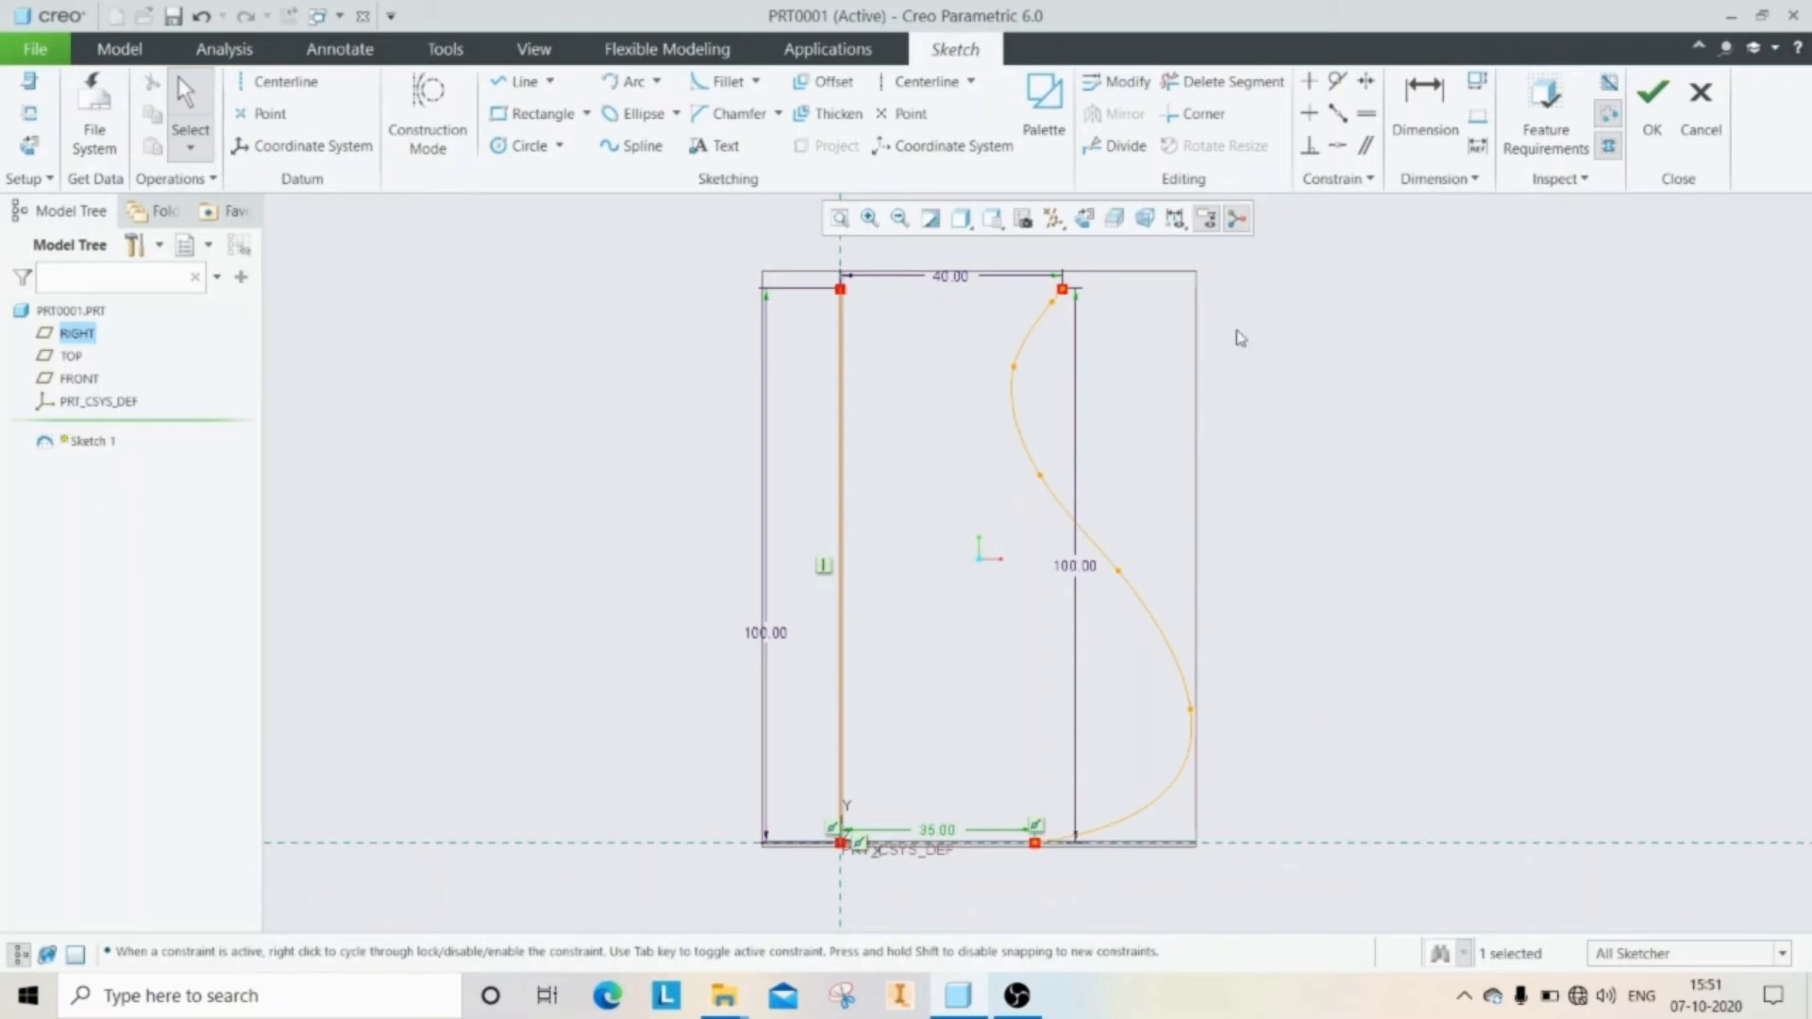
pyautogui.click(1651, 92)
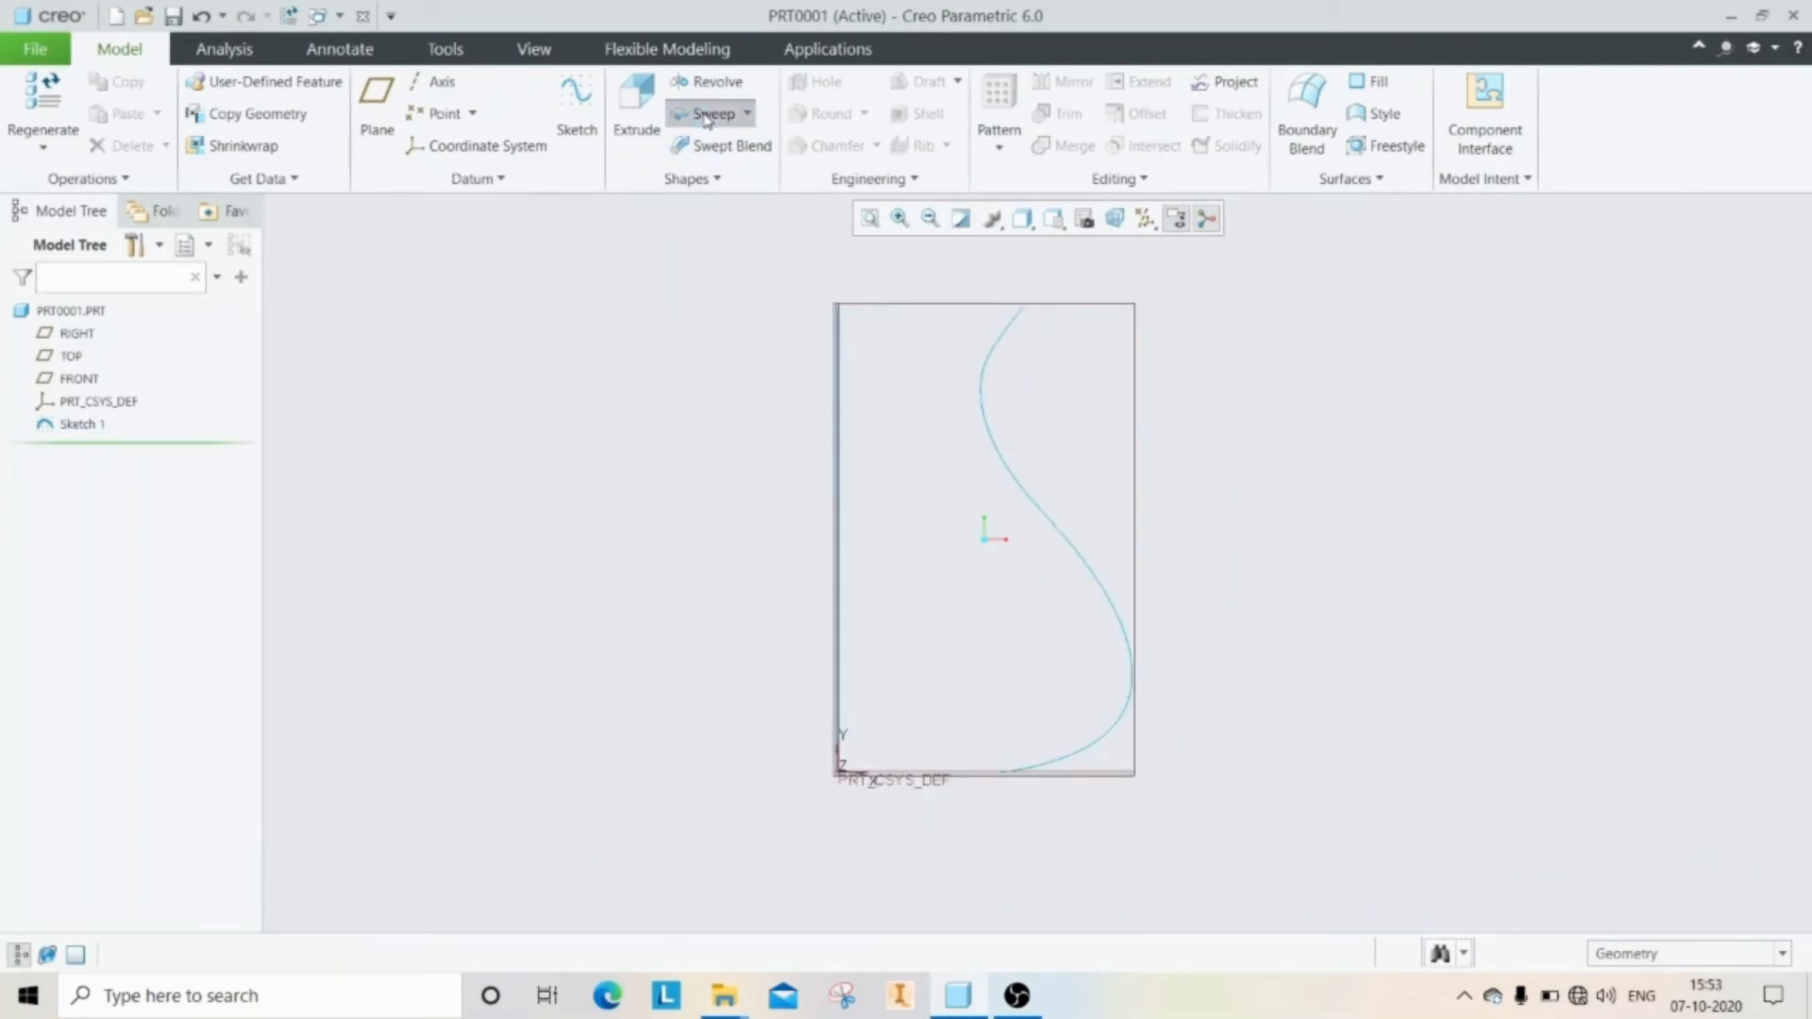
# Step: Start a sweep with the vertical line as origin trajectory and the spline added
pyautogui.click(710, 113)
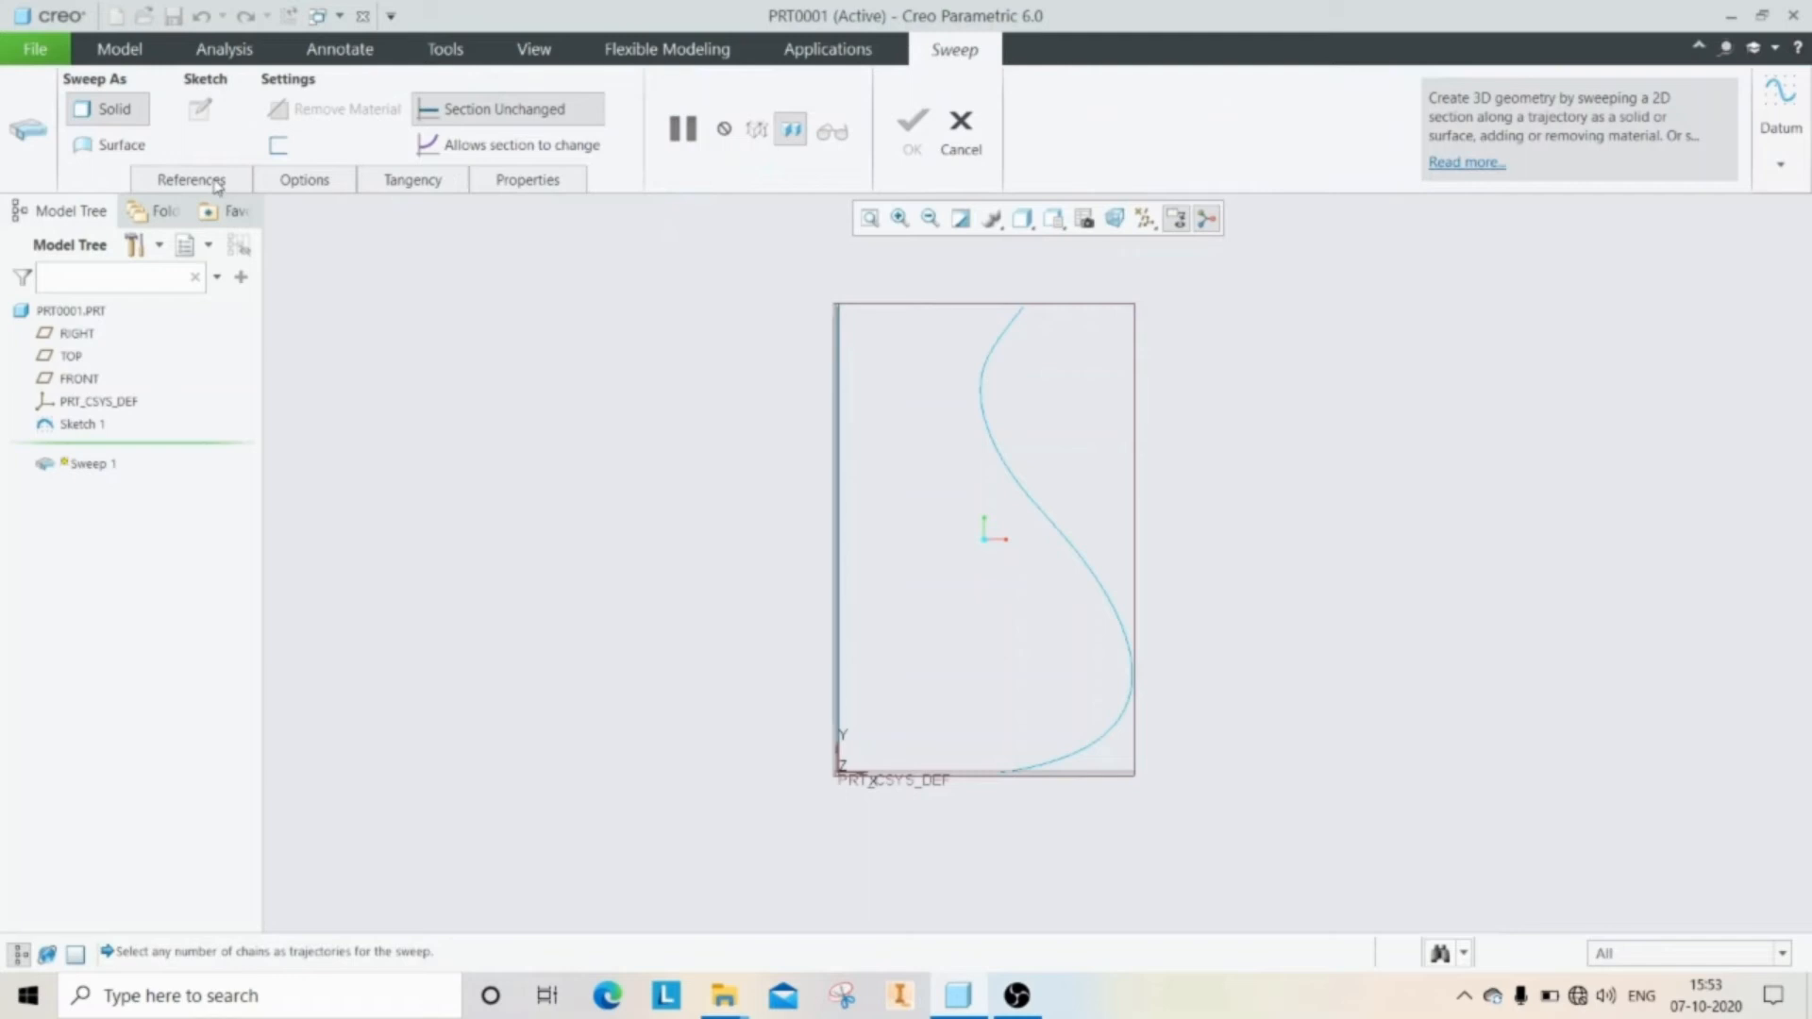
pyautogui.click(190, 179)
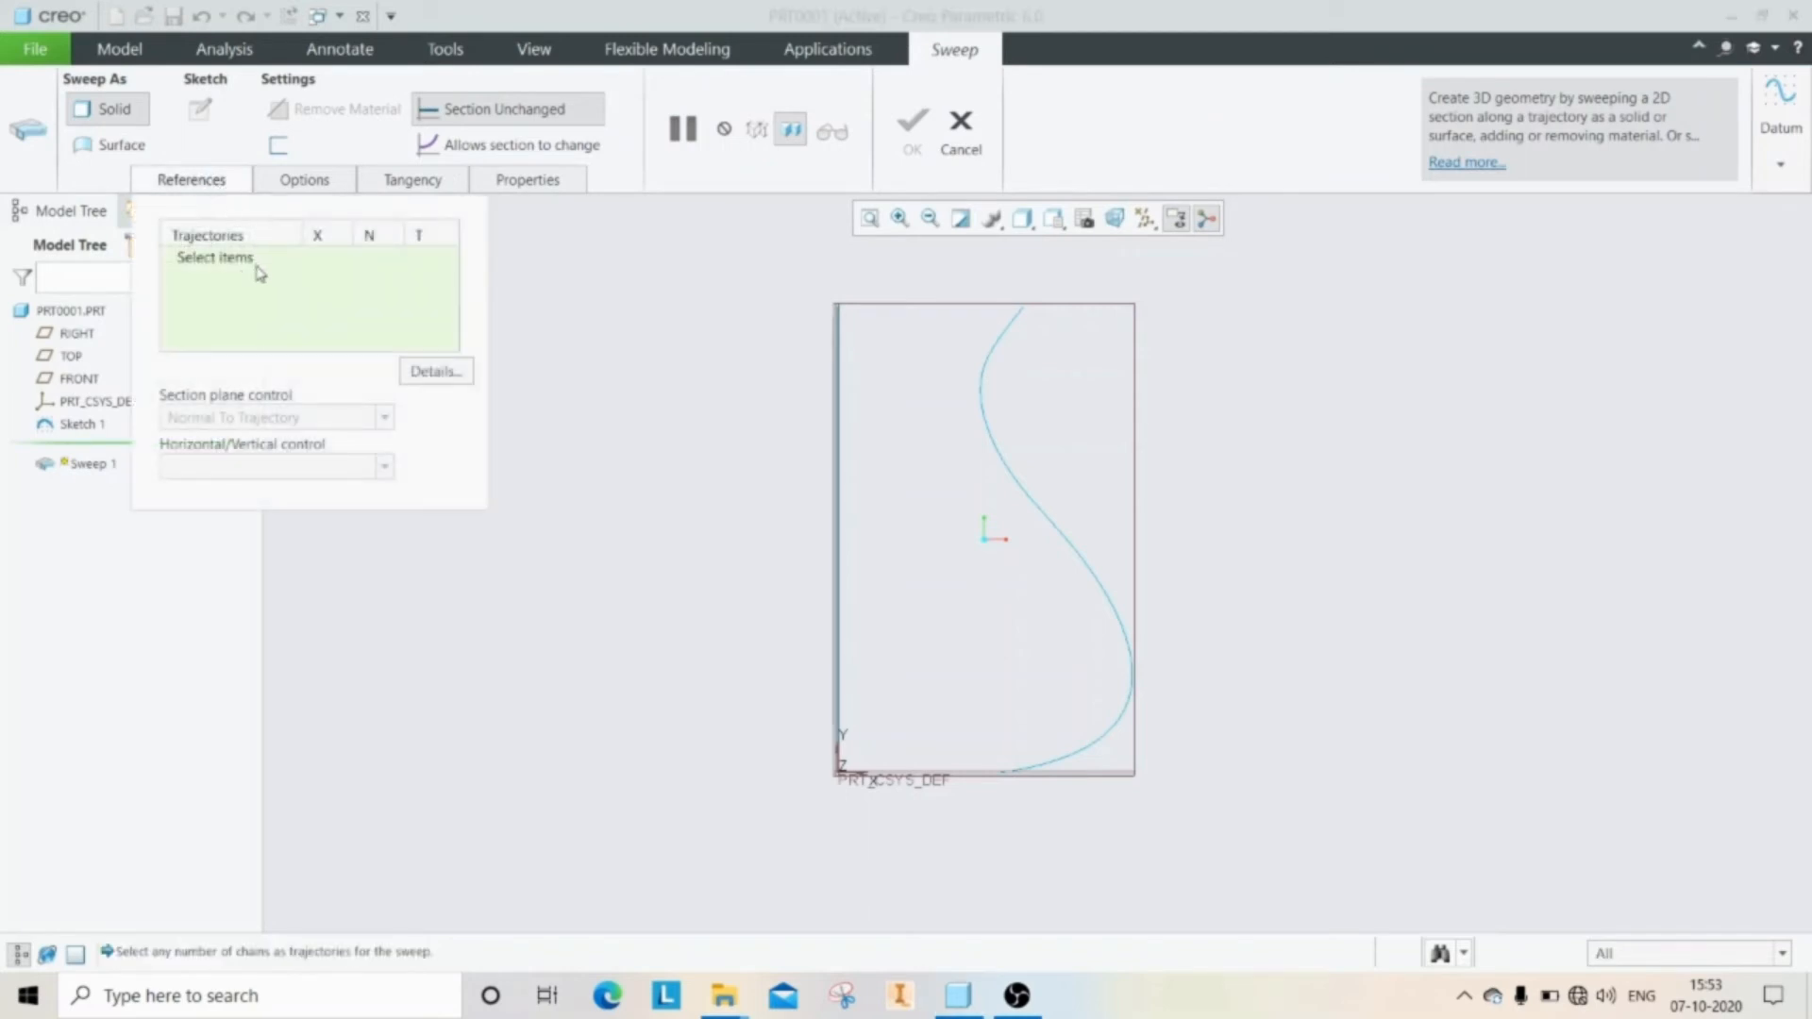
pyautogui.moveTo(828, 534)
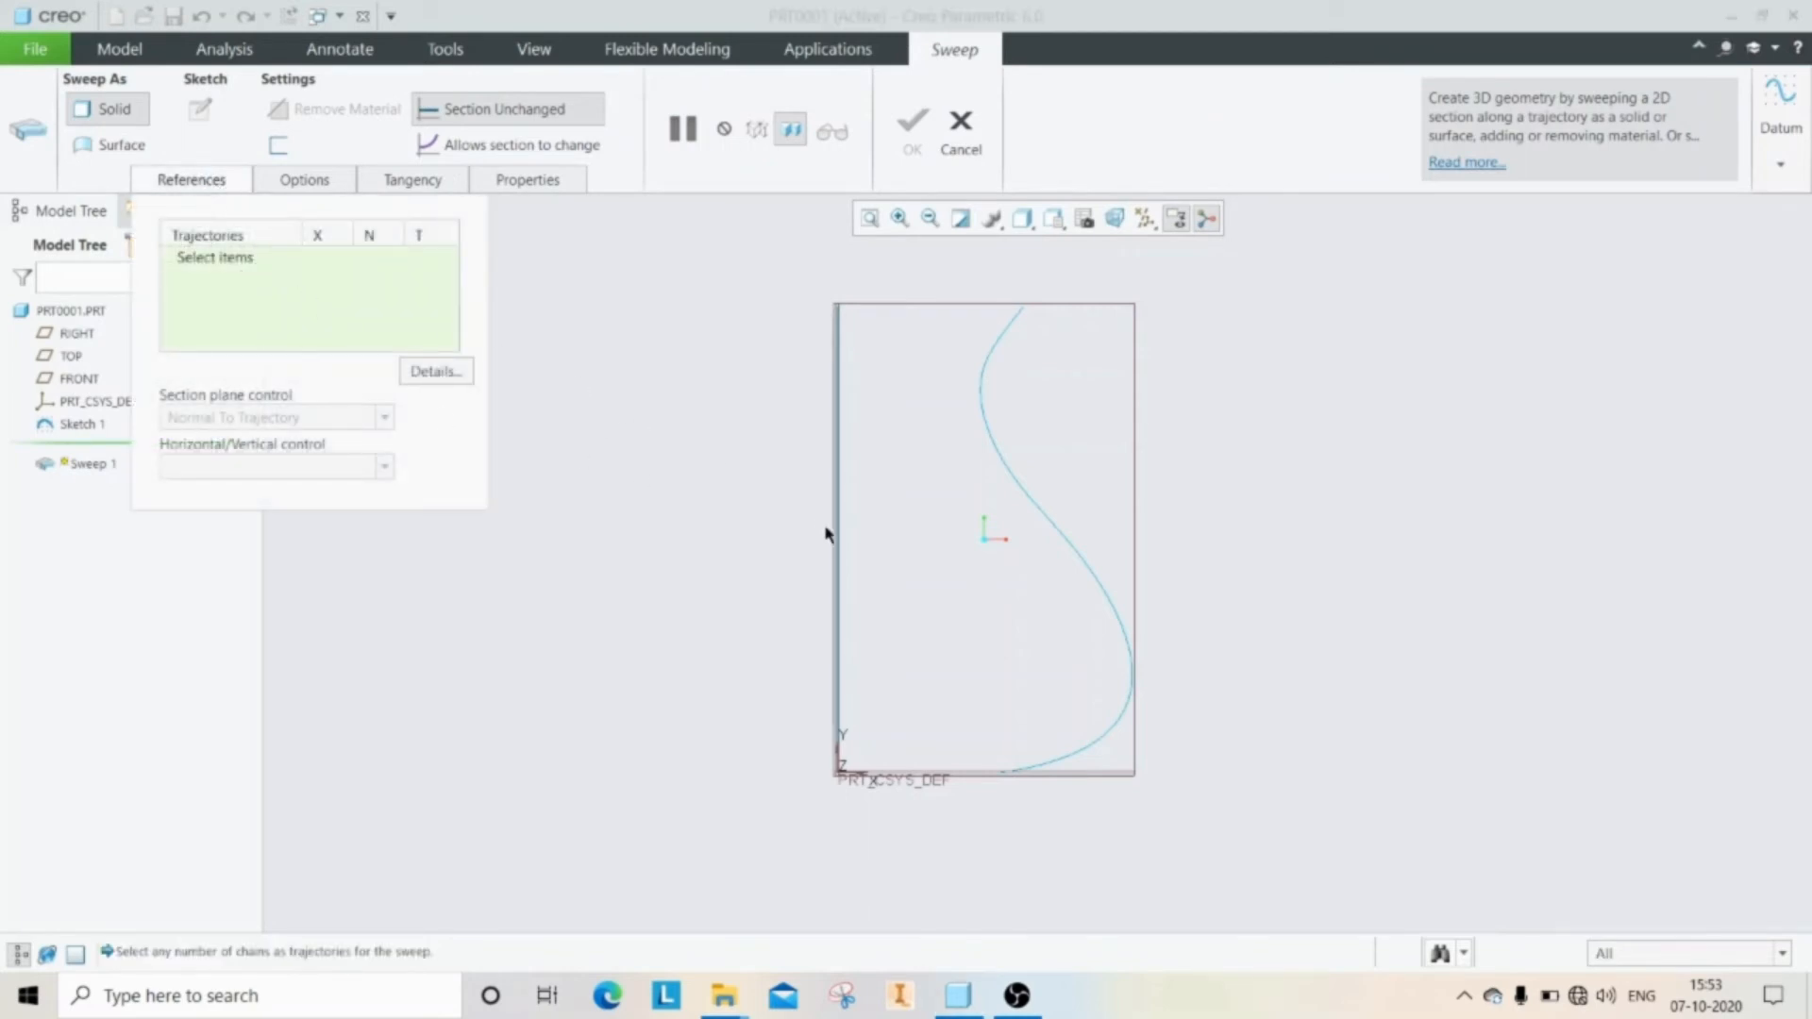
pyautogui.click(835, 537)
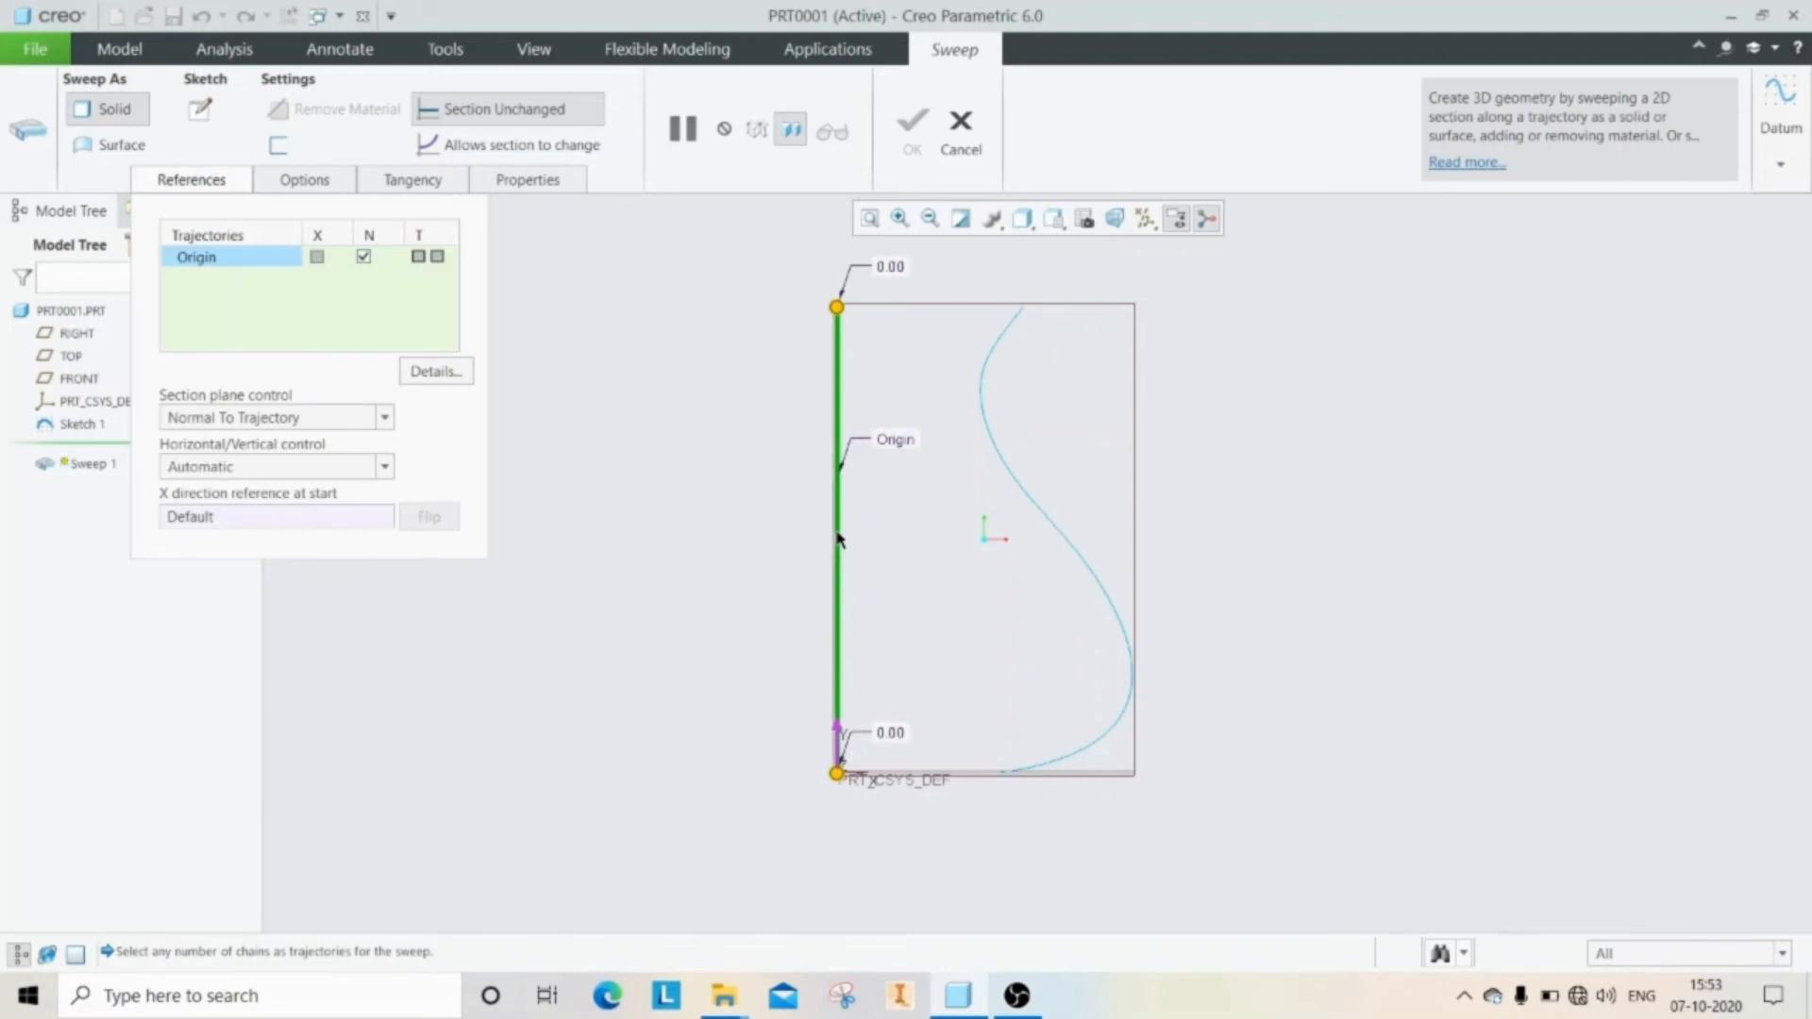
pyautogui.moveTo(1021, 495)
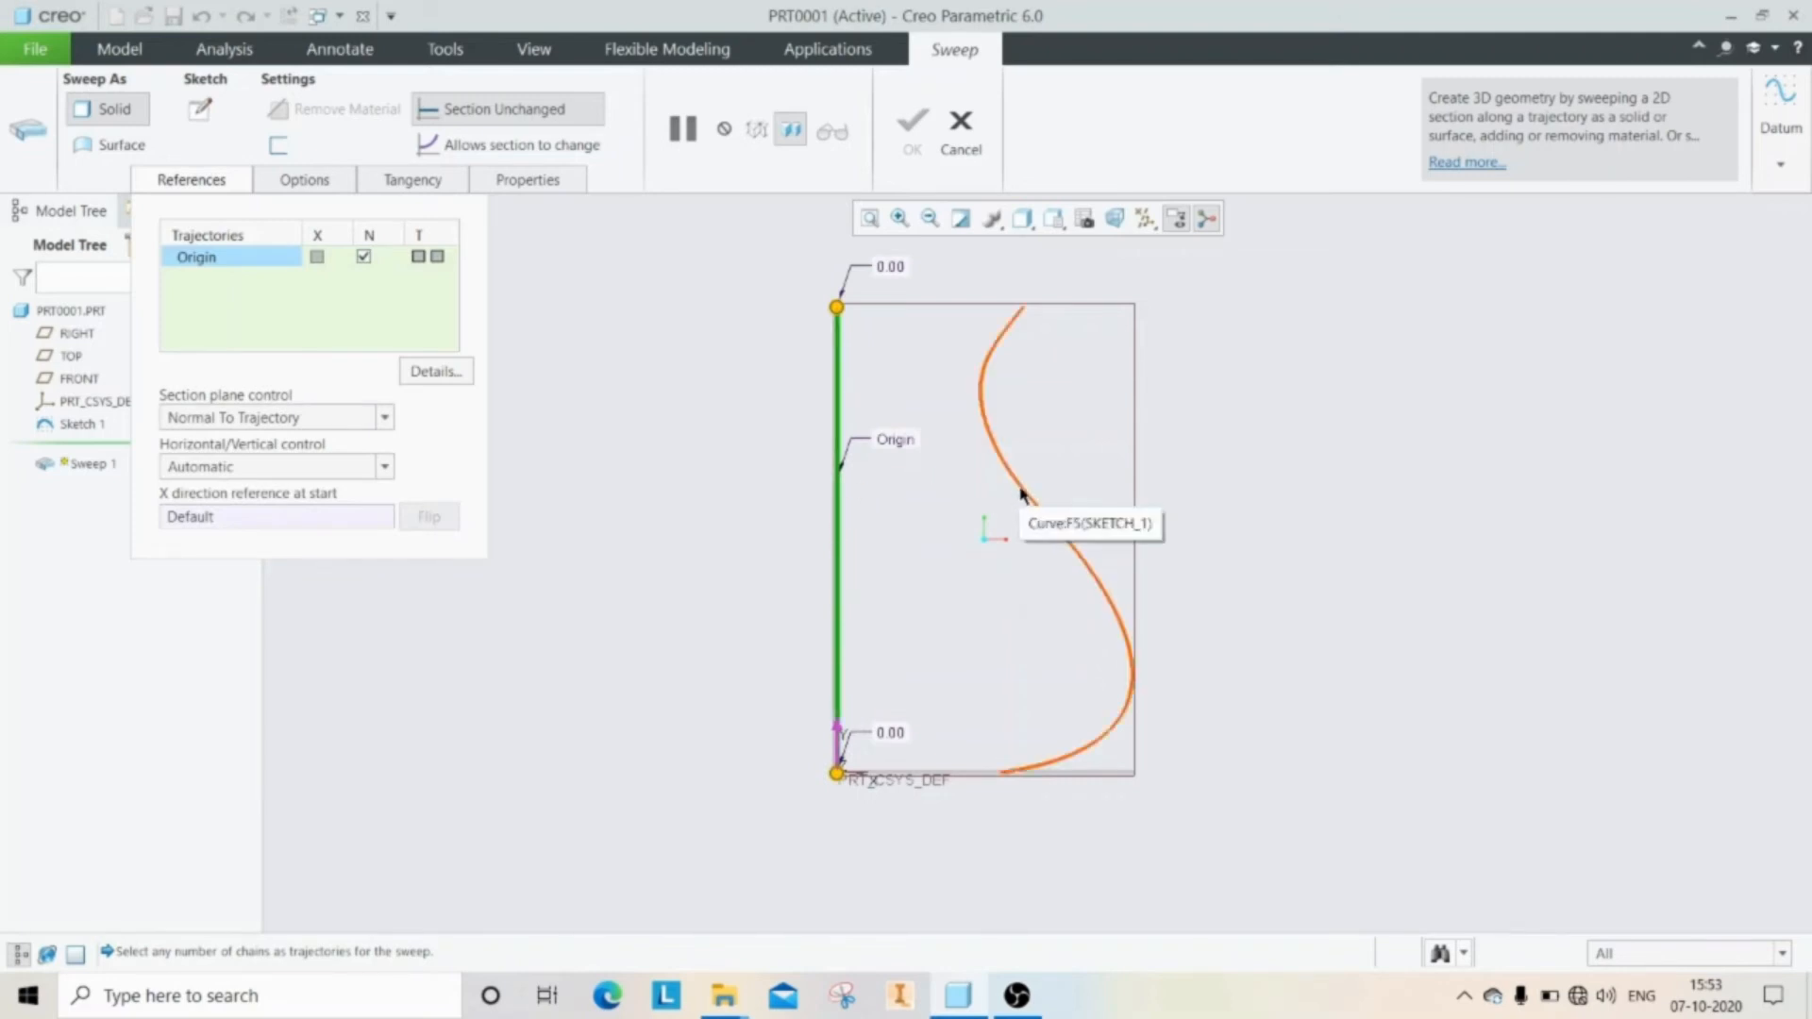
pyautogui.click(1023, 497)
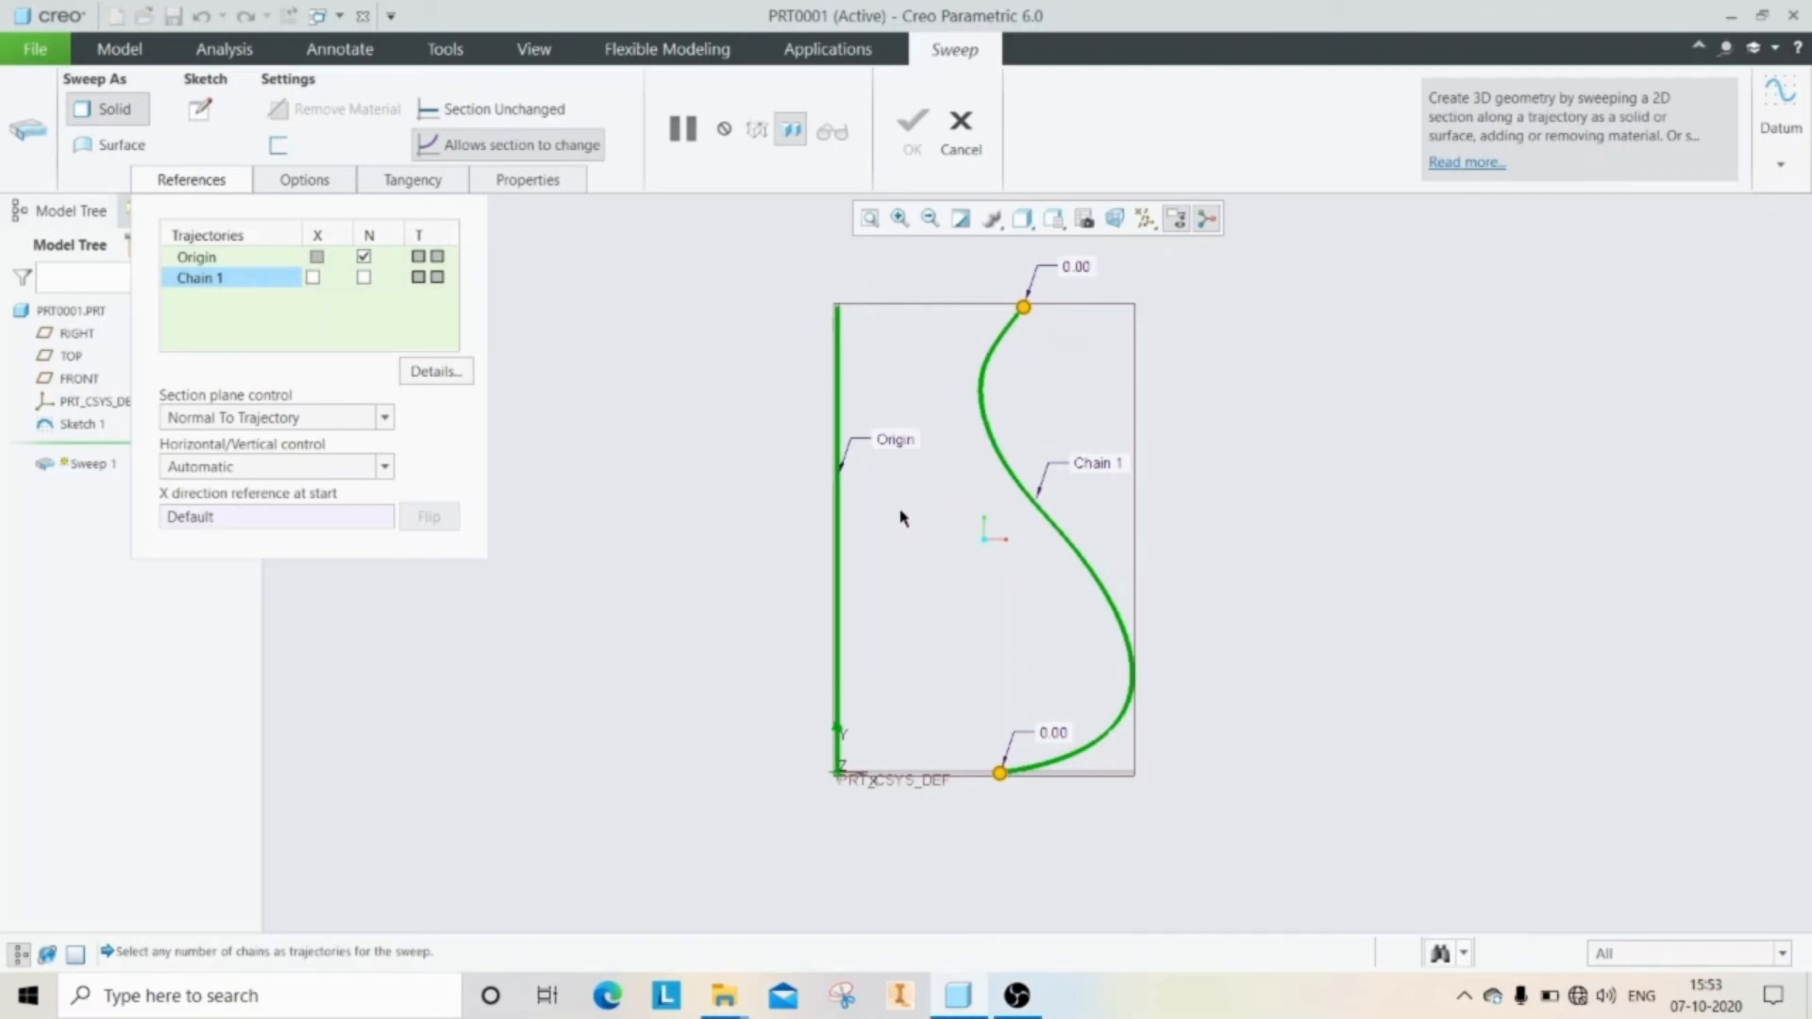
pyautogui.moveTo(771, 561)
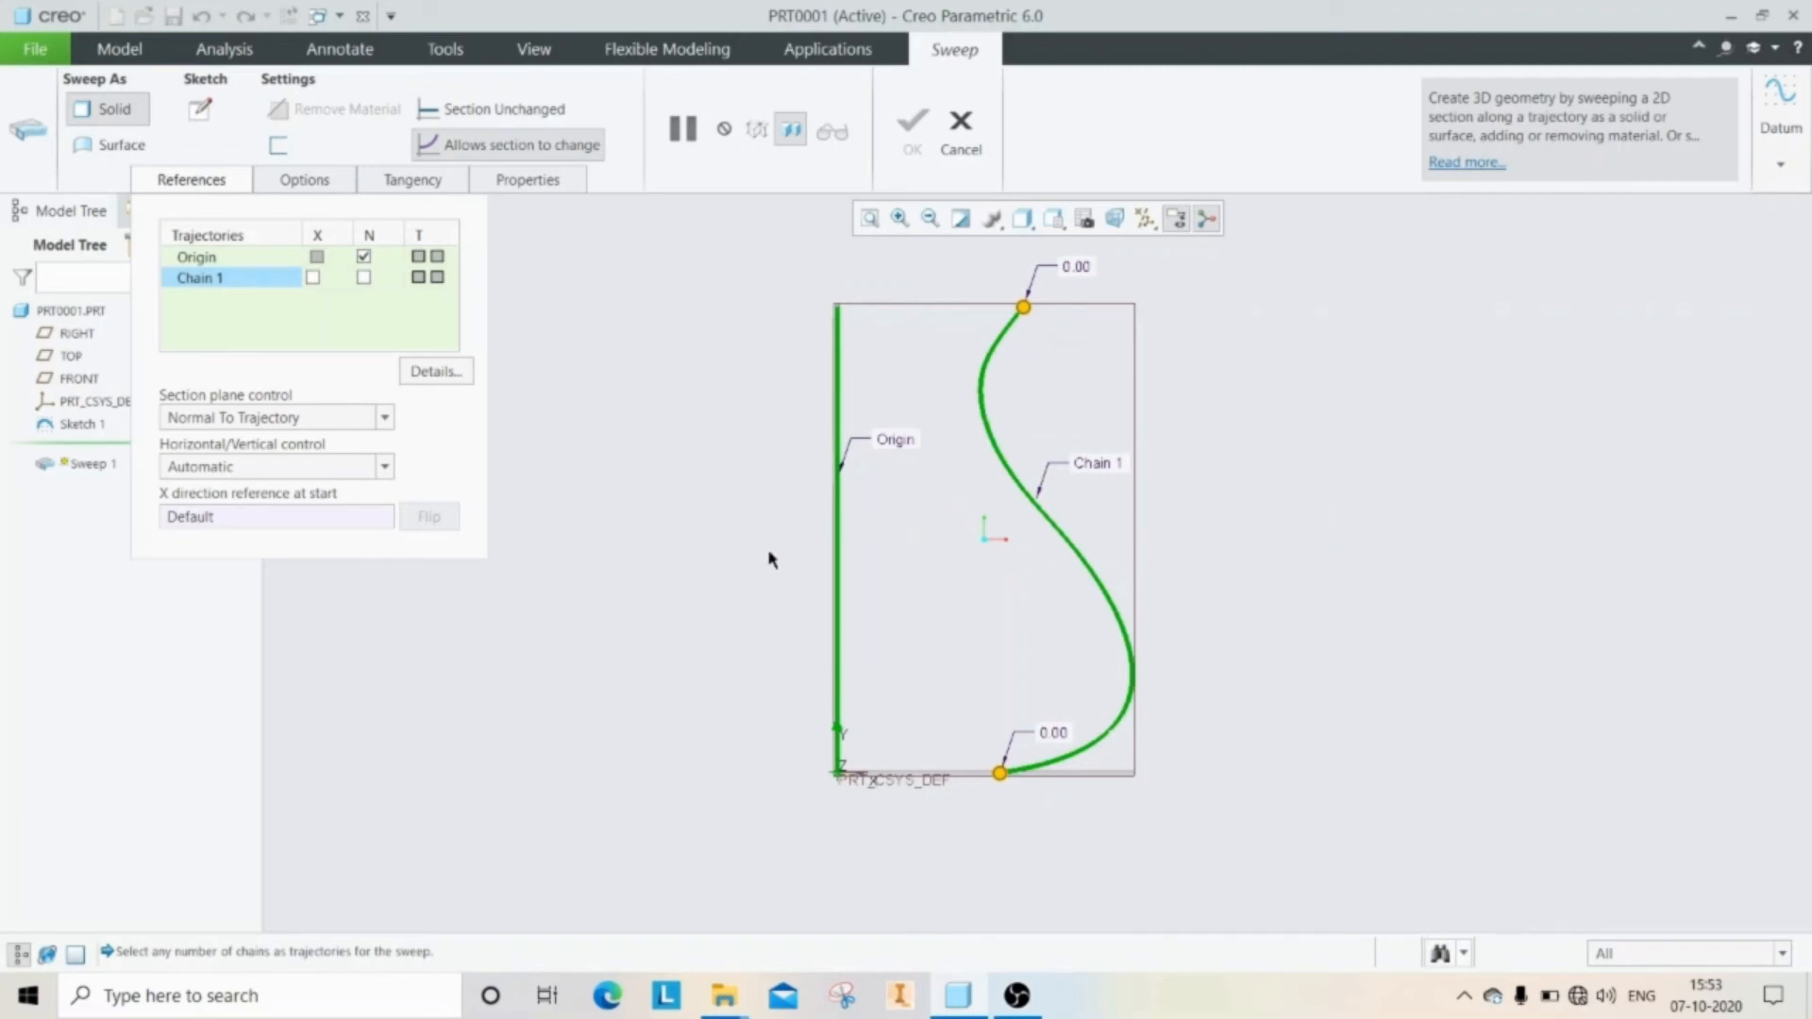
pyautogui.moveTo(678, 587)
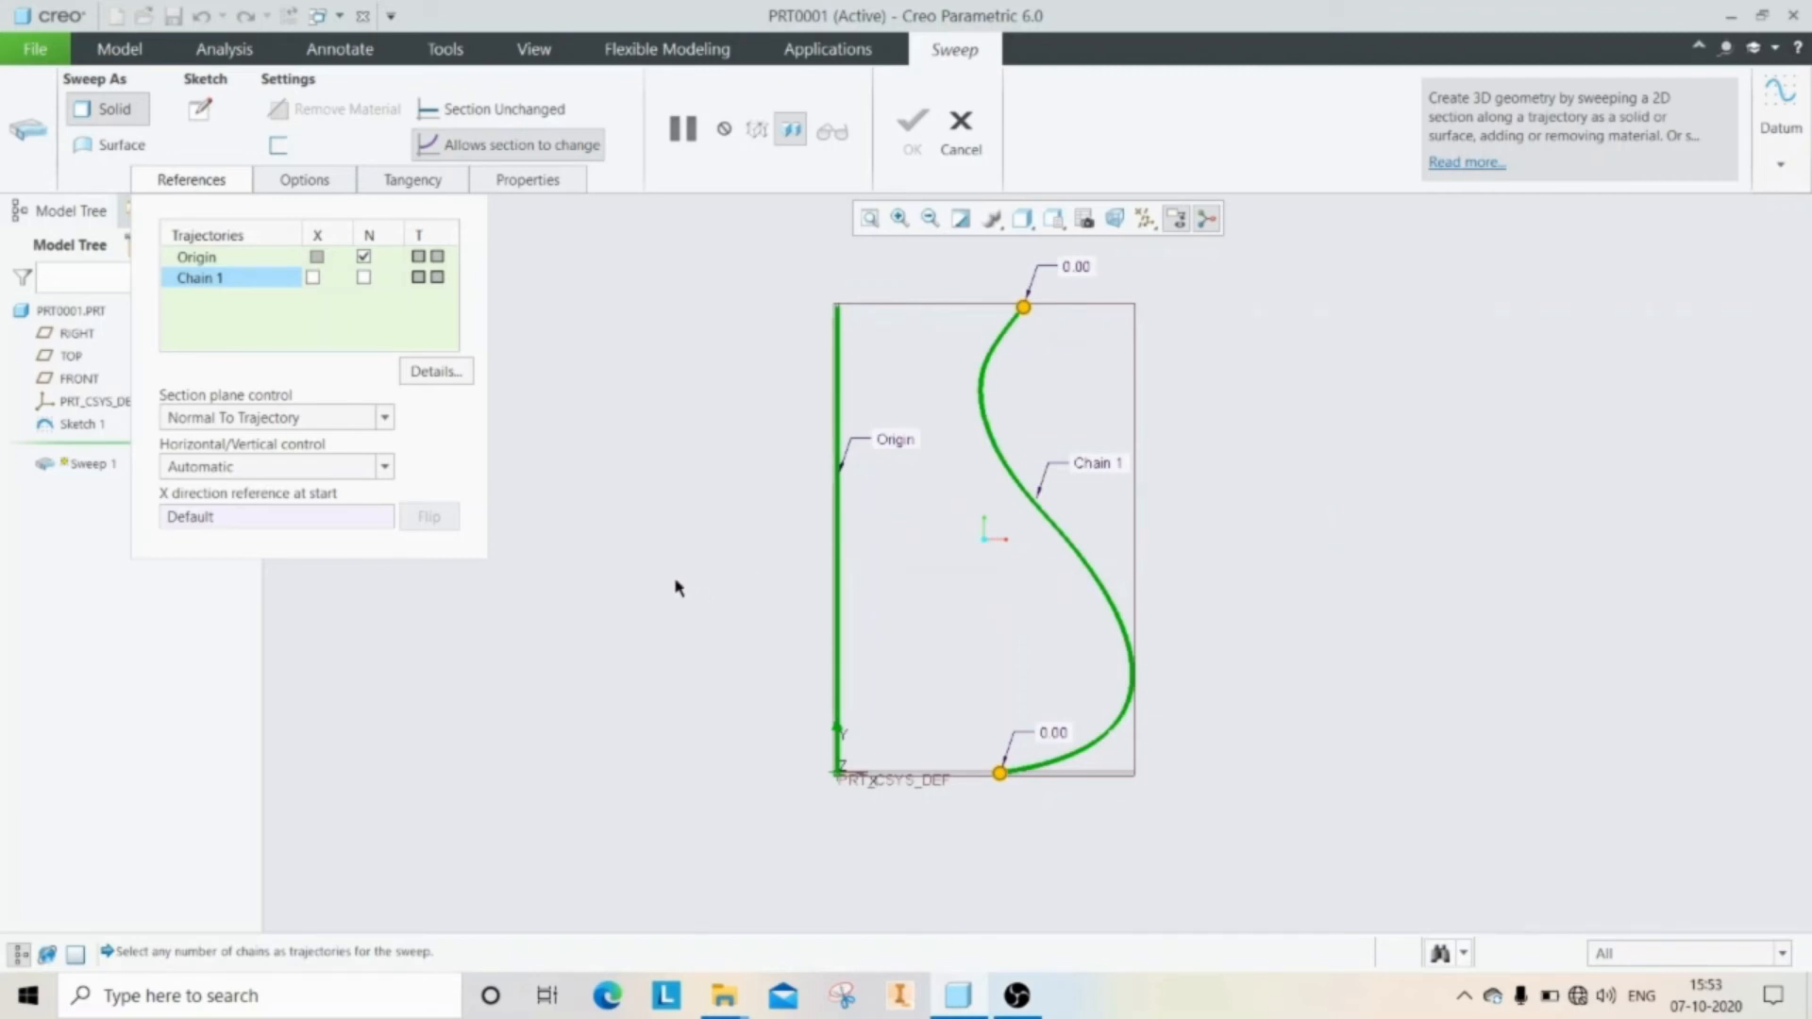
pyautogui.click(316, 256)
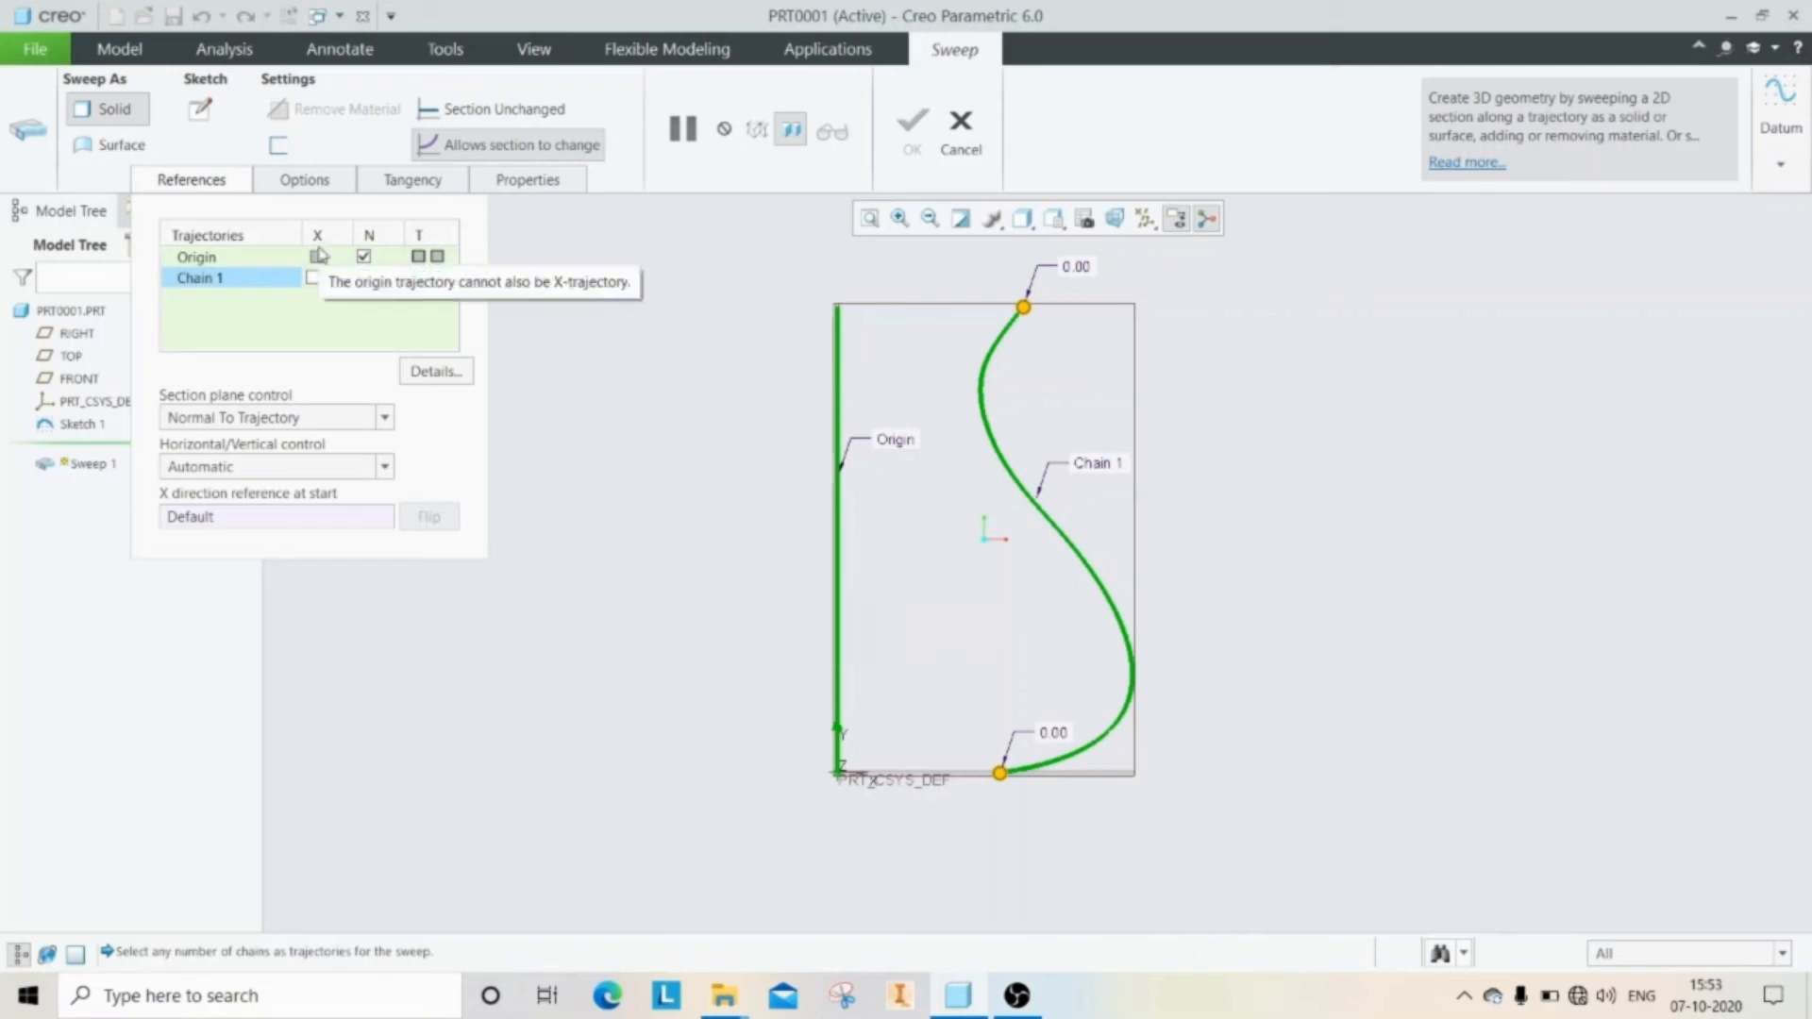
pyautogui.click(199, 109)
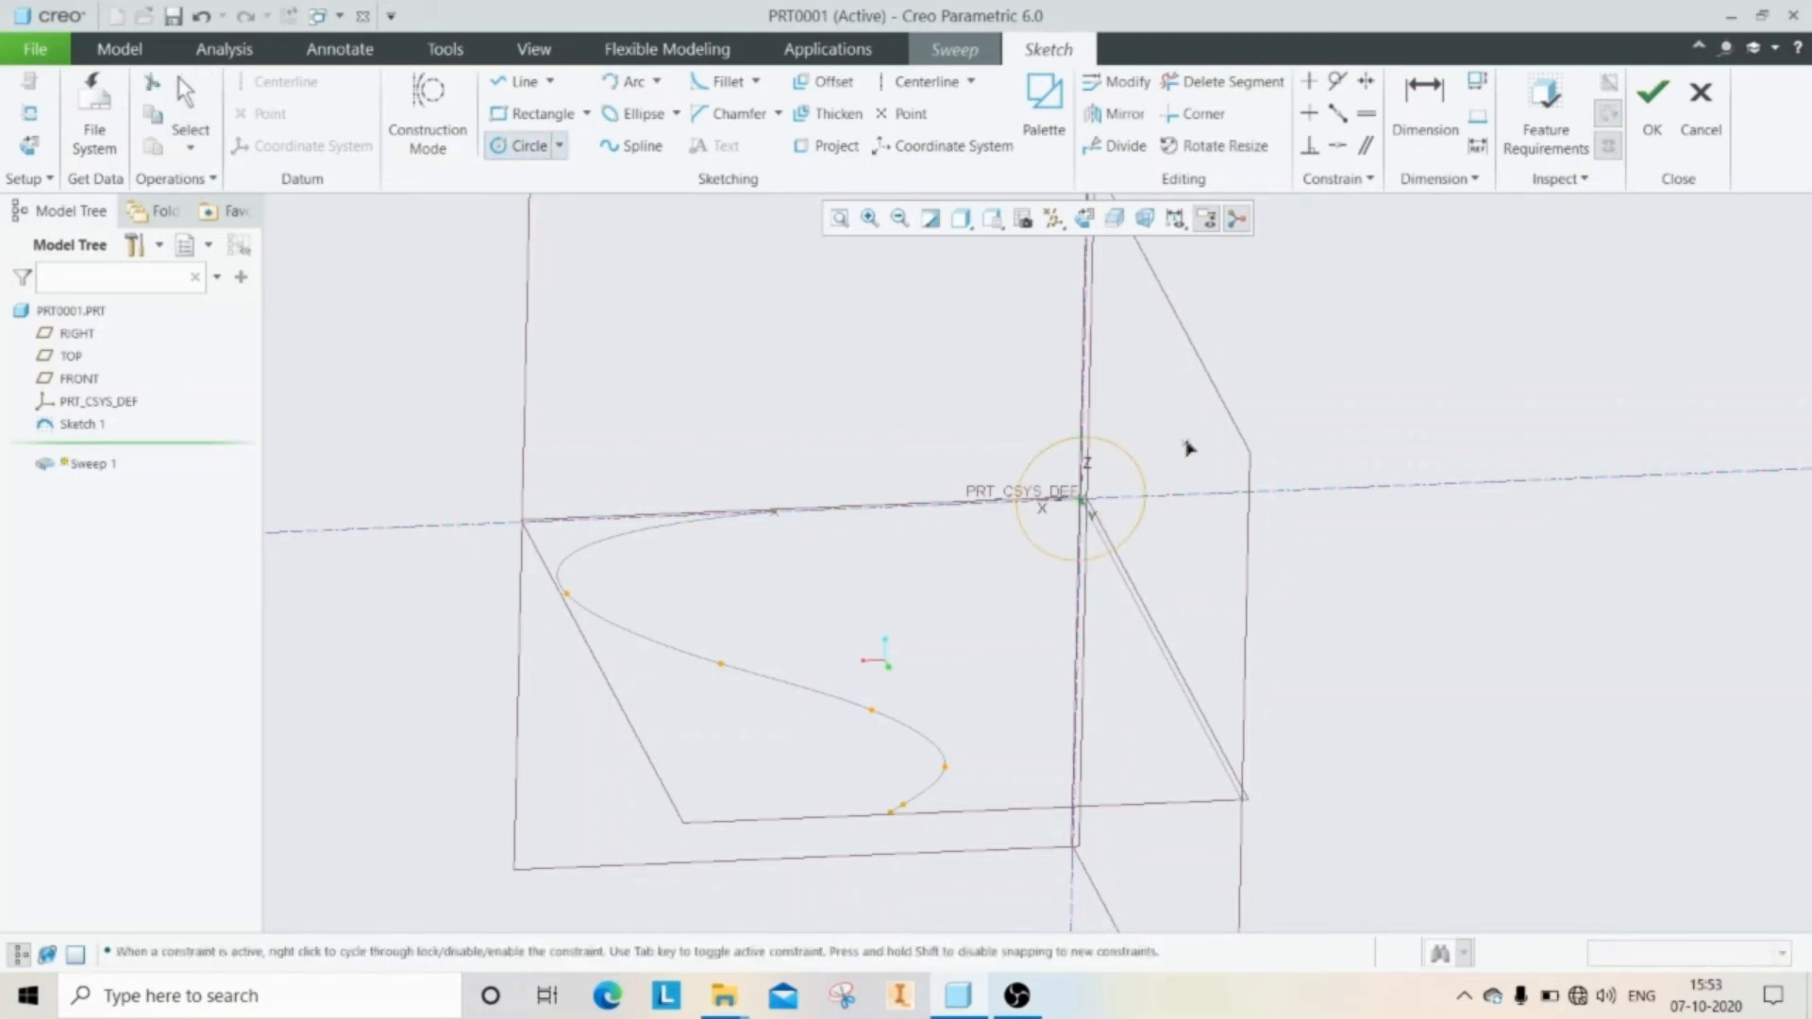
# Step: Draw the section circle centred on the origin and finish the section sketch
pyautogui.click(1082, 498)
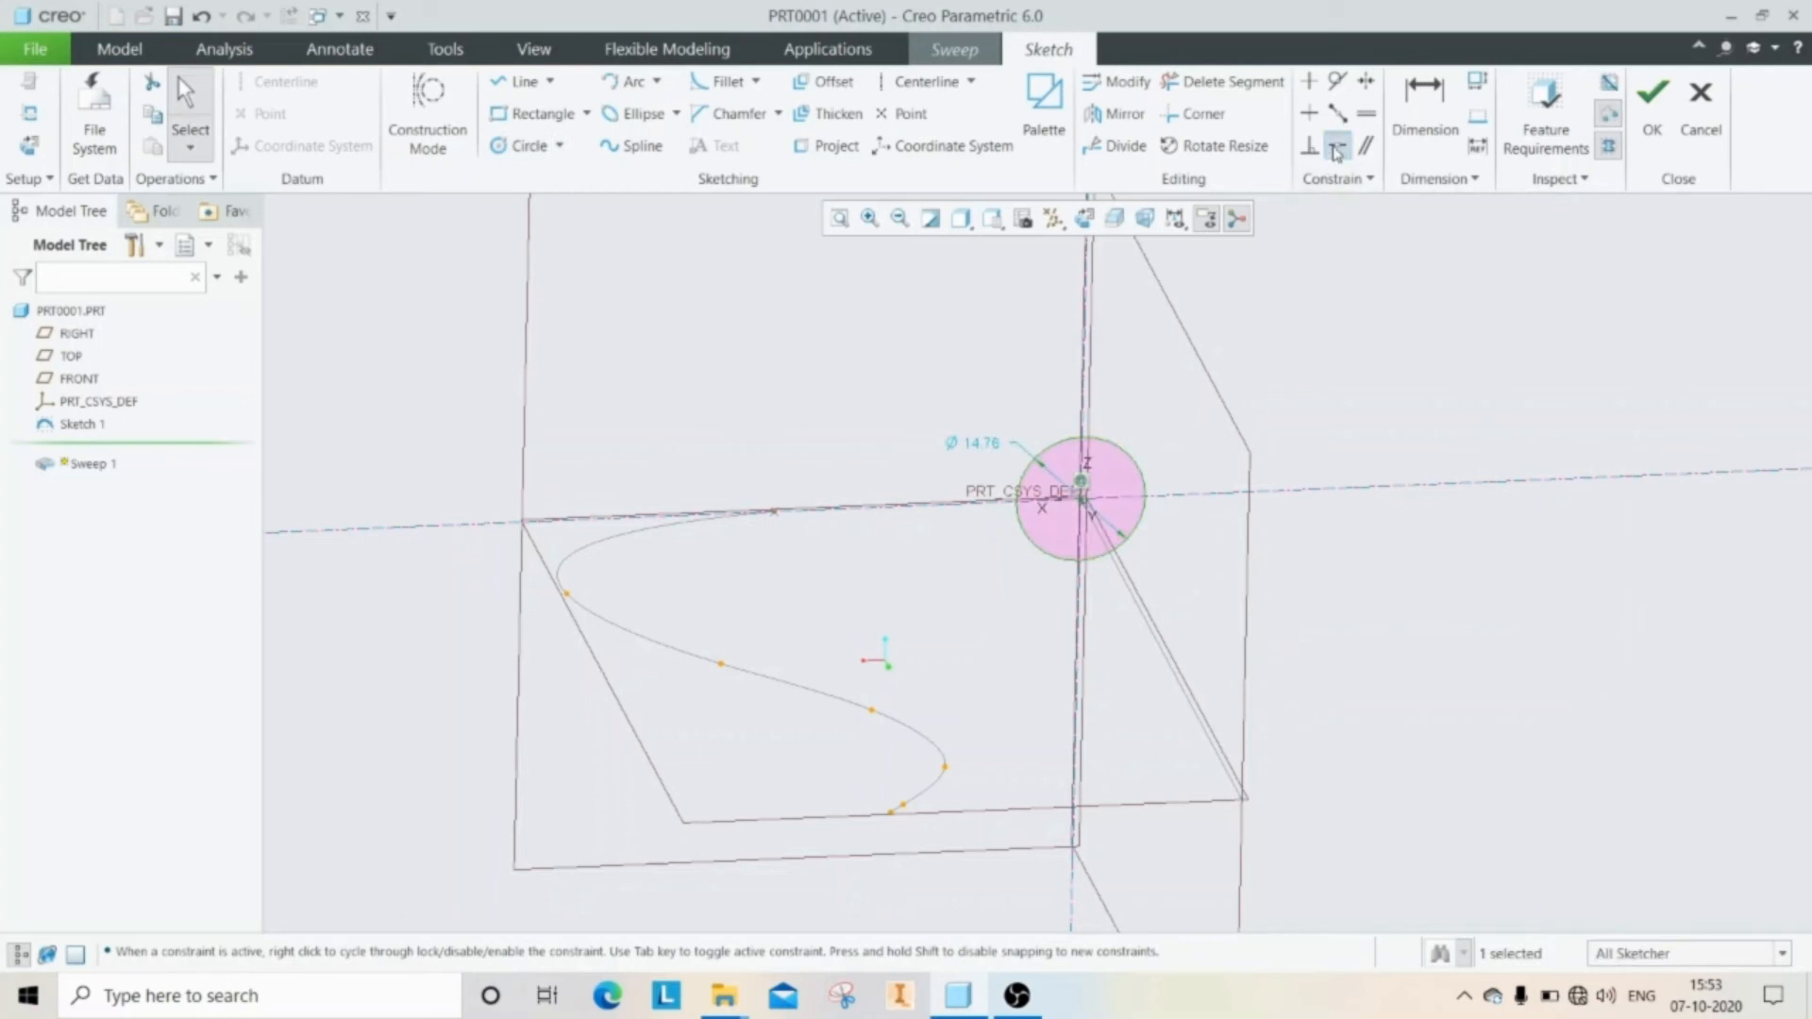
pyautogui.click(1336, 147)
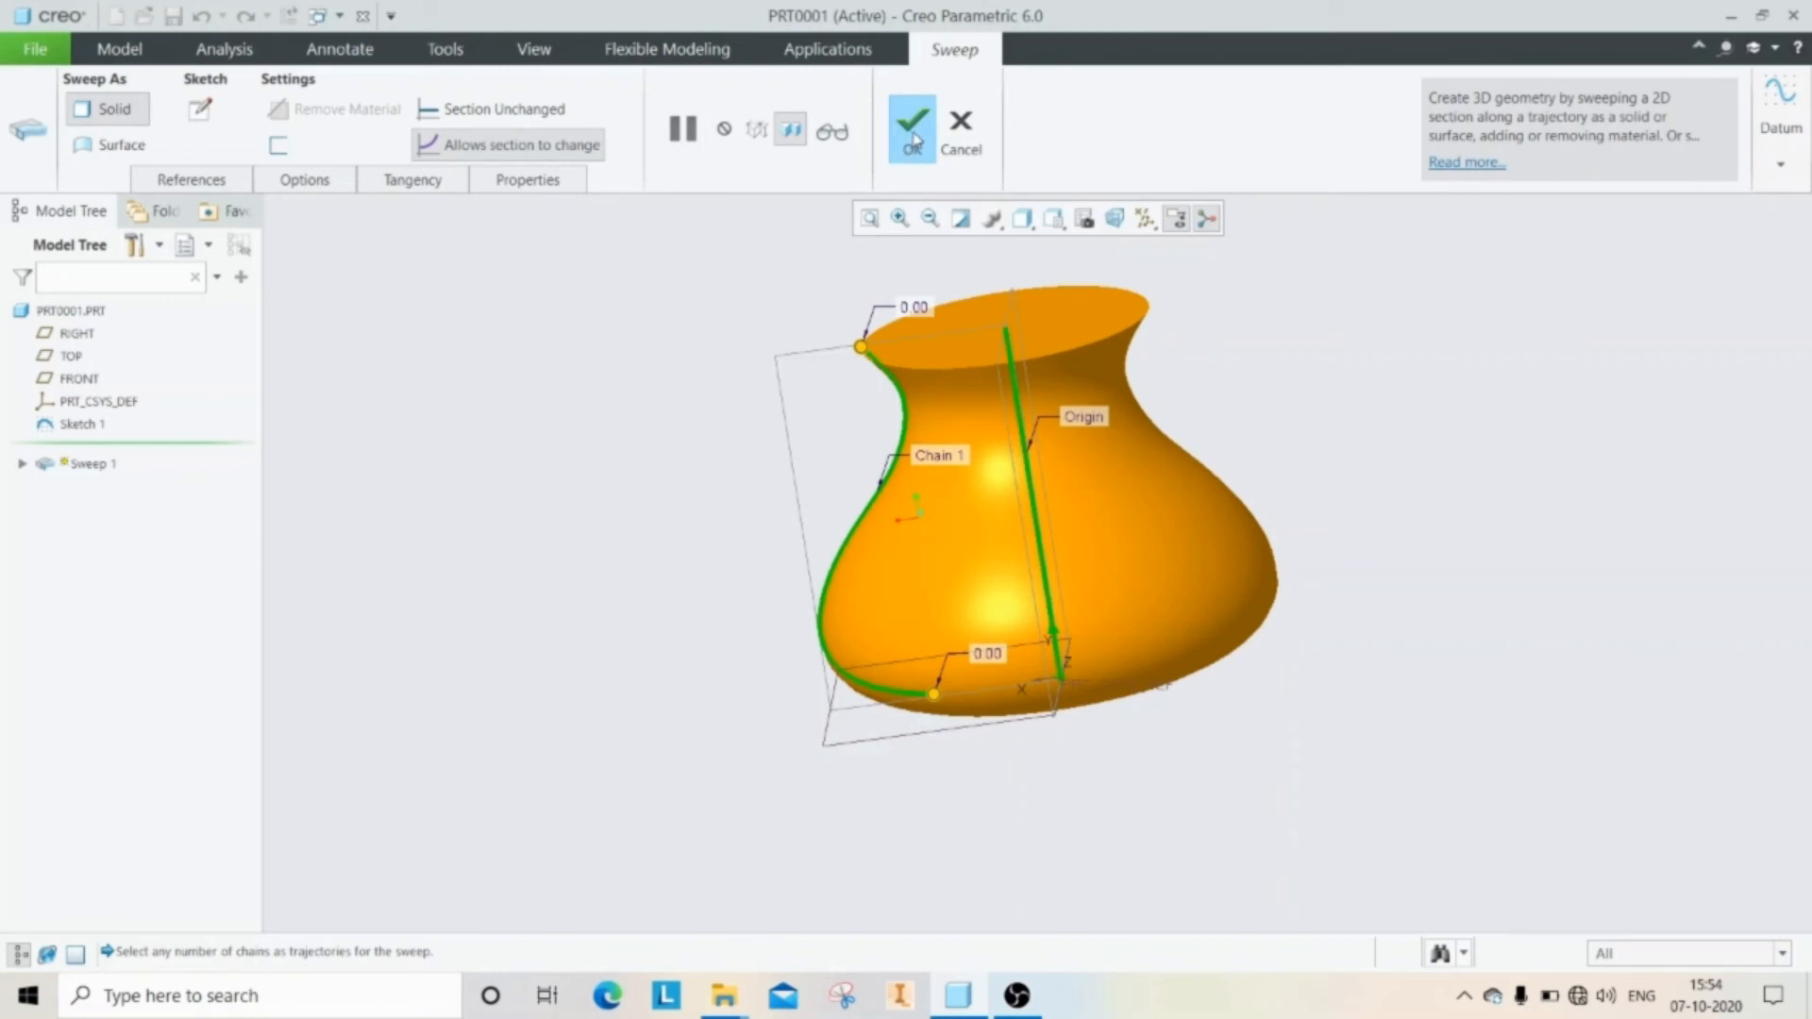
# Step: Accept the vase sweep and round its top and base edges at radius 1.5
pyautogui.click(911, 125)
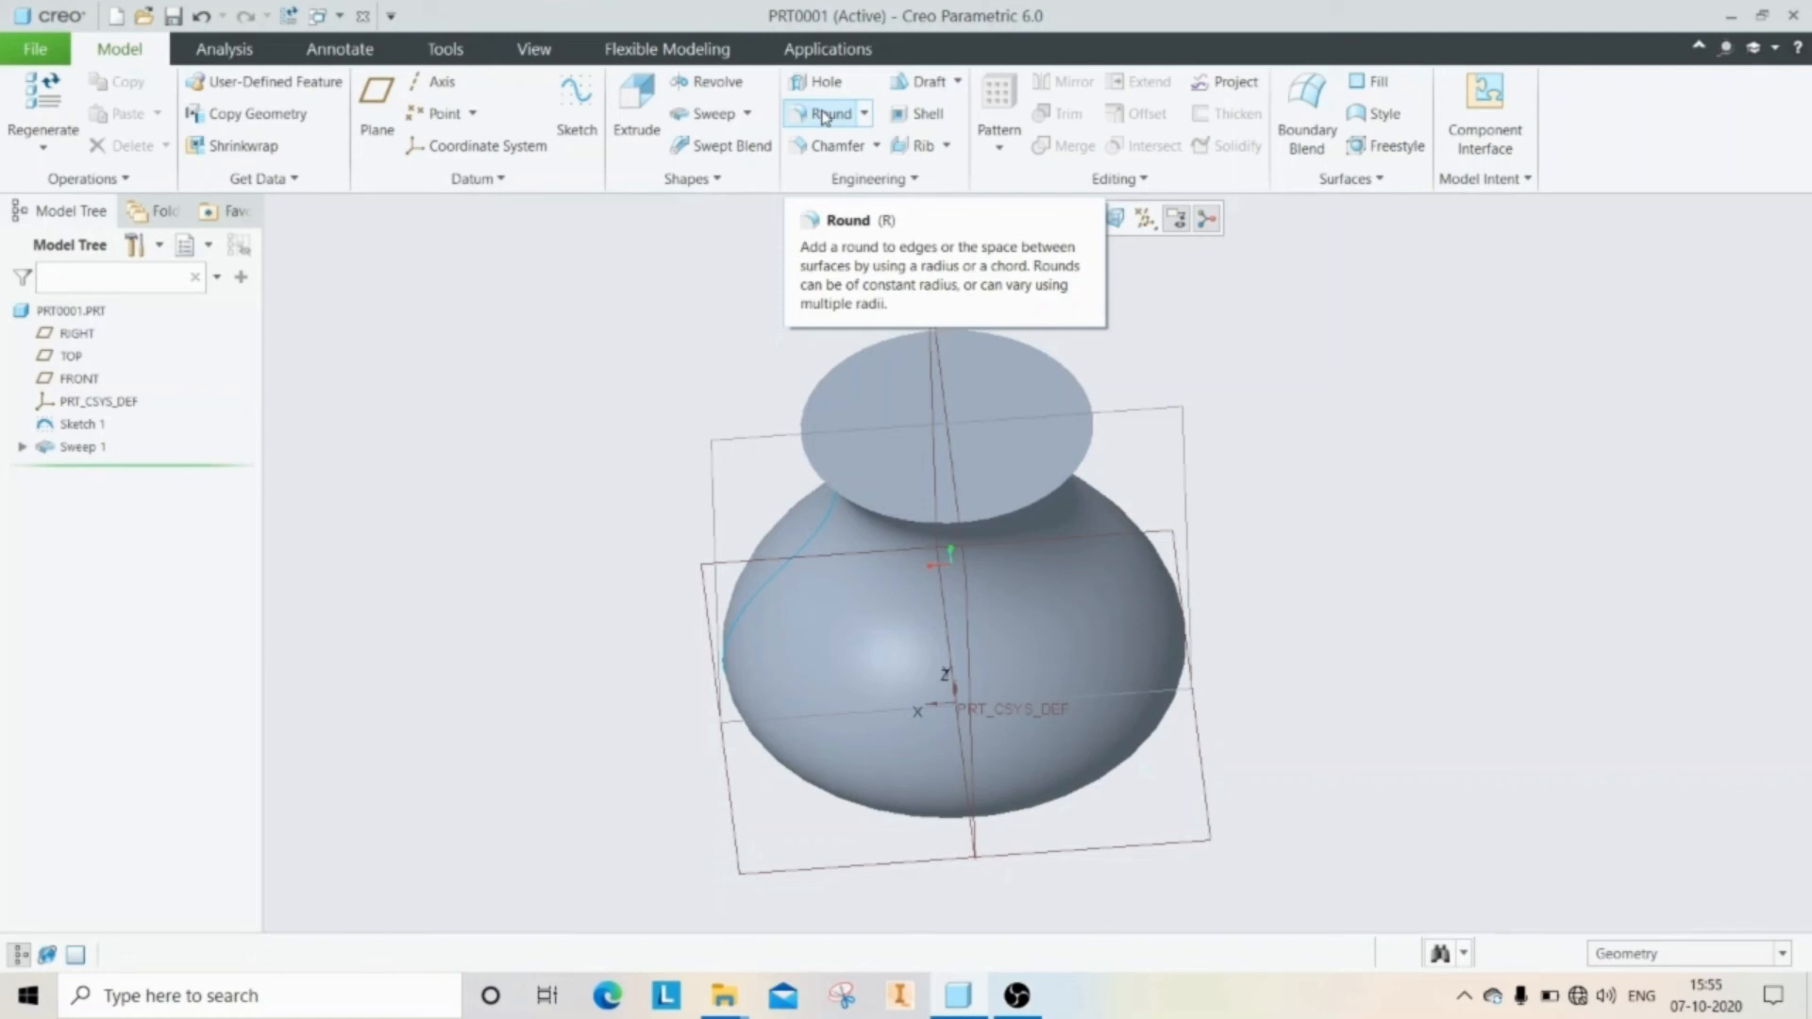
pyautogui.click(829, 114)
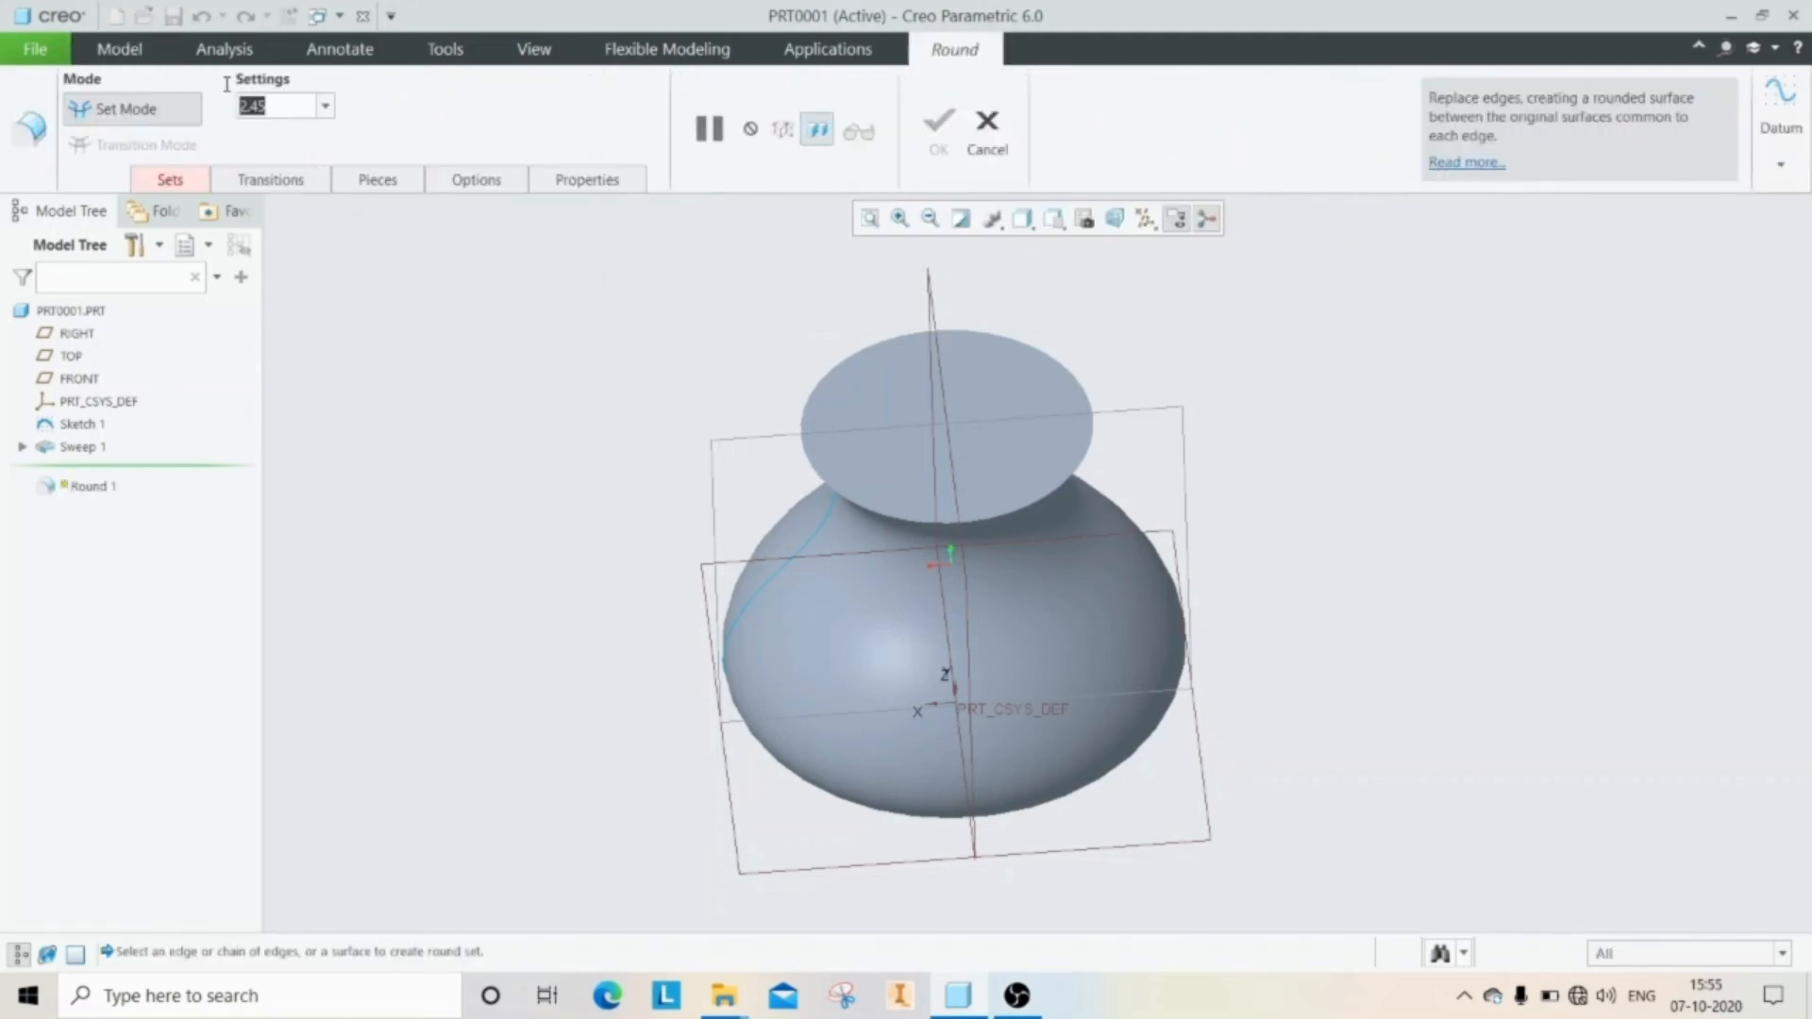
pyautogui.write('1.')
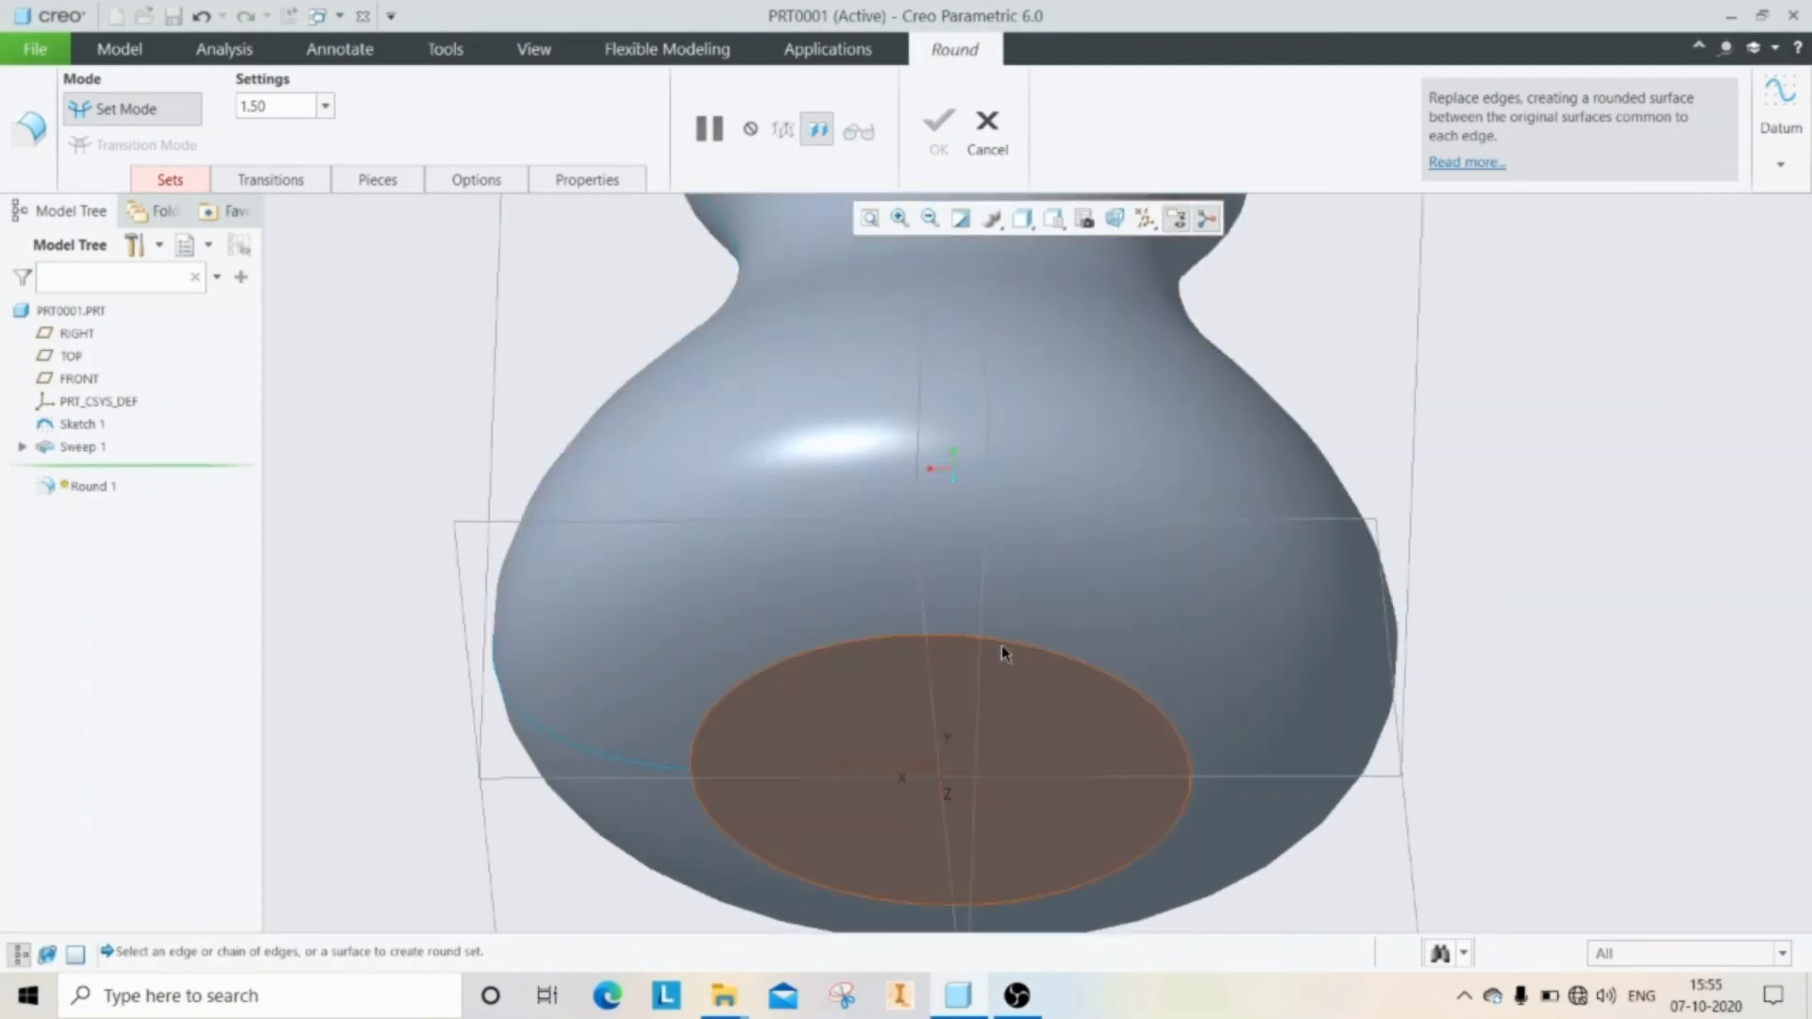
pyautogui.click(925, 635)
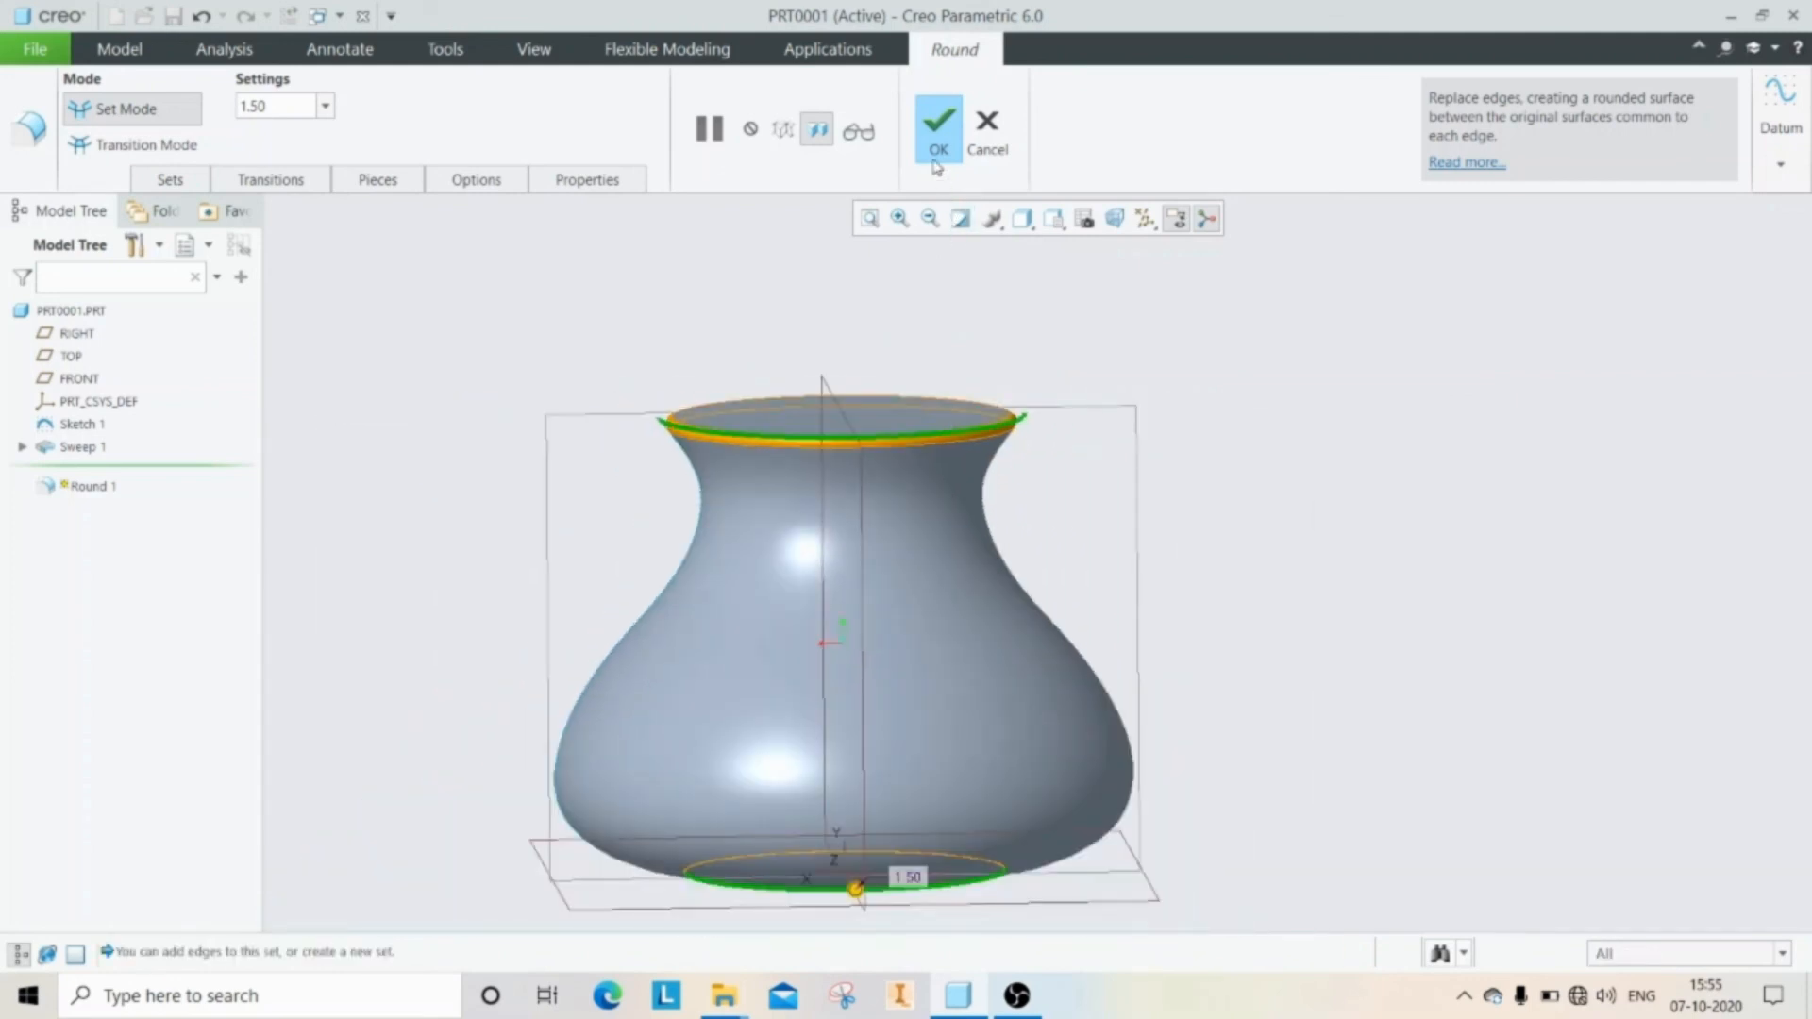
pyautogui.click(938, 119)
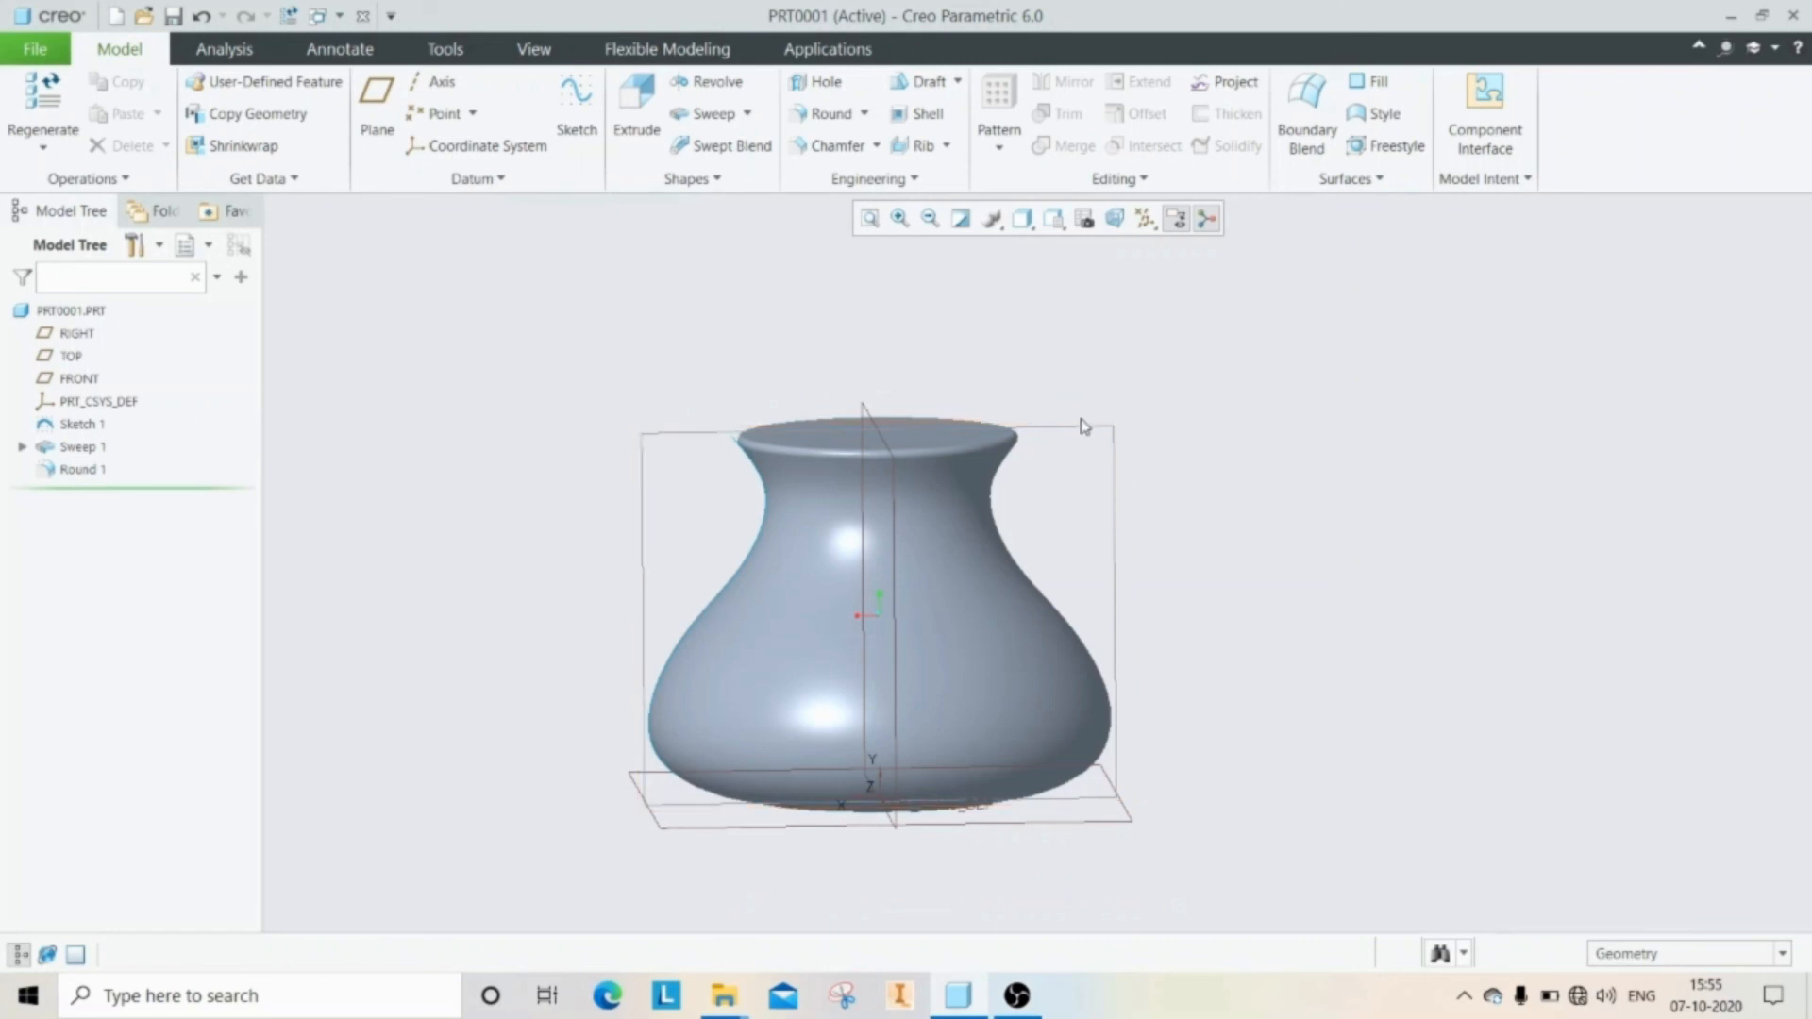
# Step: Shell the vase to 3 mm thickness, removing the top face
pyautogui.moveTo(1085, 427); pyautogui.dragTo(957, 444)
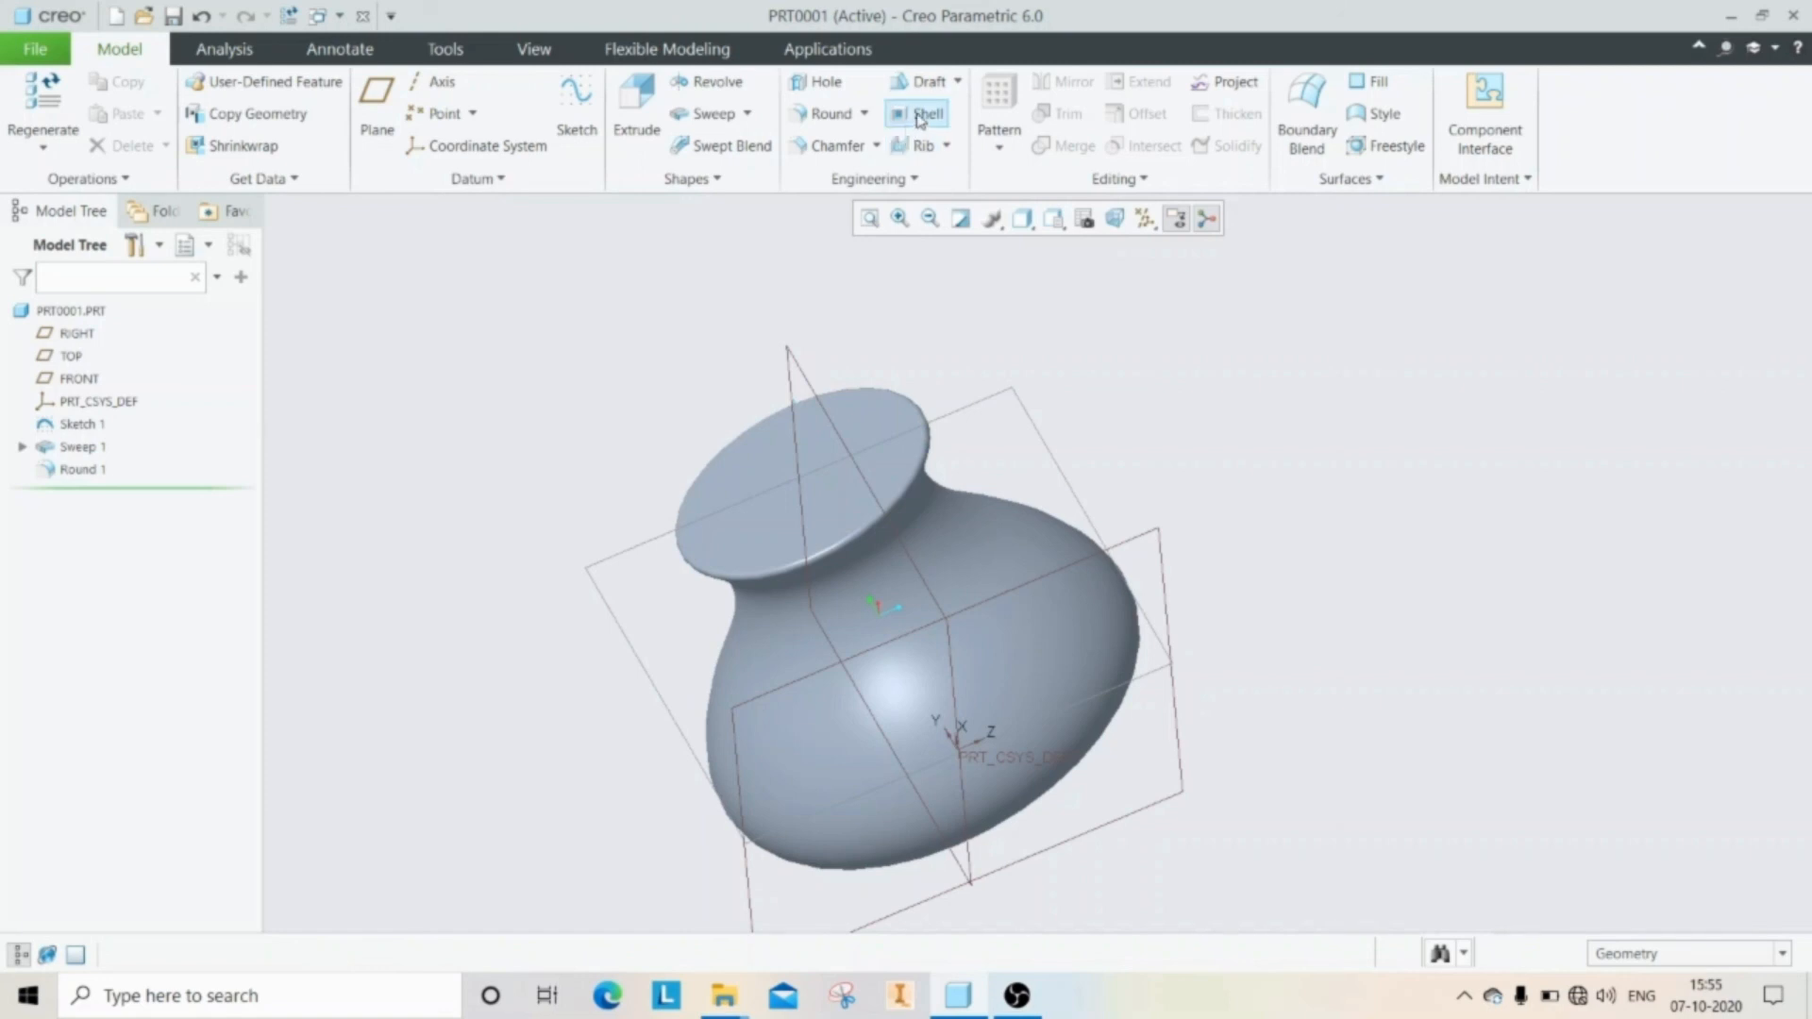
pyautogui.click(925, 114)
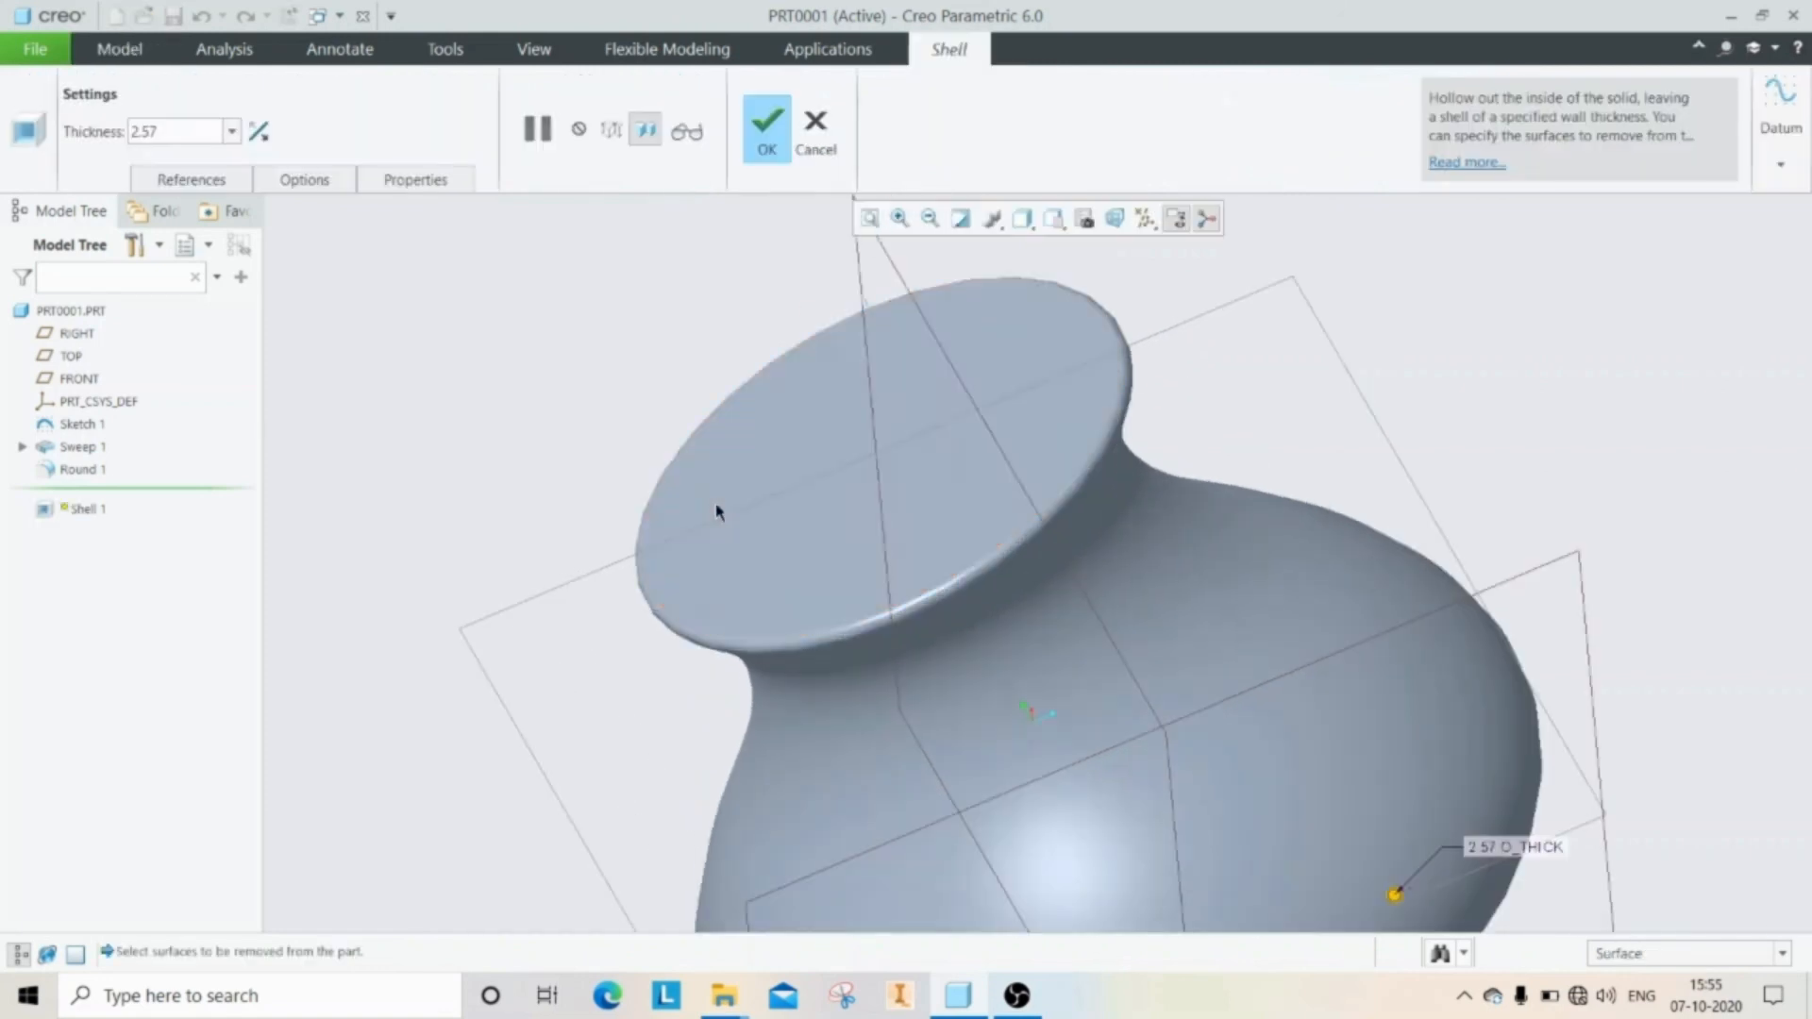
pyautogui.click(783, 470)
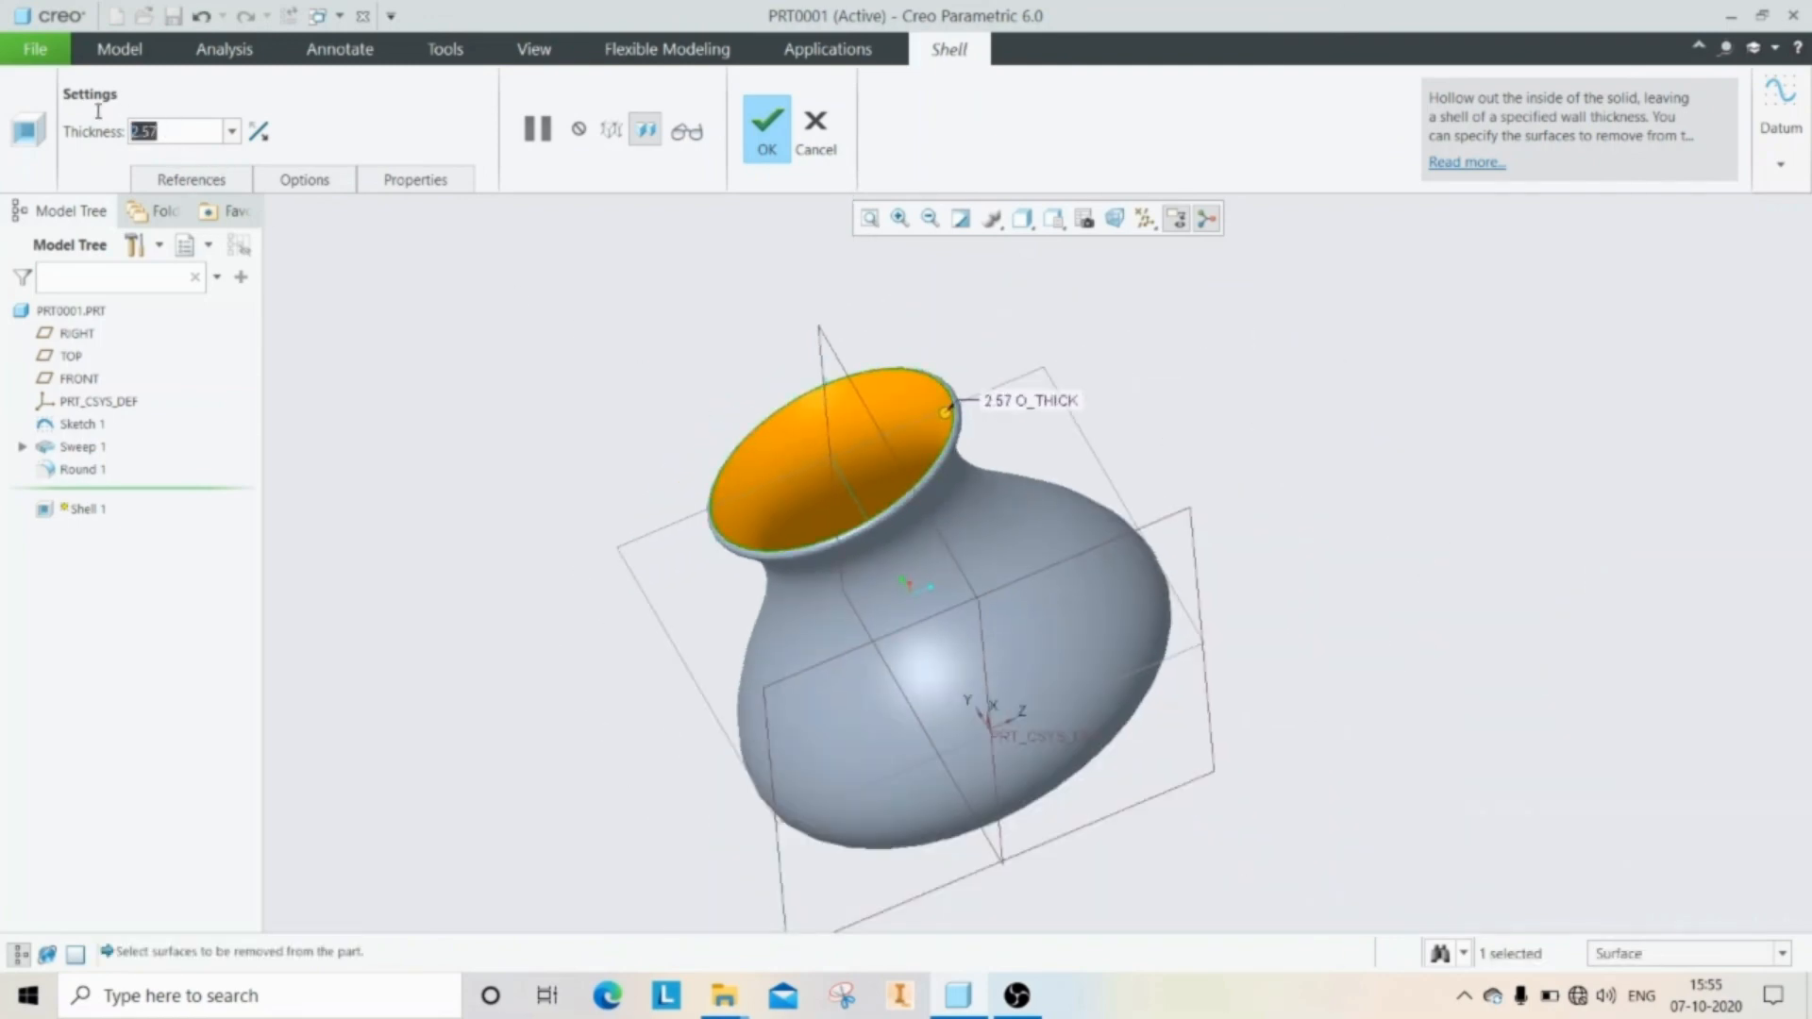
pyautogui.moveTo(371, 289)
pyautogui.write('3')
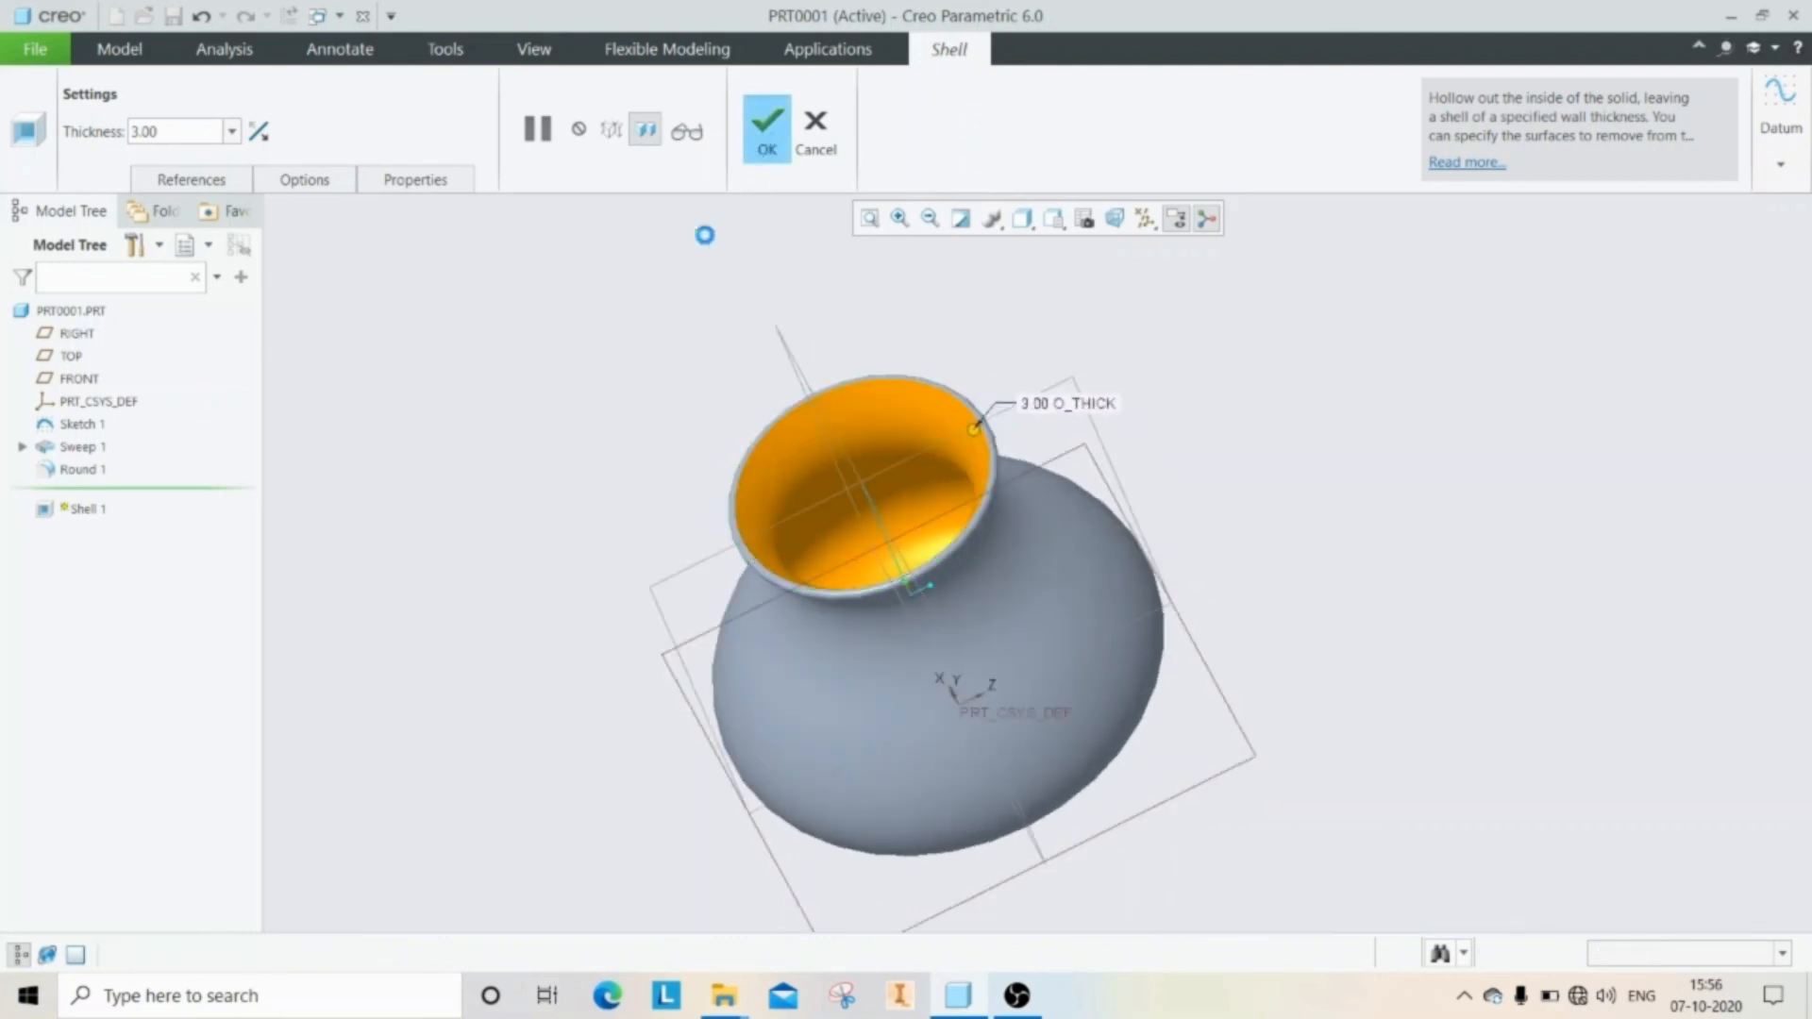
pyautogui.click(766, 127)
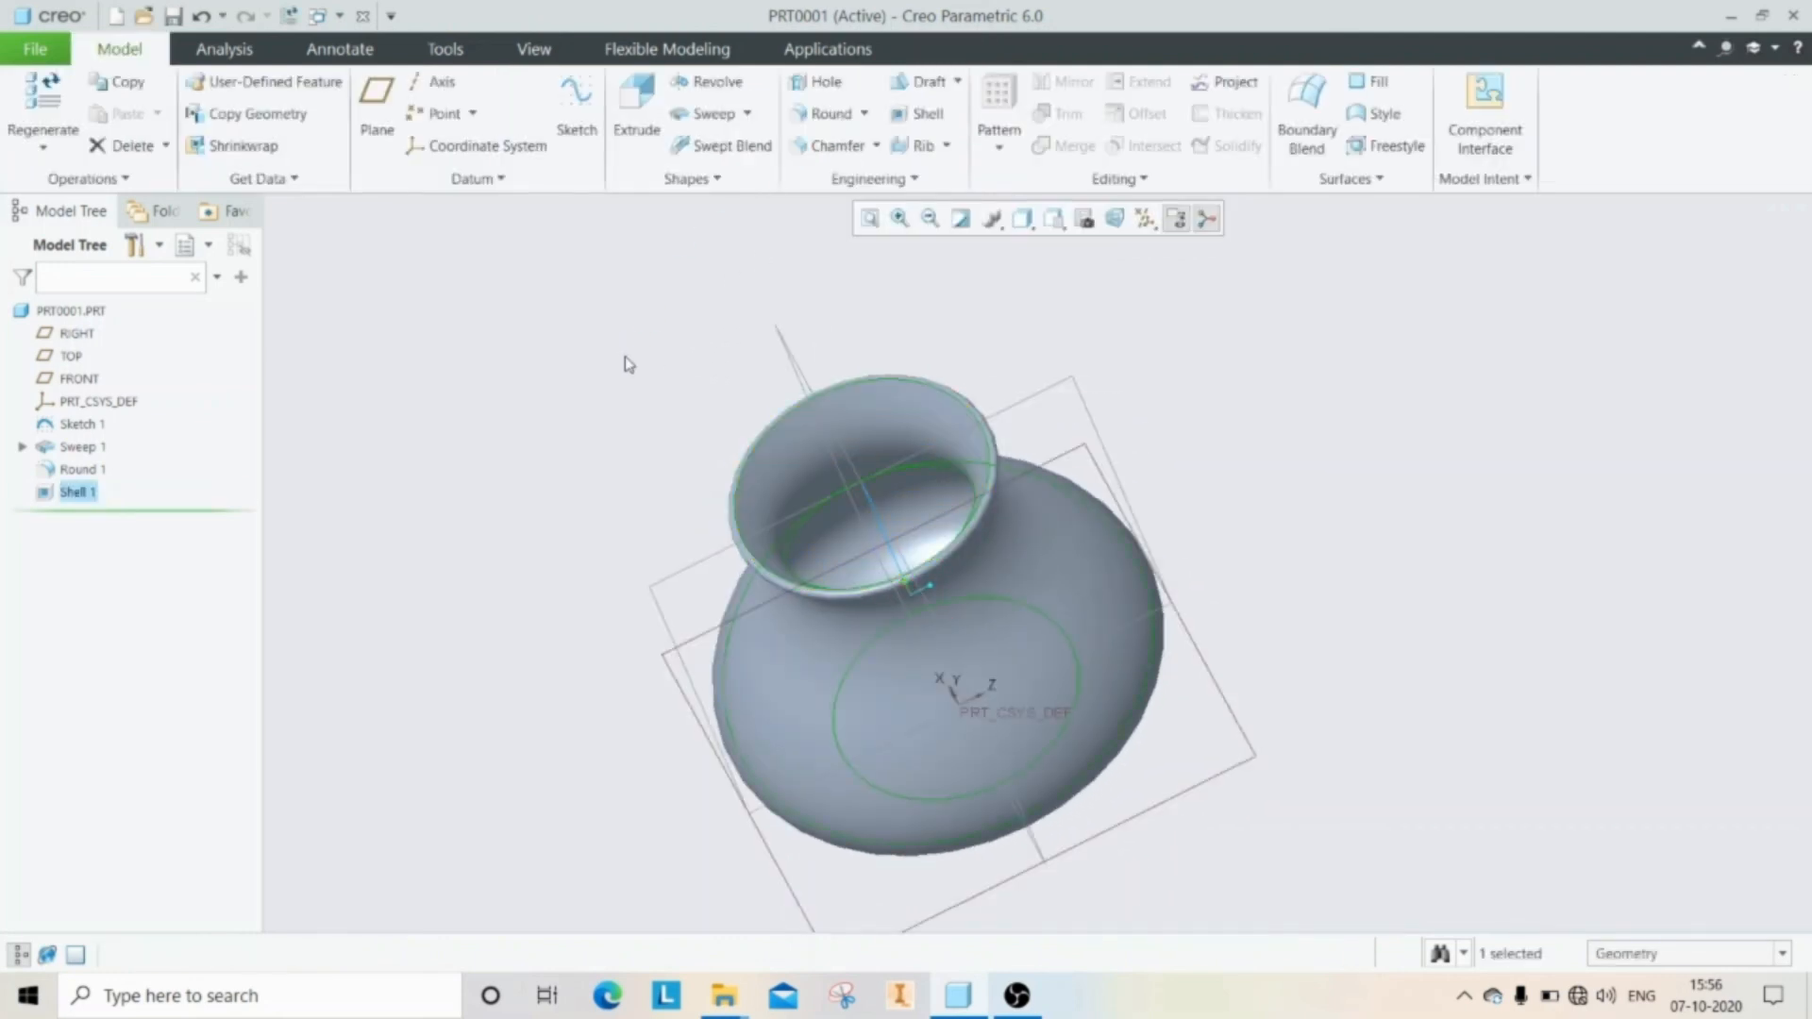